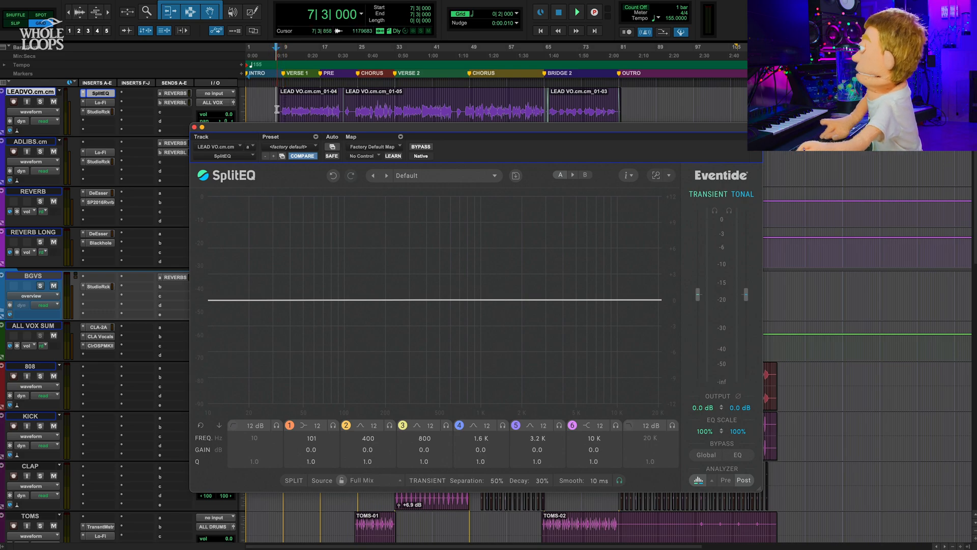
- Start playback and audition vocal low-shelf boosts and cuts, returning it to flat
{"action": "left_click", "coordinate": [575, 12]}
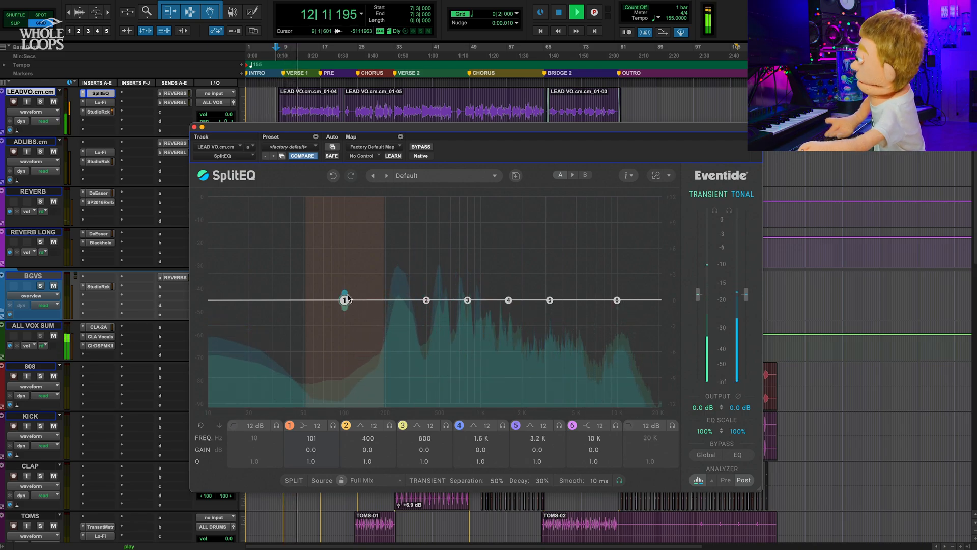
{"action": "left_click_drag", "start_coordinate": [345, 300], "coordinate": [346, 294]}
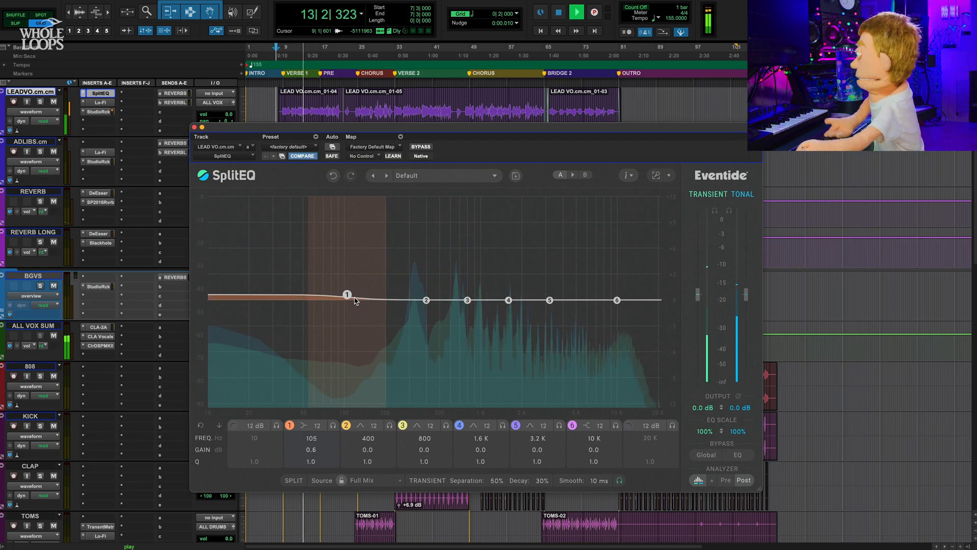
{"action": "left_click_drag", "start_coordinate": [347, 295], "coordinate": [425, 215]}
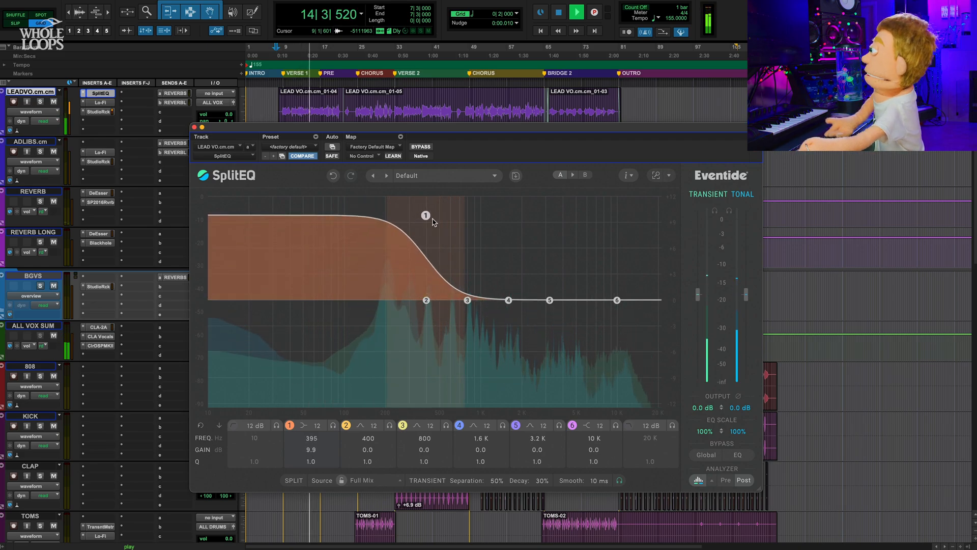
{"action": "left_click_drag", "start_coordinate": [426, 215], "coordinate": [419, 342]}
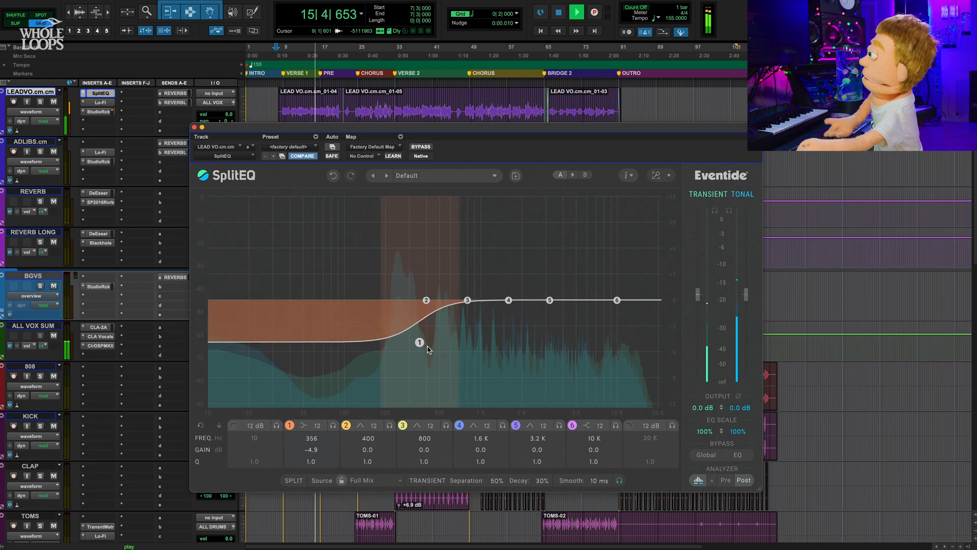
{"action": "left_click_drag", "start_coordinate": [419, 342], "coordinate": [432, 346]}
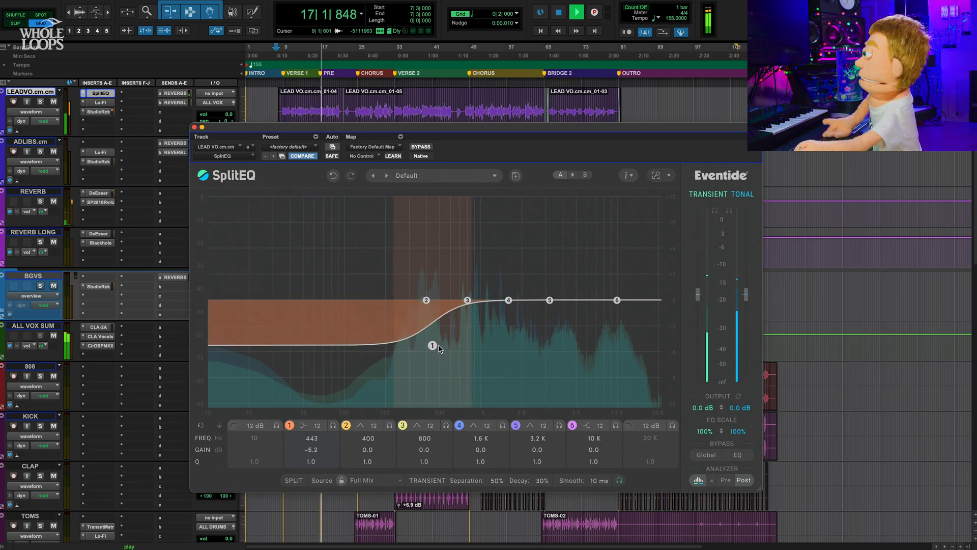
{"action": "left_click_drag", "start_coordinate": [433, 346], "coordinate": [415, 300]}
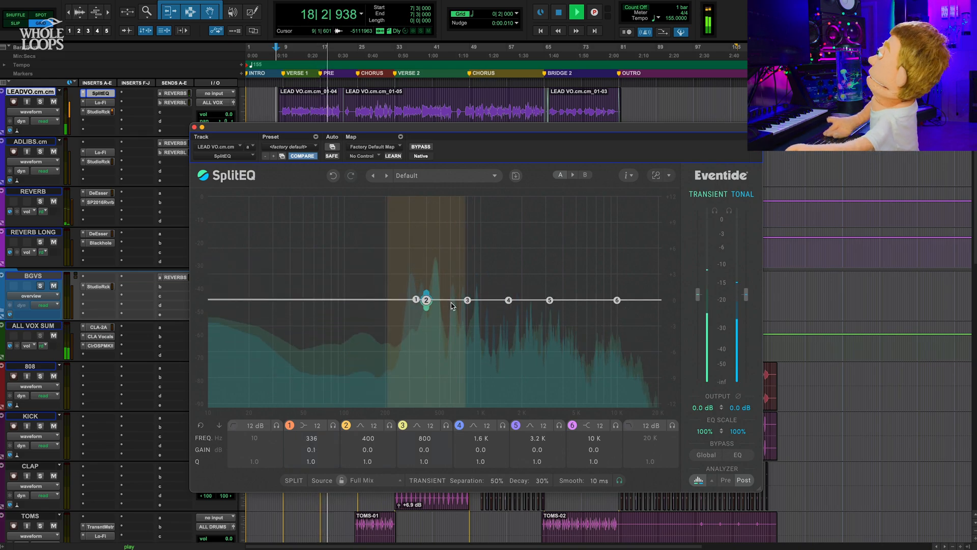
- Boost then flatten the 1.1 kHz mid bell, and lower the high shelf toward 8 kHz
{"action": "left_click_drag", "start_coordinate": [467, 300], "coordinate": [486, 253]}
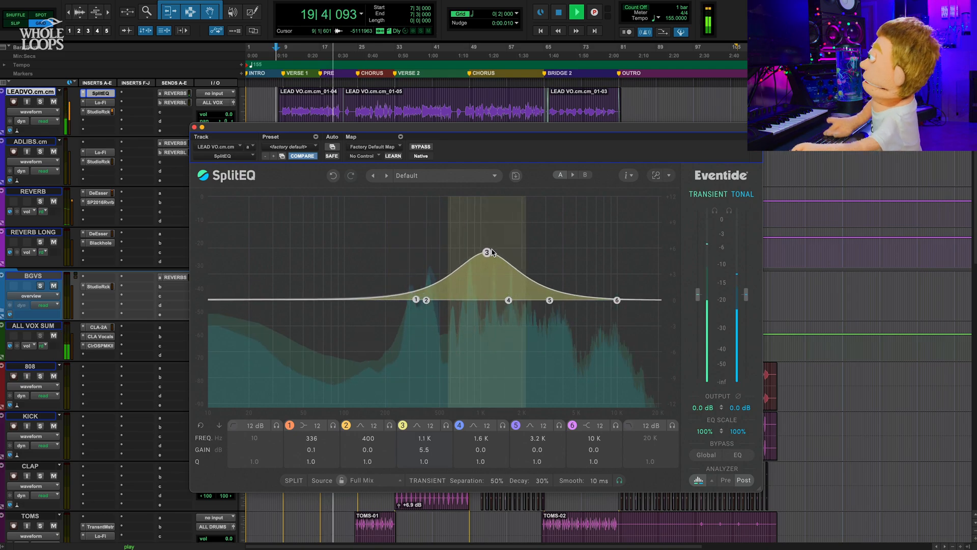
{"action": "left_click_drag", "start_coordinate": [487, 253], "coordinate": [479, 298]}
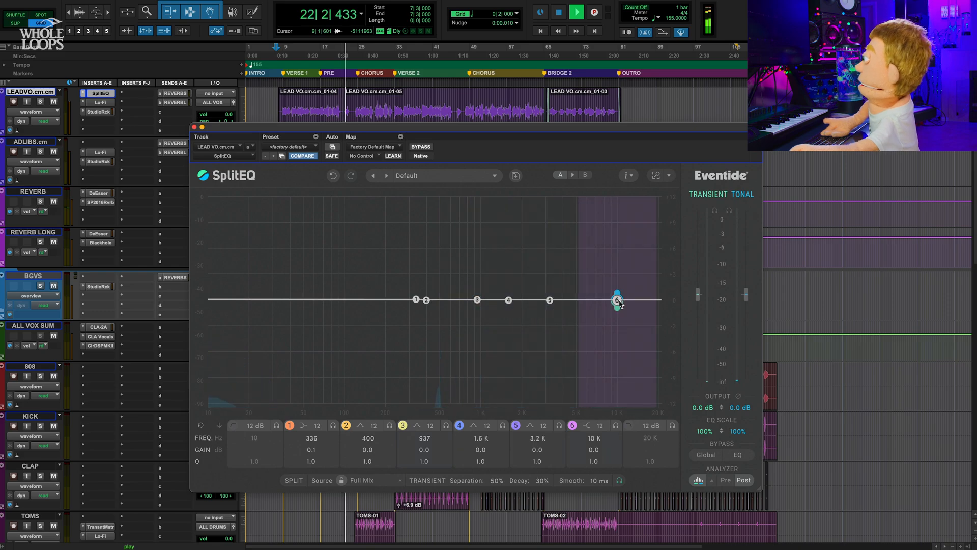
{"action": "left_click_drag", "start_coordinate": [617, 301], "coordinate": [605, 296]}
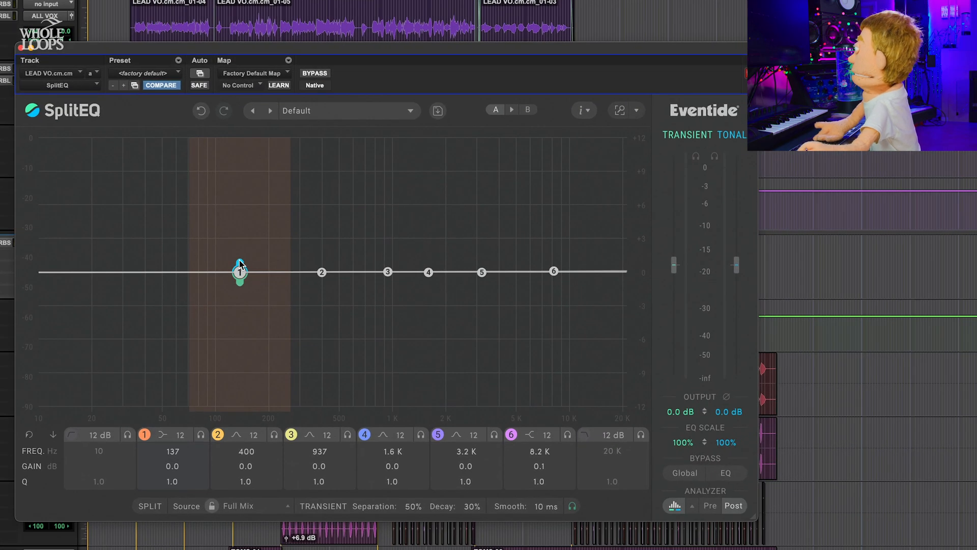
{"action": "left_click_drag", "start_coordinate": [239, 270], "coordinate": [238, 244]}
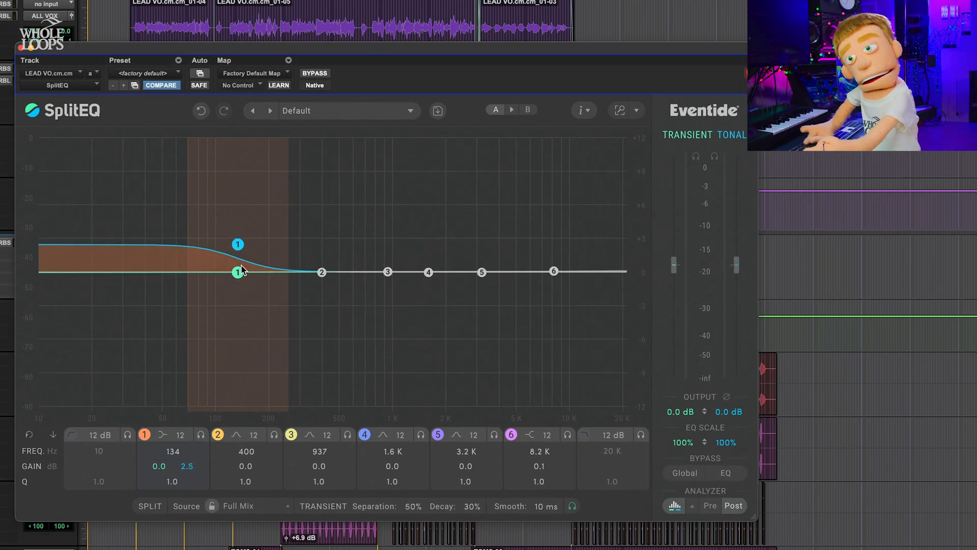
{"action": "left_click_drag", "start_coordinate": [237, 272], "coordinate": [239, 294]}
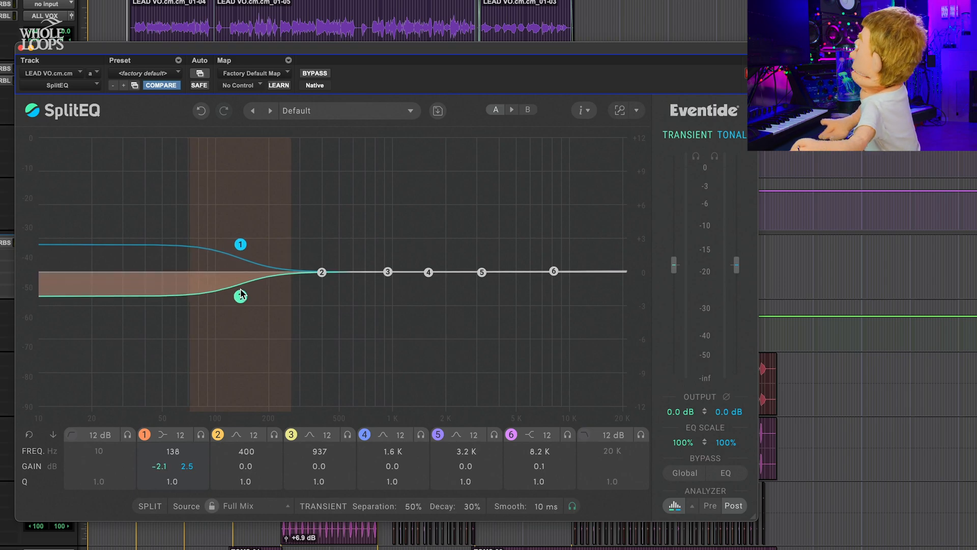
{"action": "left_click_drag", "start_coordinate": [239, 295], "coordinate": [240, 298]}
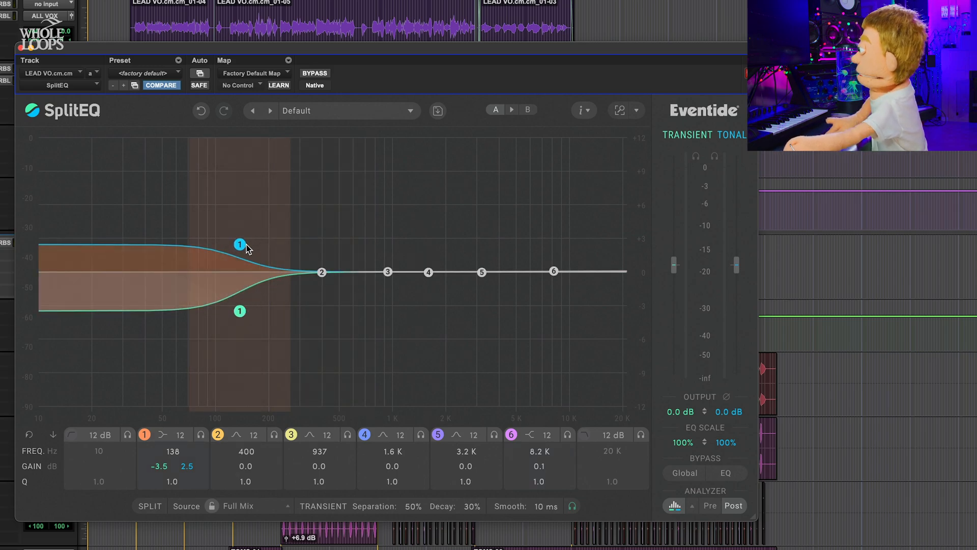
{"action": "left_click_drag", "start_coordinate": [240, 245], "coordinate": [232, 275]}
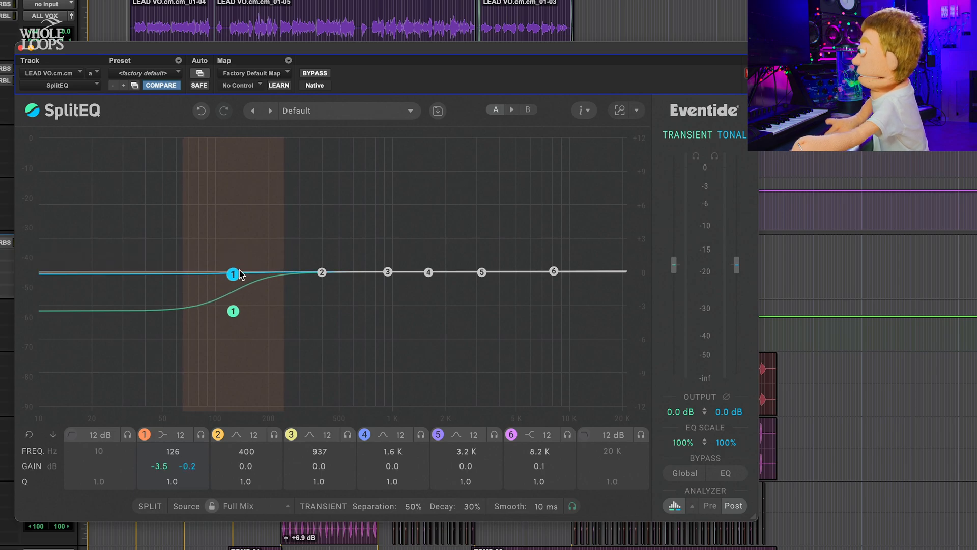
{"action": "left_click_drag", "start_coordinate": [233, 273], "coordinate": [236, 273]}
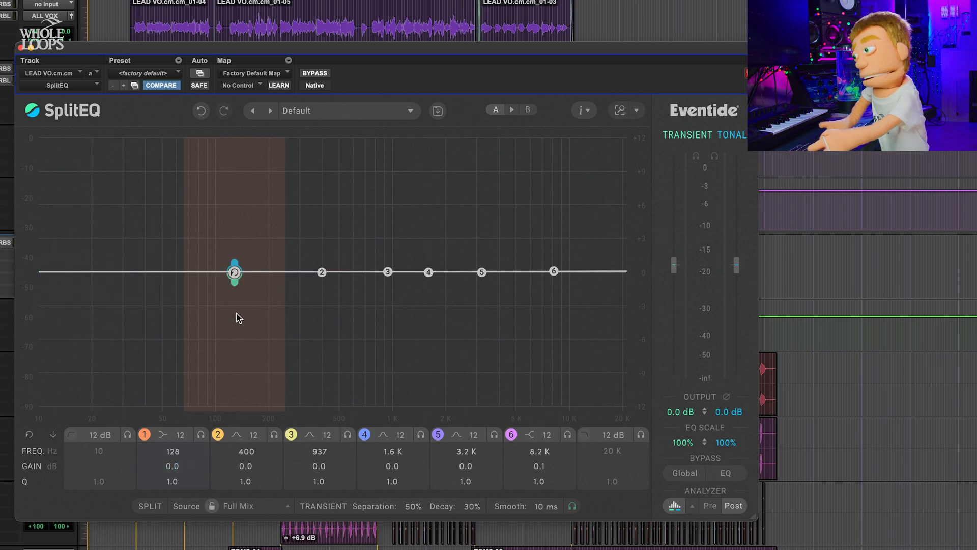
{"action": "left_click_drag", "start_coordinate": [235, 273], "coordinate": [224, 272]}
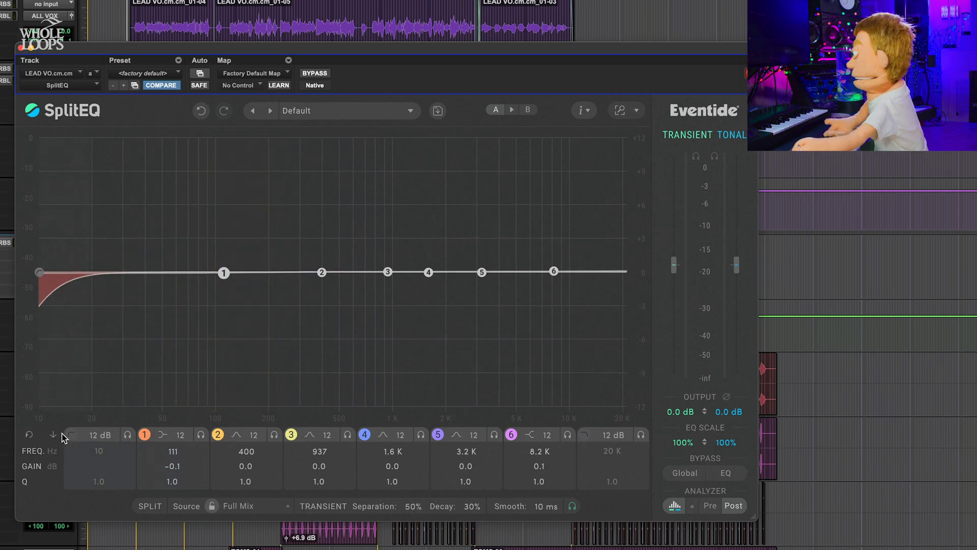
- Sweep the vocal low cut up to 300 Hz, settling near 94 Hz with a resonant bump
{"action": "left_click", "coordinate": [39, 272]}
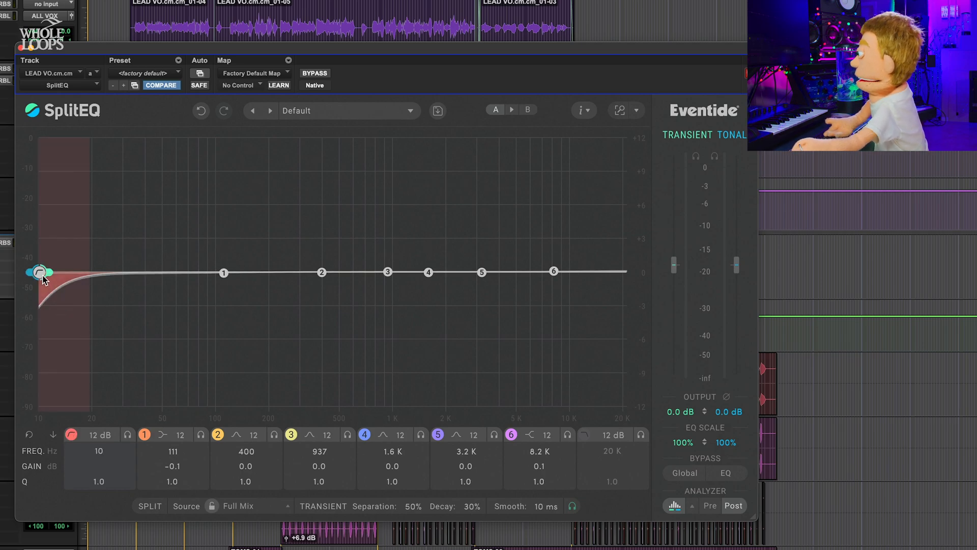
{"action": "left_click_drag", "start_coordinate": [41, 272], "coordinate": [180, 272]}
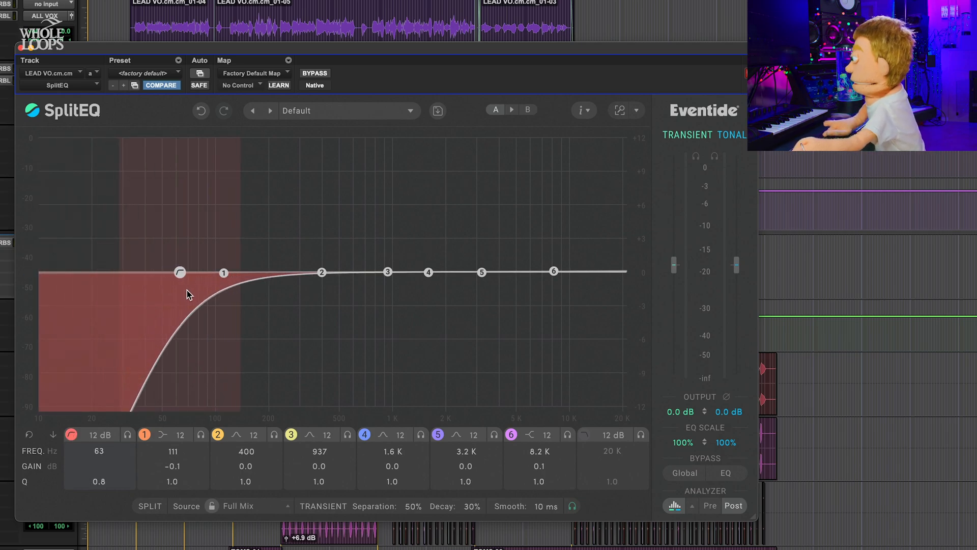
{"action": "left_click_drag", "start_coordinate": [179, 272], "coordinate": [223, 272]}
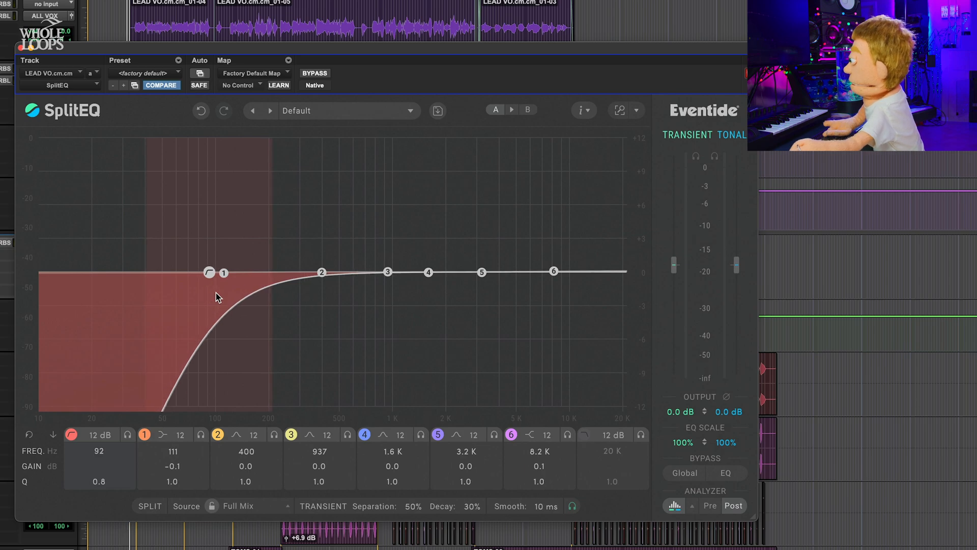
{"action": "left_click_drag", "start_coordinate": [223, 273], "coordinate": [246, 273]}
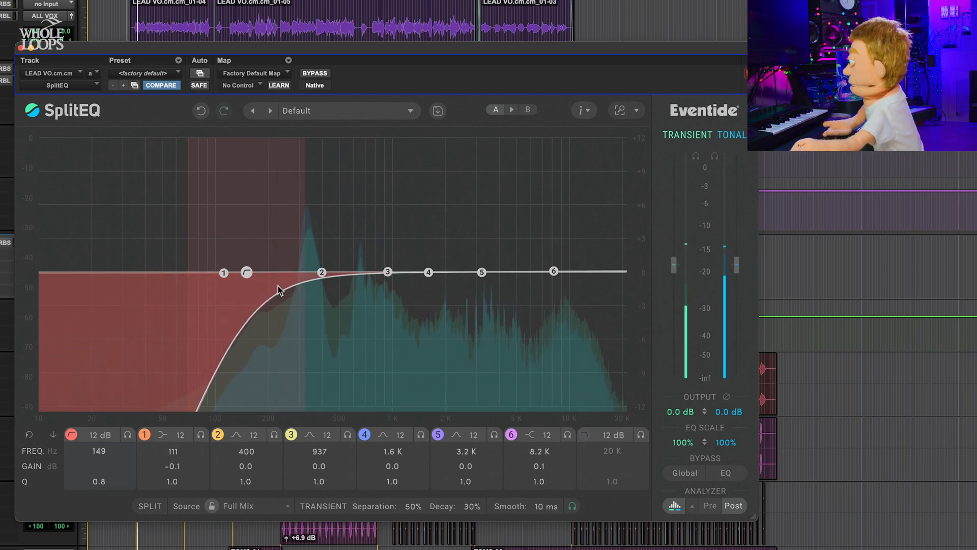
{"action": "left_click_drag", "start_coordinate": [246, 271], "coordinate": [306, 273]}
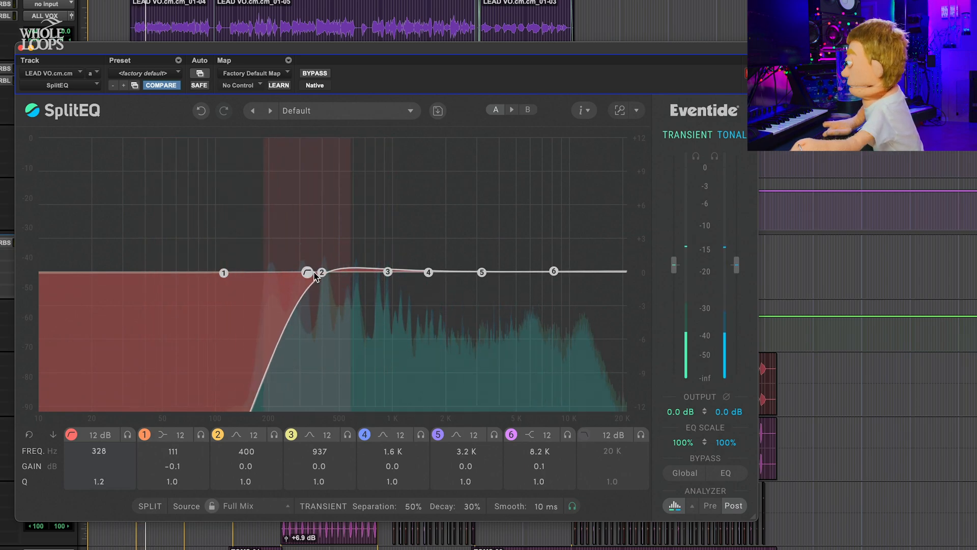
{"action": "left_click_drag", "start_coordinate": [305, 272], "coordinate": [206, 273]}
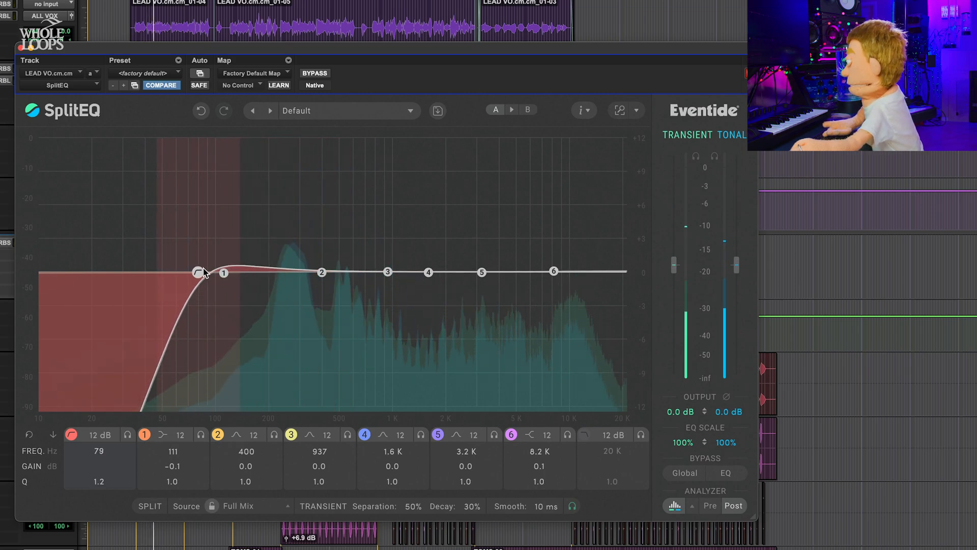
{"action": "left_click_drag", "start_coordinate": [202, 273], "coordinate": [207, 259]}
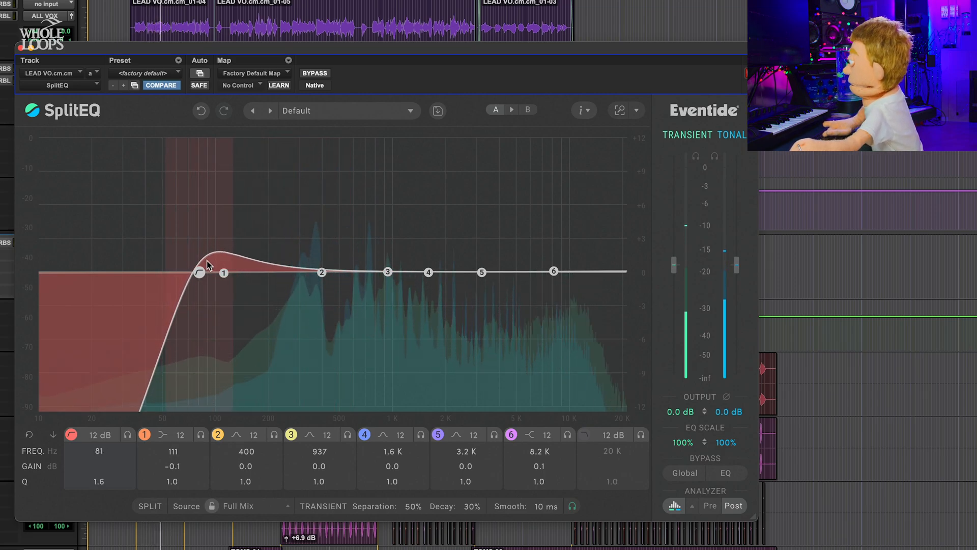
{"action": "left_click_drag", "start_coordinate": [199, 261], "coordinate": [217, 273]}
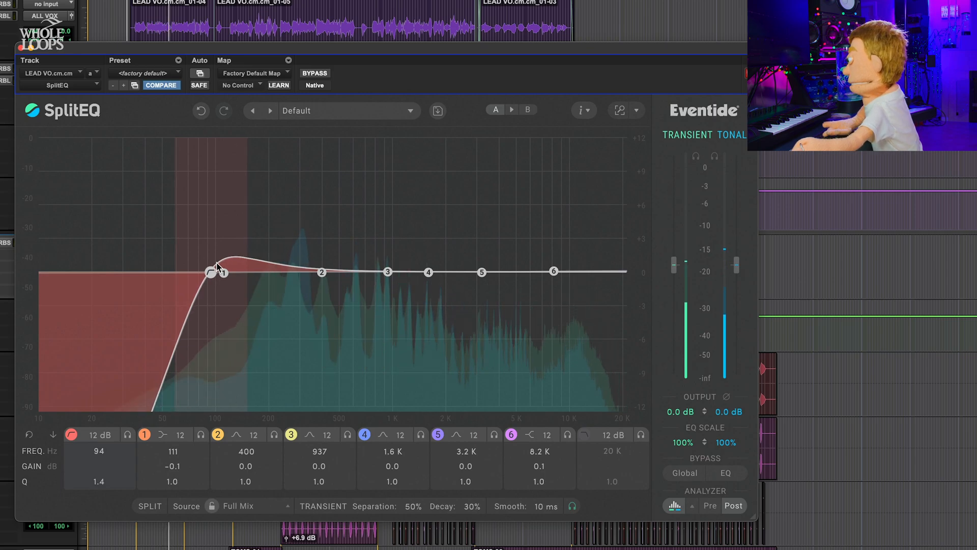
{"action": "left_click_drag", "start_coordinate": [217, 272], "coordinate": [213, 272]}
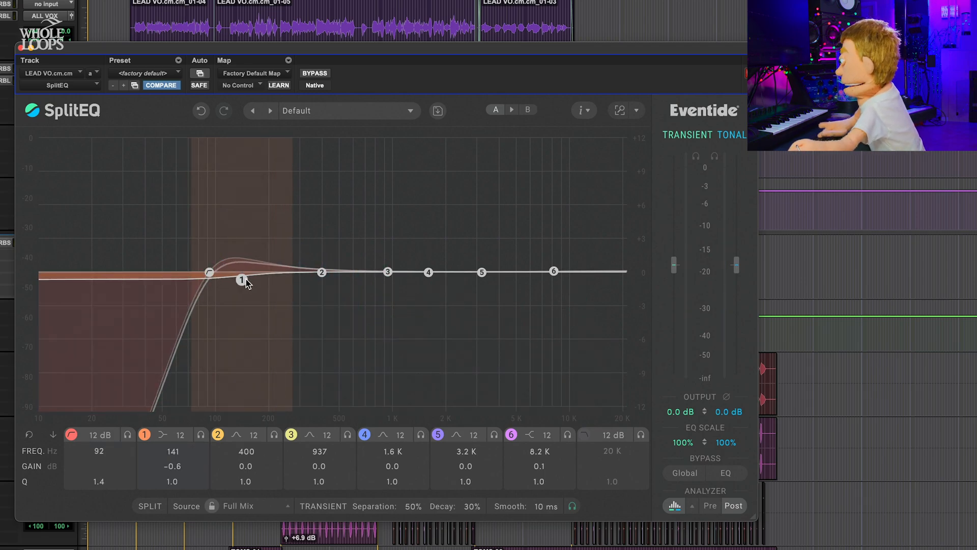
- Sweep band 1's cut from 565 Hz upward, settling at 2.1 kHz around -0.7 dB
{"action": "left_click_drag", "start_coordinate": [241, 279], "coordinate": [271, 297]}
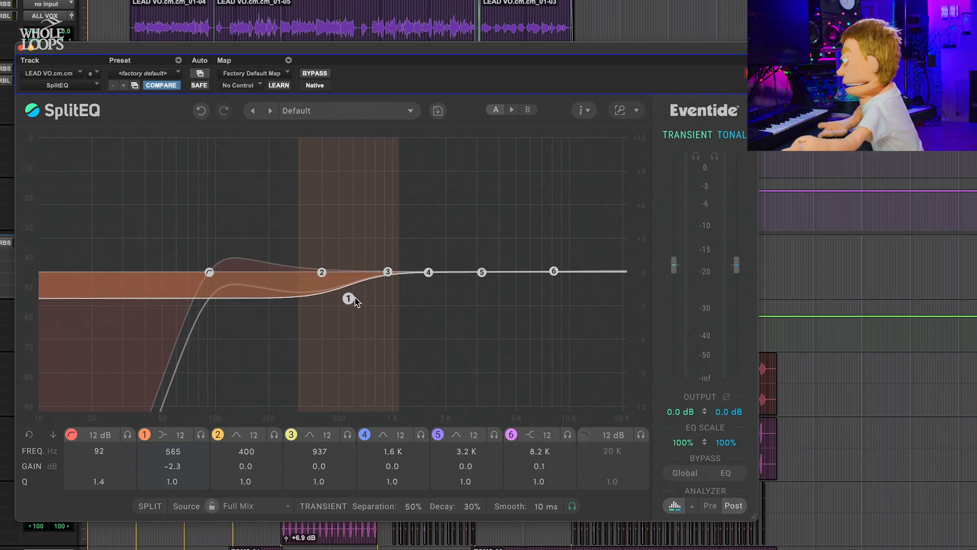
{"action": "left_click_drag", "start_coordinate": [347, 298], "coordinate": [375, 303]}
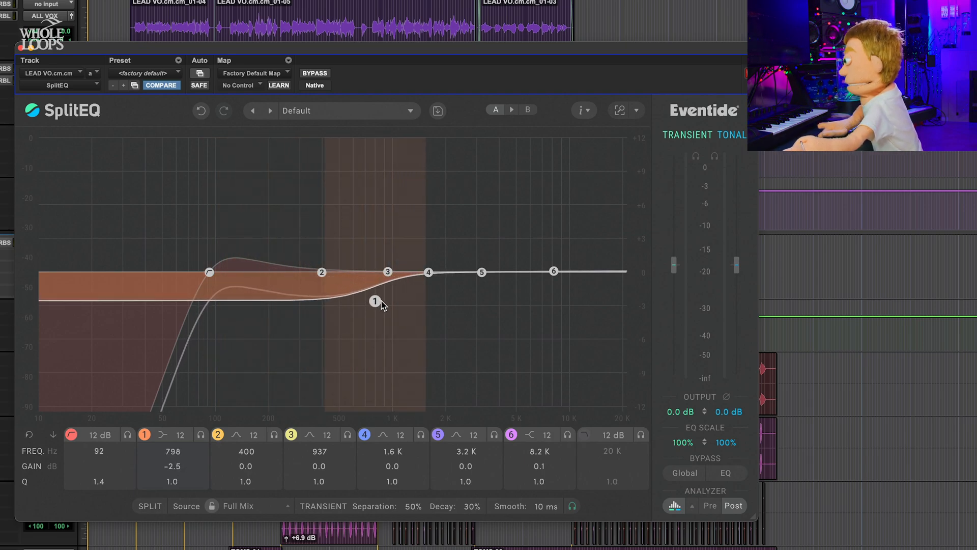
{"action": "left_click_drag", "start_coordinate": [374, 302], "coordinate": [385, 298]}
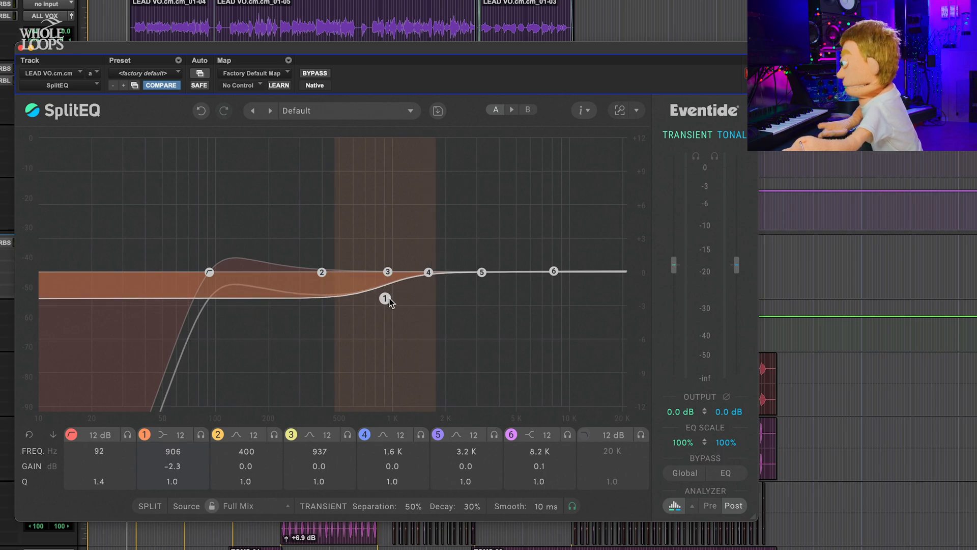
{"action": "left_click_drag", "start_coordinate": [385, 297], "coordinate": [387, 275]}
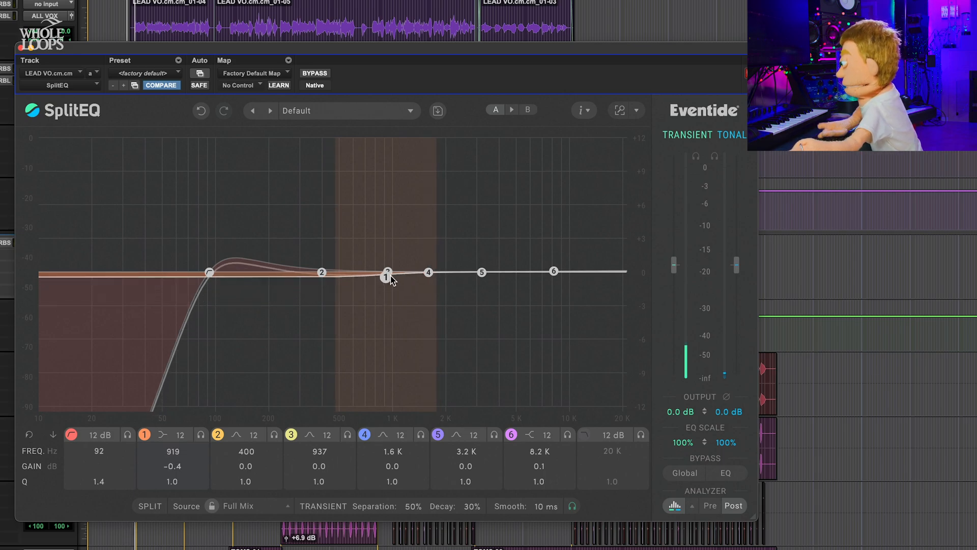
{"action": "left_click_drag", "start_coordinate": [386, 273], "coordinate": [418, 293]}
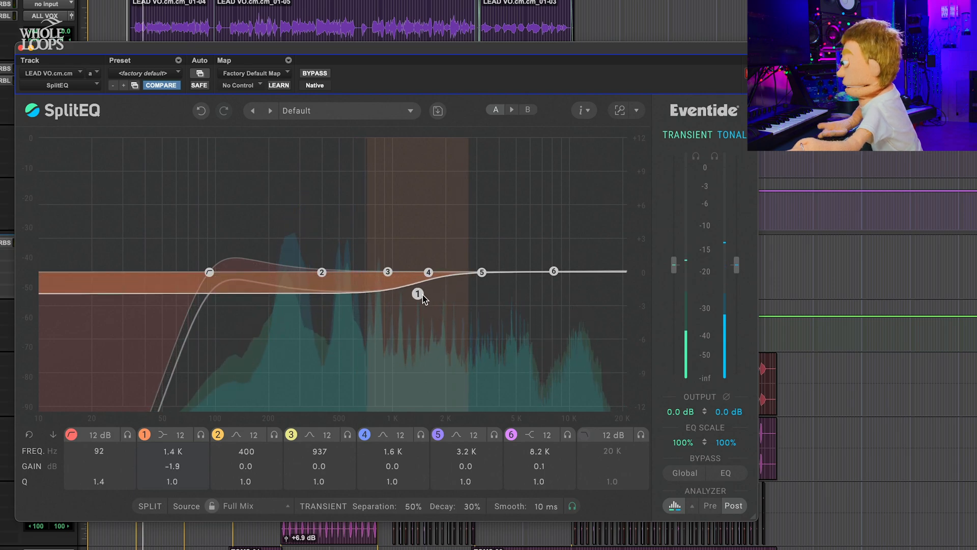
{"action": "left_click_drag", "start_coordinate": [417, 294], "coordinate": [429, 327]}
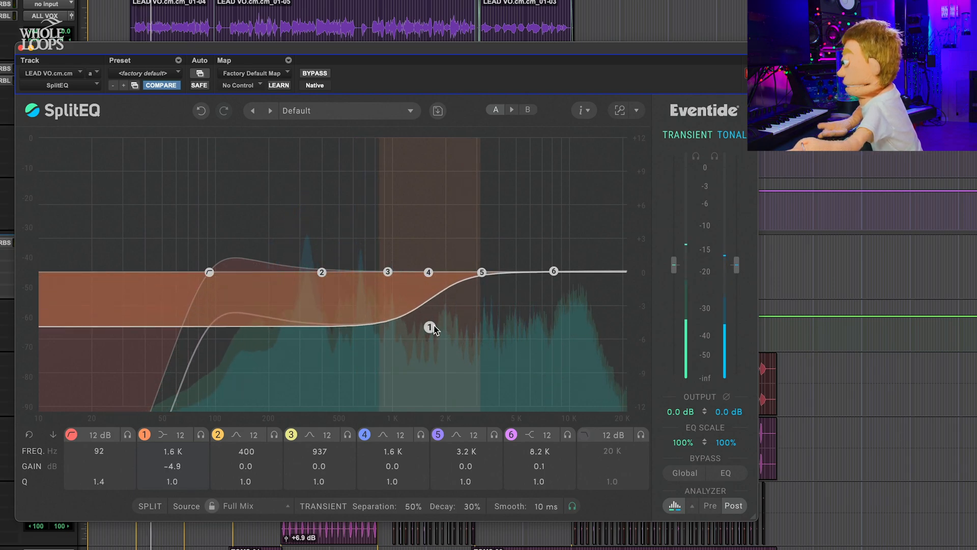
{"action": "left_click_drag", "start_coordinate": [431, 327], "coordinate": [428, 275]}
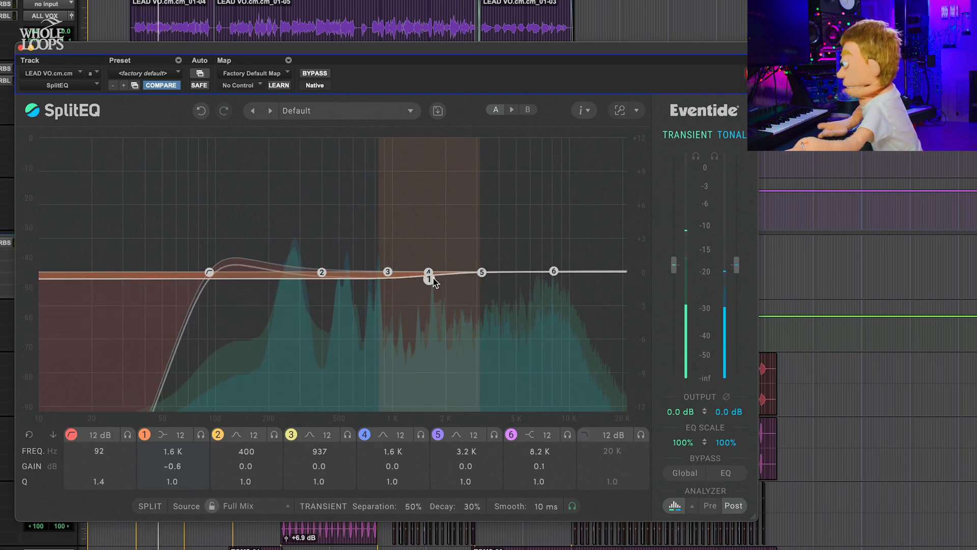
{"action": "left_click_drag", "start_coordinate": [427, 275], "coordinate": [447, 280]}
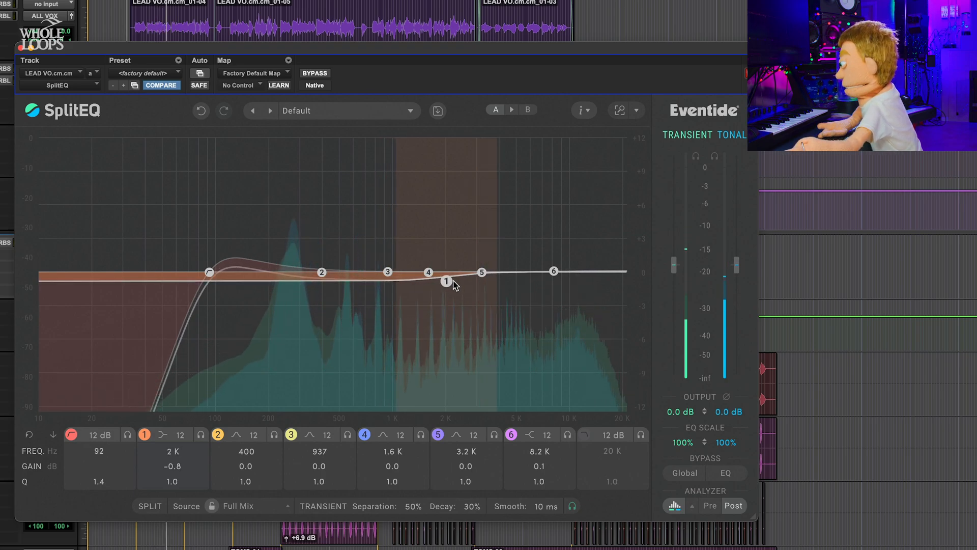
{"action": "left_click_drag", "start_coordinate": [447, 281], "coordinate": [452, 280]}
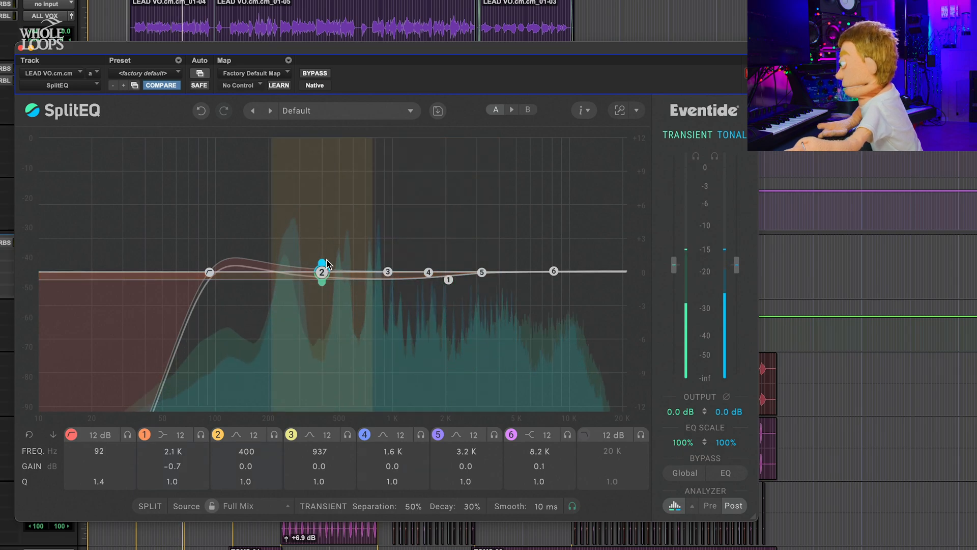
- Raise band 1's transient gain on its own, then return it to 0 dB
{"action": "left_click_drag", "start_coordinate": [323, 279], "coordinate": [449, 281]}
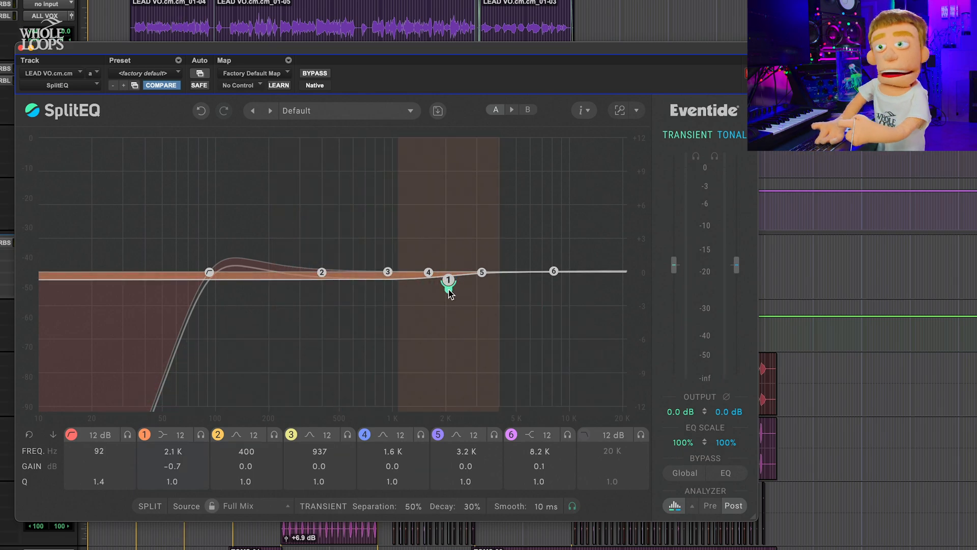
{"action": "left_click_drag", "start_coordinate": [449, 281], "coordinate": [453, 272]}
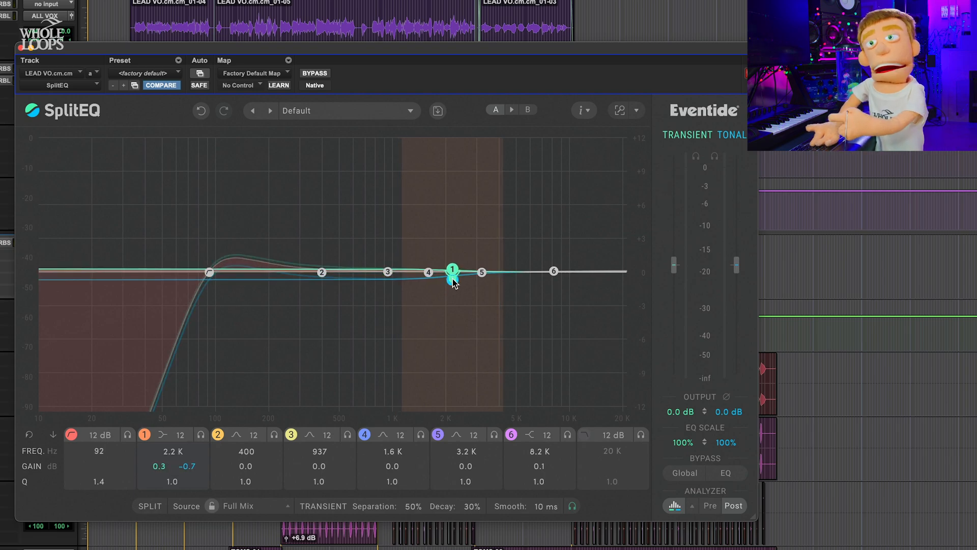
{"action": "left_click_drag", "start_coordinate": [453, 272], "coordinate": [452, 274]}
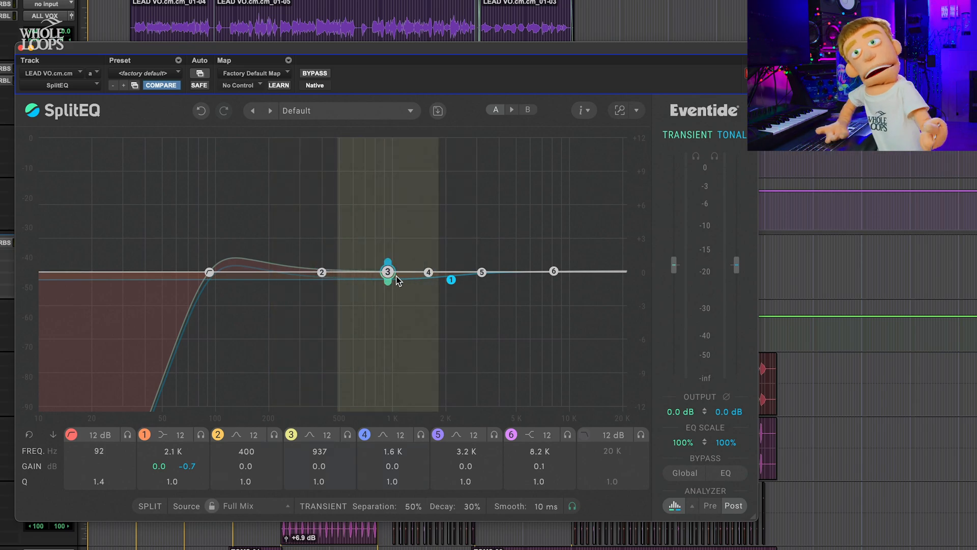
- Move band 5 to about 5.7 kHz and cut its transients, easing back to -3 dB
{"action": "left_click_drag", "start_coordinate": [388, 271], "coordinate": [482, 271]}
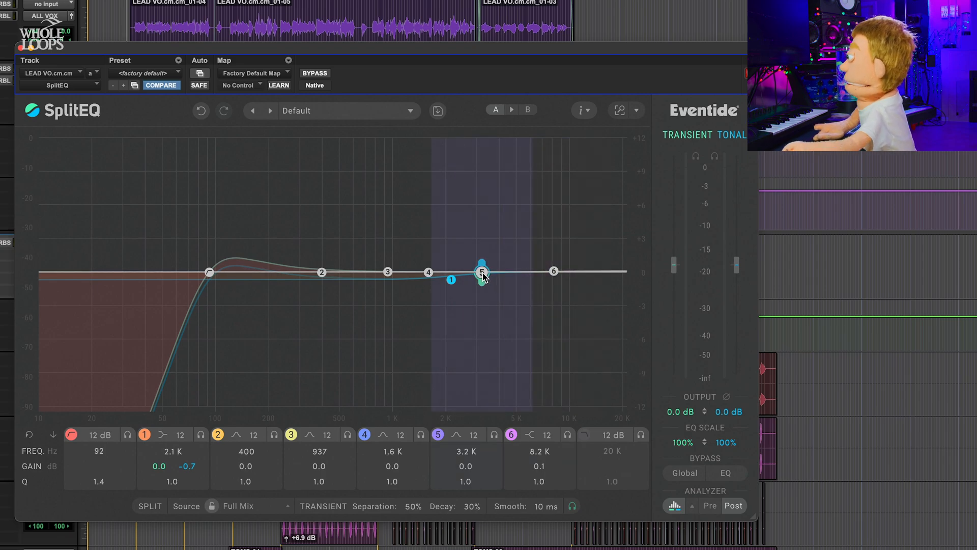
{"action": "left_click_drag", "start_coordinate": [484, 273], "coordinate": [527, 273]}
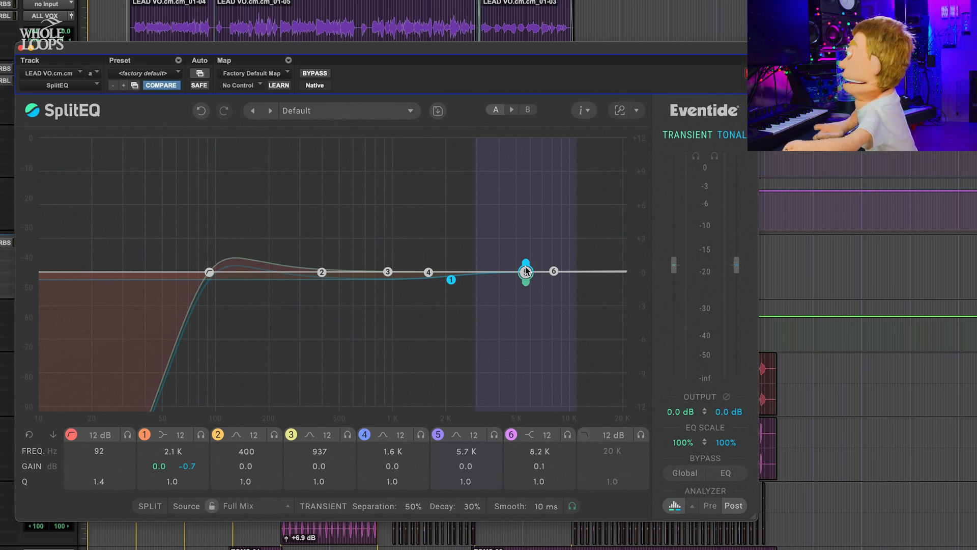
{"action": "left_click_drag", "start_coordinate": [525, 272], "coordinate": [523, 274]}
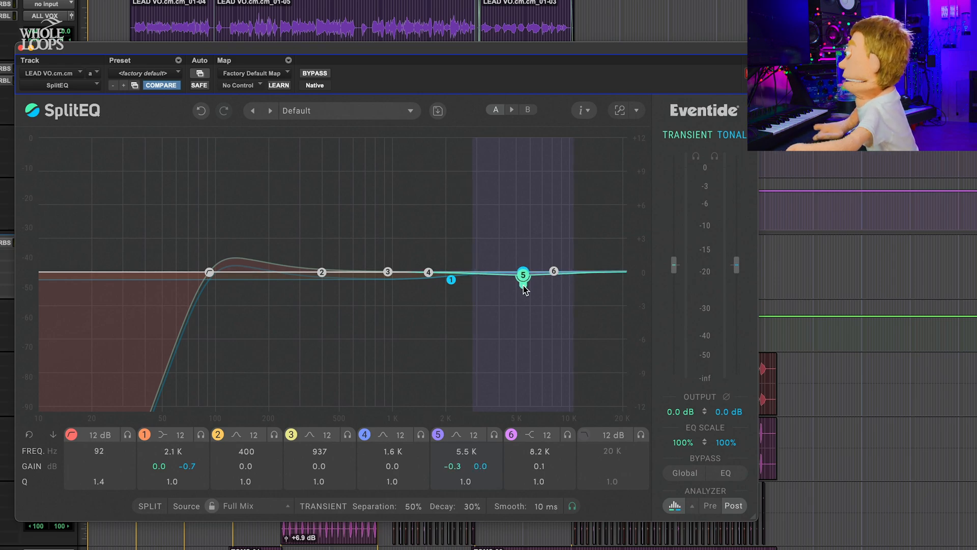
{"action": "left_click_drag", "start_coordinate": [523, 274], "coordinate": [523, 292]}
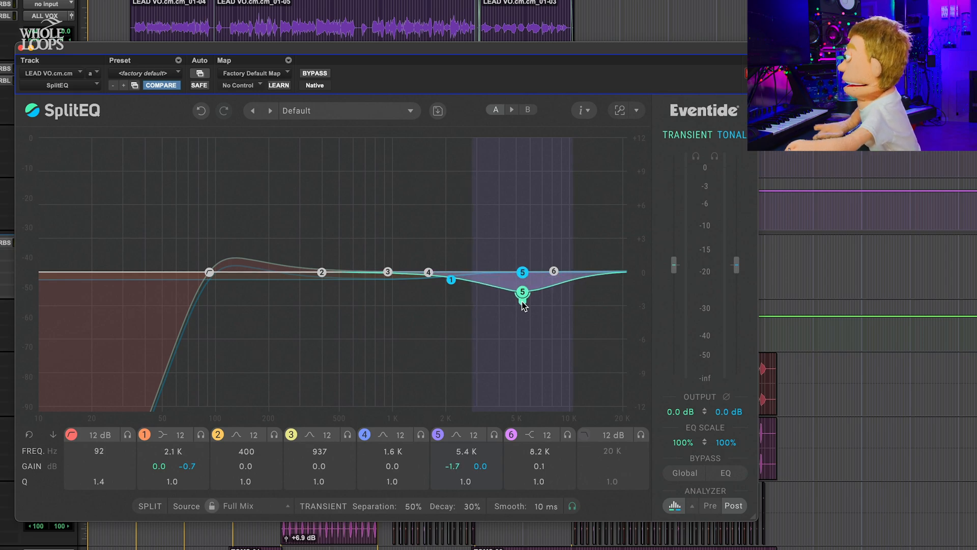
{"action": "left_click_drag", "start_coordinate": [523, 292], "coordinate": [525, 303]}
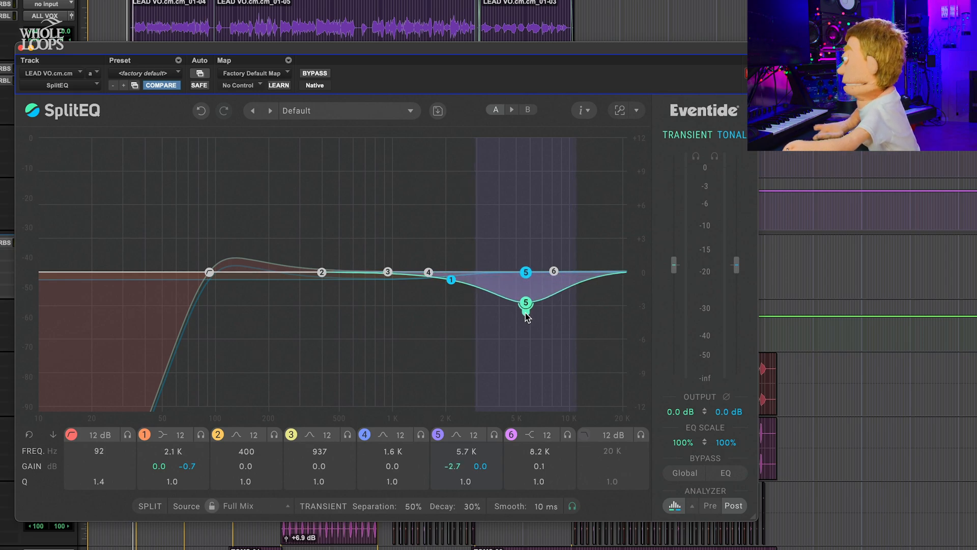
{"action": "left_click_drag", "start_coordinate": [526, 303], "coordinate": [529, 378]}
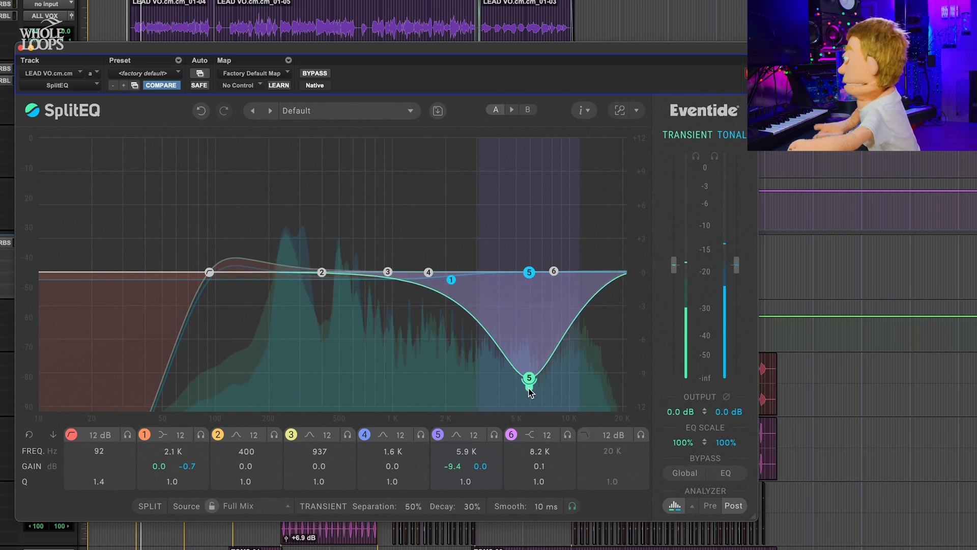
{"action": "left_click_drag", "start_coordinate": [530, 378], "coordinate": [530, 381]}
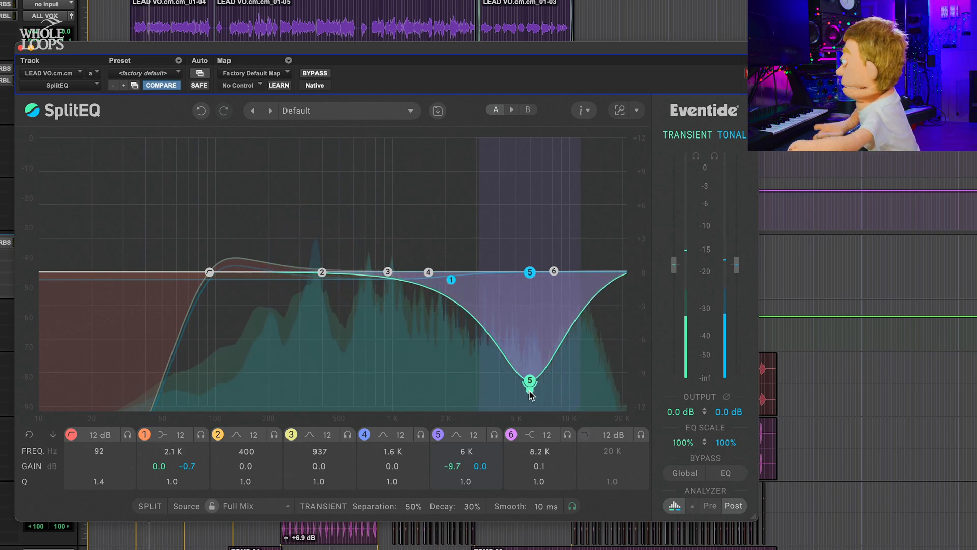
{"action": "left_click_drag", "start_coordinate": [530, 380], "coordinate": [535, 358]}
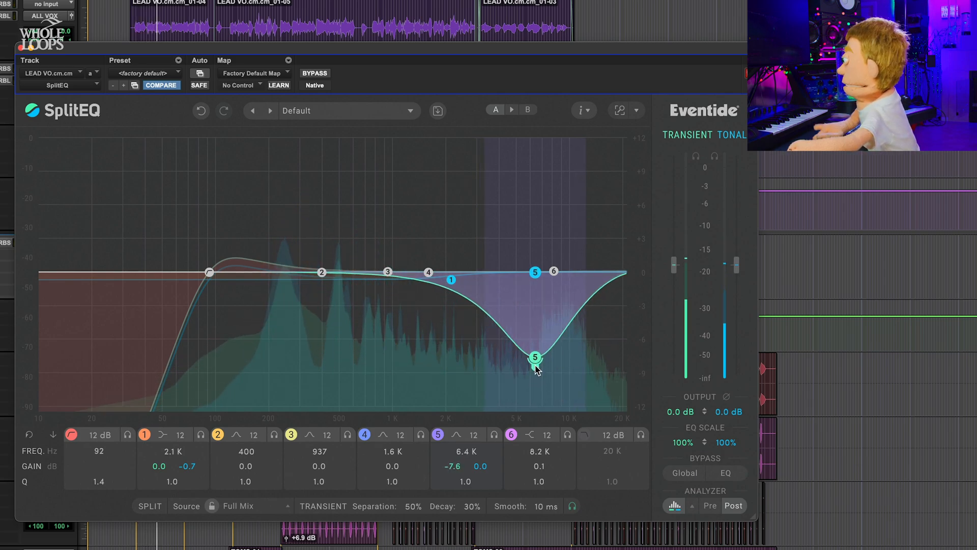
{"action": "left_click_drag", "start_coordinate": [535, 358], "coordinate": [538, 311]}
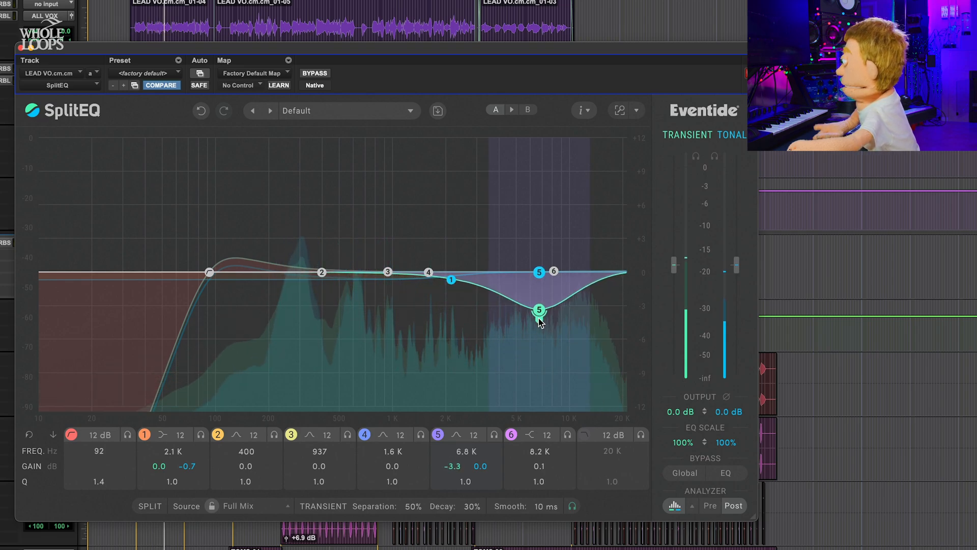
- Narrow band 5 to Q 1.9 and settle the transient dip near 7.6 kHz
{"action": "left_click_drag", "start_coordinate": [538, 310], "coordinate": [538, 306]}
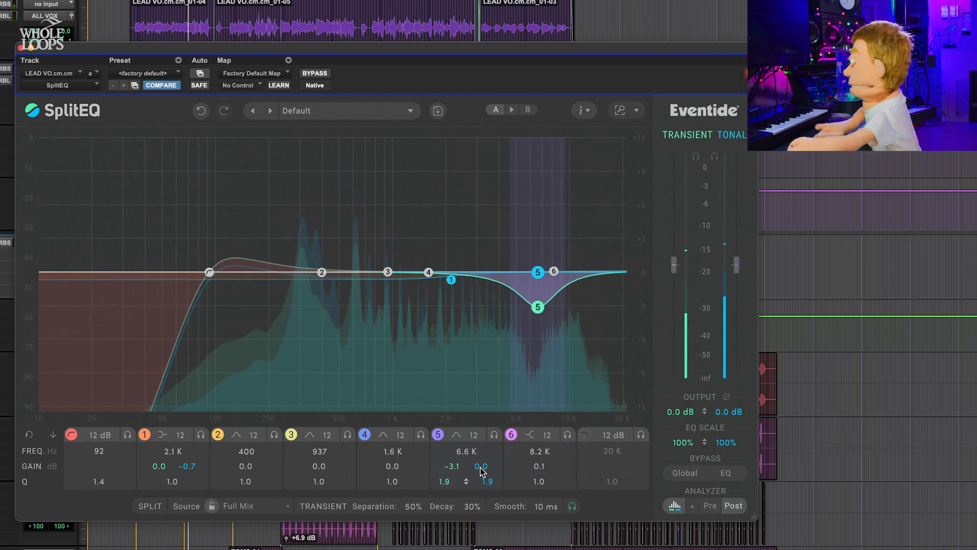
{"action": "left_click_drag", "start_coordinate": [538, 307], "coordinate": [545, 299]}
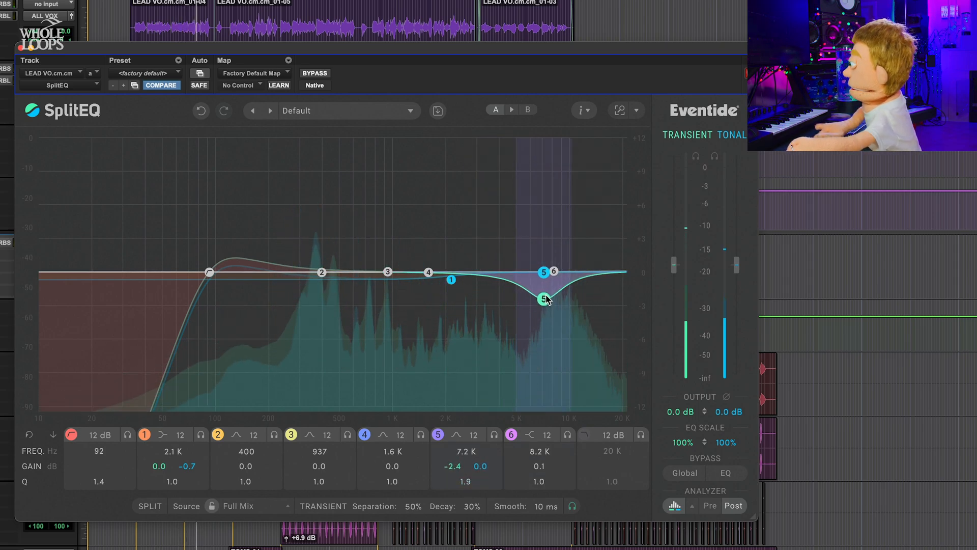
{"action": "left_click_drag", "start_coordinate": [545, 300], "coordinate": [554, 293]}
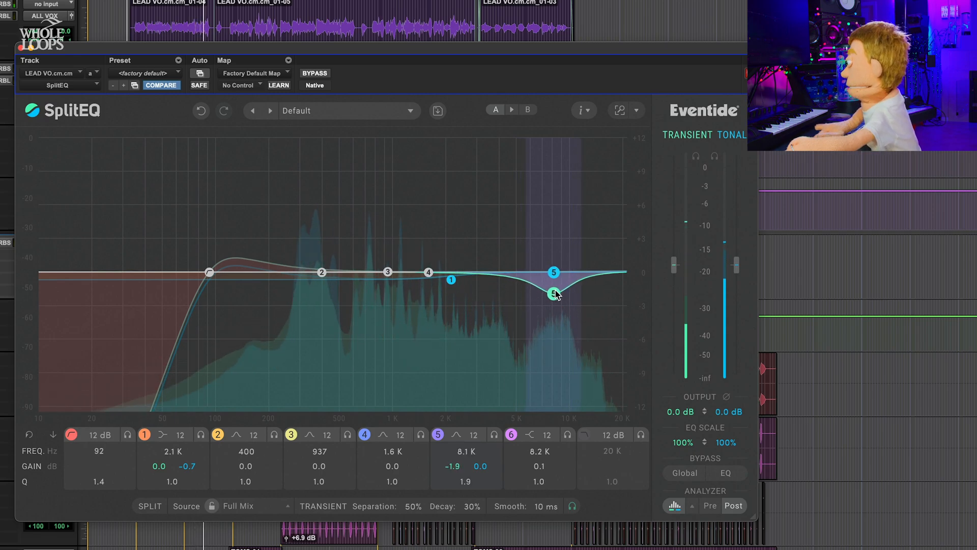
{"action": "left_click_drag", "start_coordinate": [554, 293], "coordinate": [551, 303]}
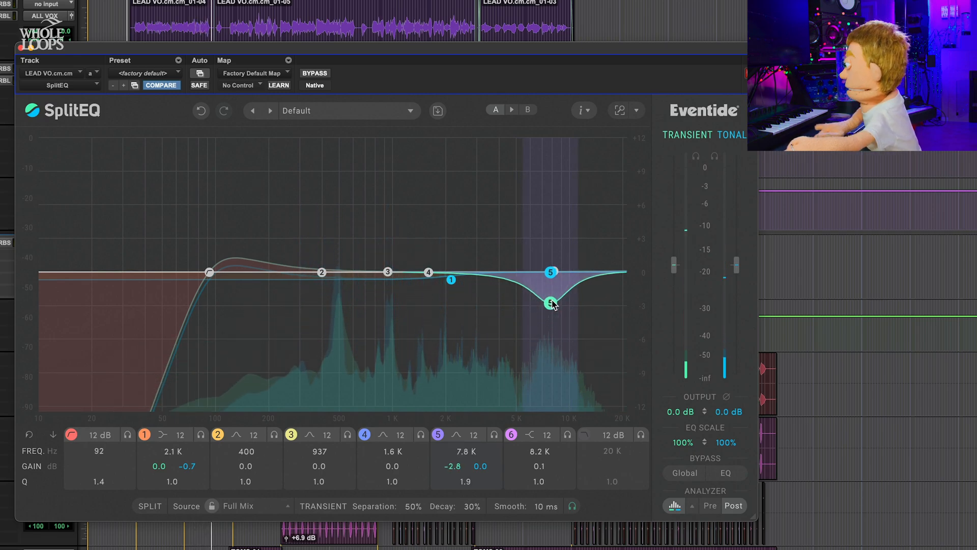
{"action": "left_click_drag", "start_coordinate": [552, 303], "coordinate": [547, 297]}
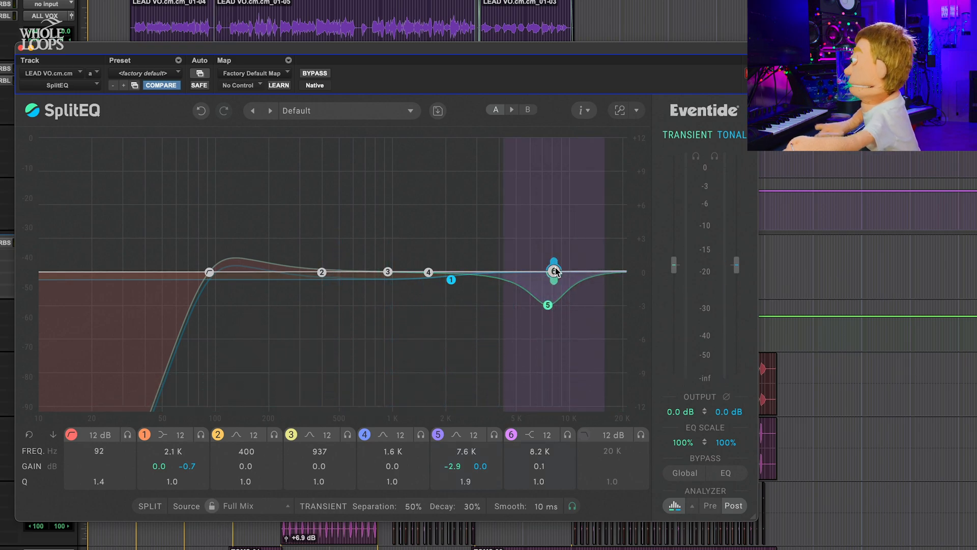
- Move band 6 to 10.7 kHz, change its filter shape, and nudge the gentle boost higher
{"action": "left_click_drag", "start_coordinate": [555, 271], "coordinate": [574, 265]}
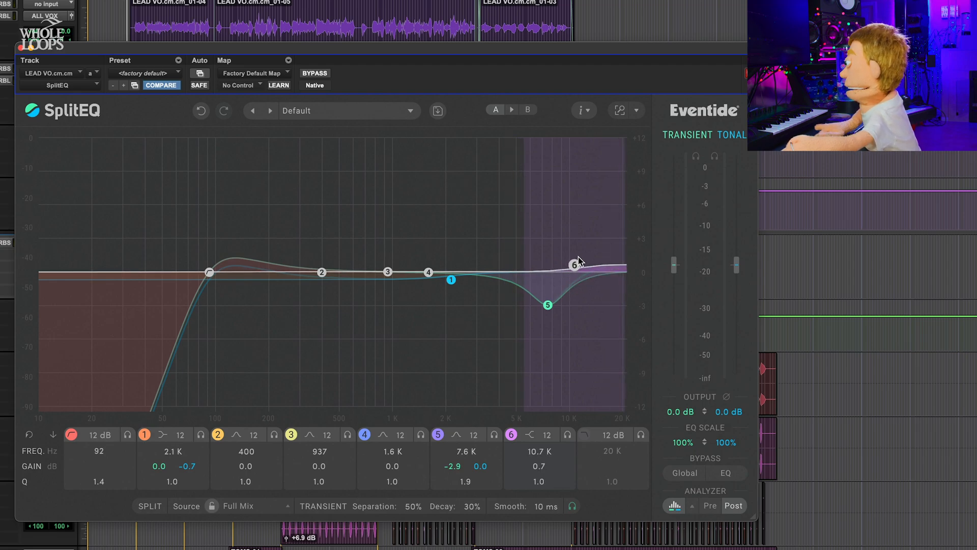
{"action": "left_click", "coordinate": [531, 435]}
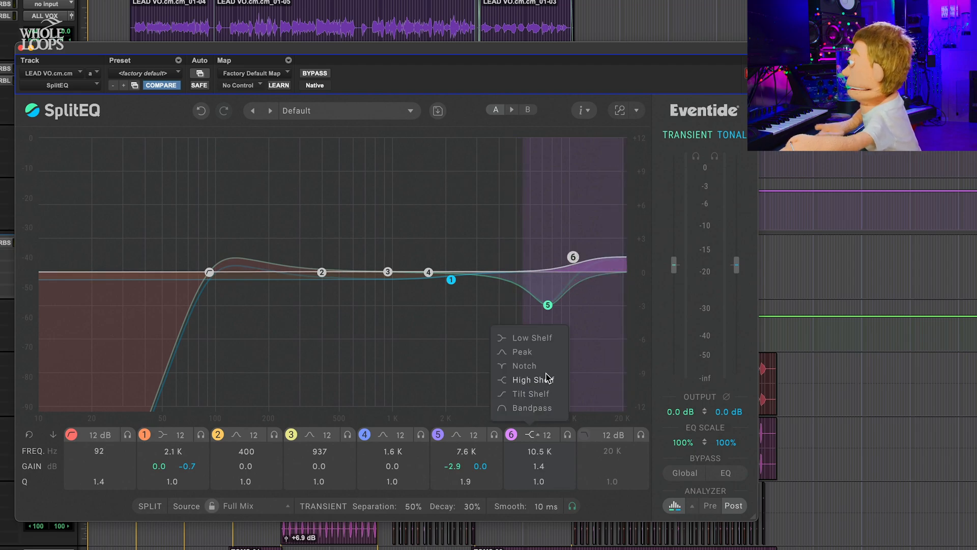
{"action": "left_click", "coordinate": [533, 379]}
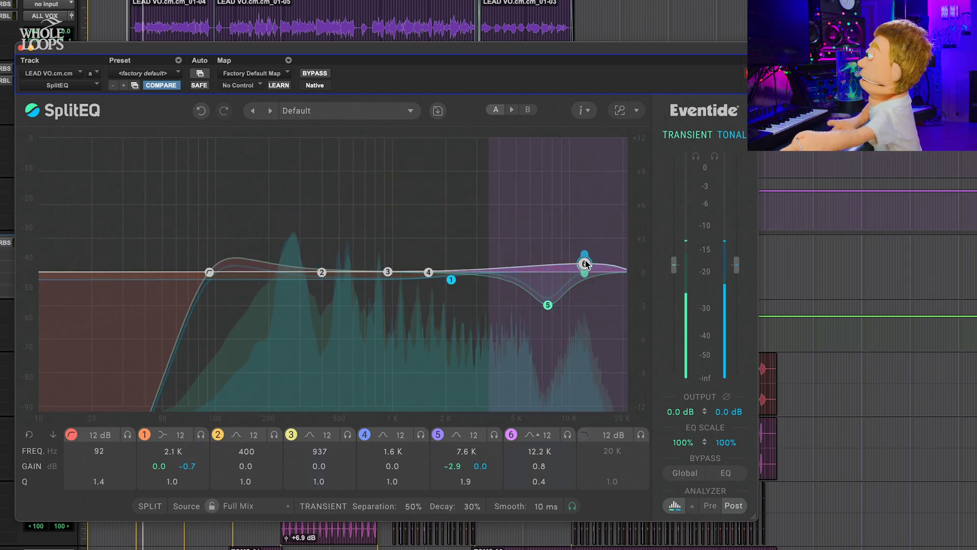
{"action": "left_click_drag", "start_coordinate": [585, 263], "coordinate": [588, 256]}
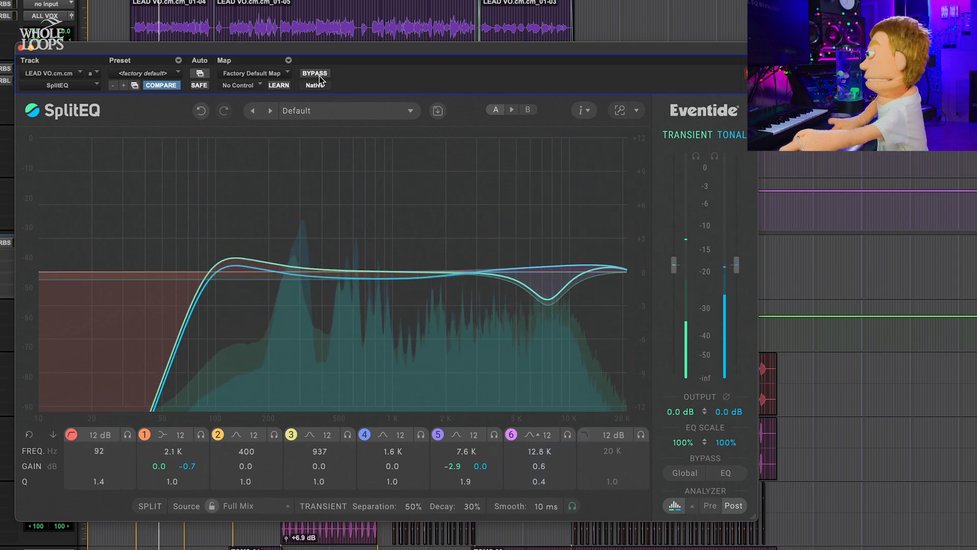
{"action": "left_click", "coordinate": [315, 75]}
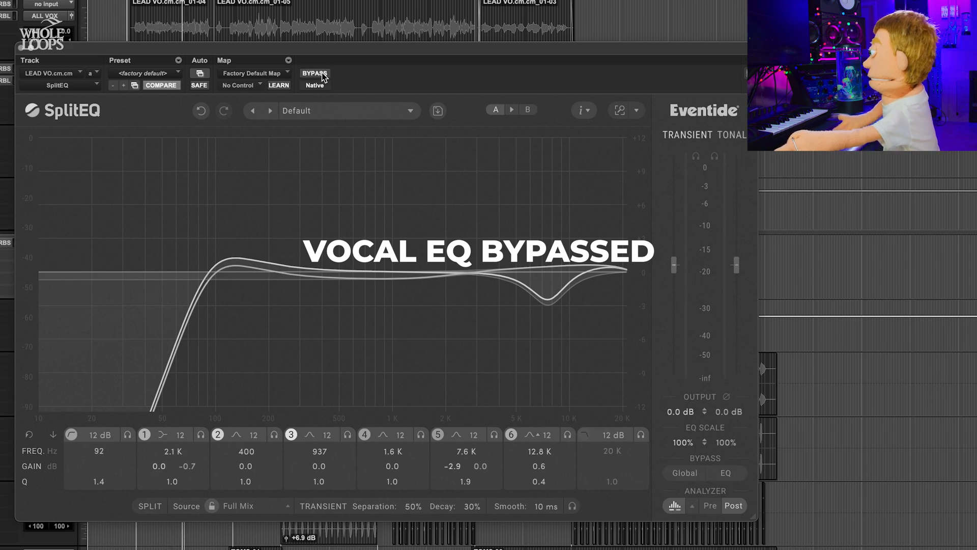
{"action": "left_click", "coordinate": [315, 73]}
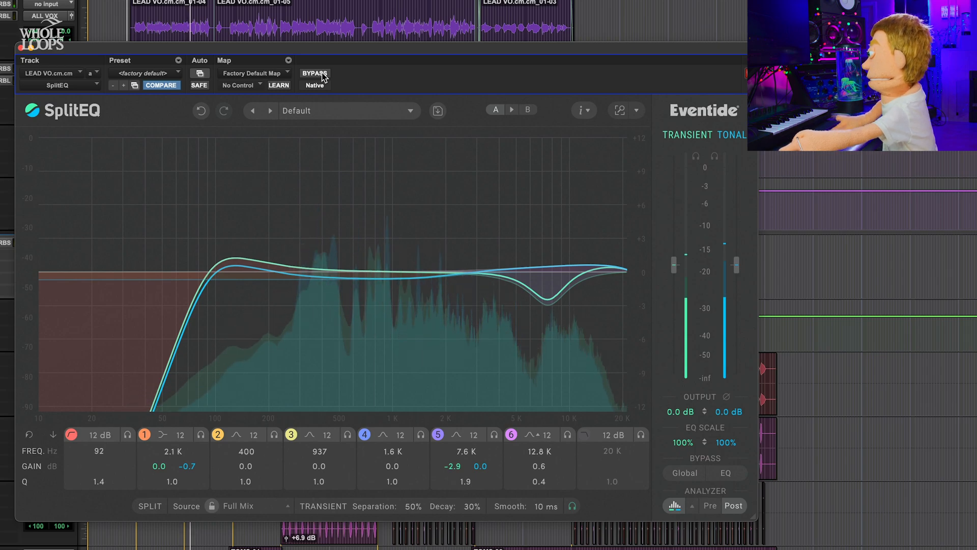
{"action": "left_click", "coordinate": [314, 73]}
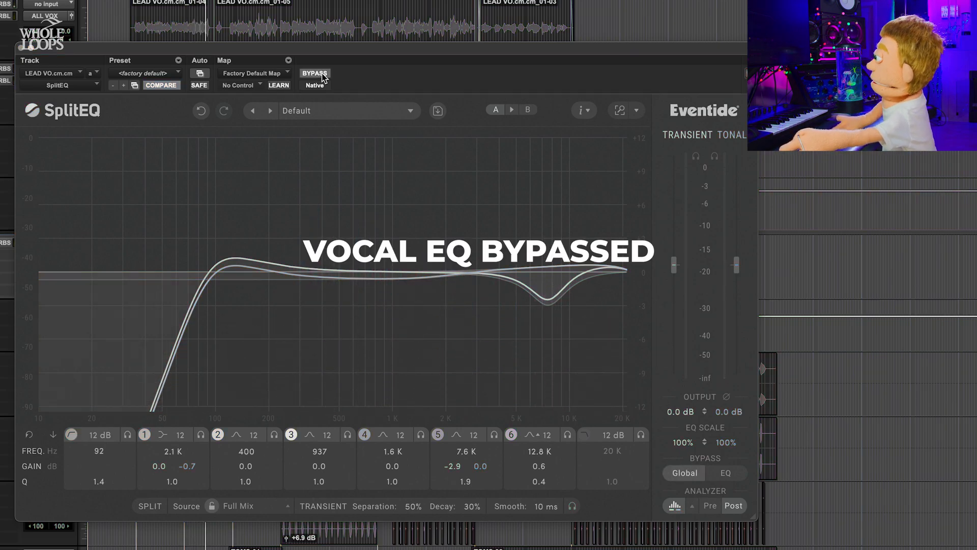
{"action": "left_click", "coordinate": [314, 73]}
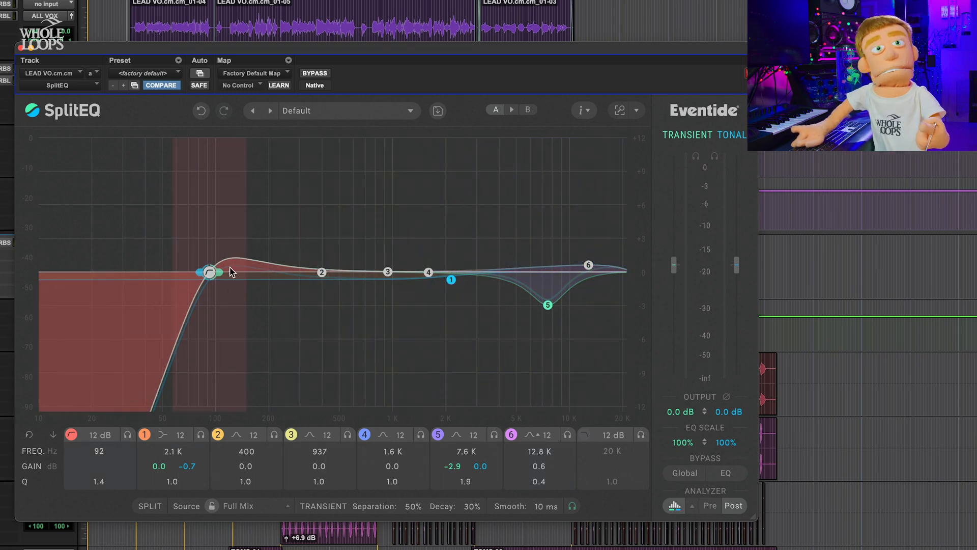
- Close the lead vocal's SplitEQ window to get back to the Edit window
{"action": "left_click", "coordinate": [387, 272]}
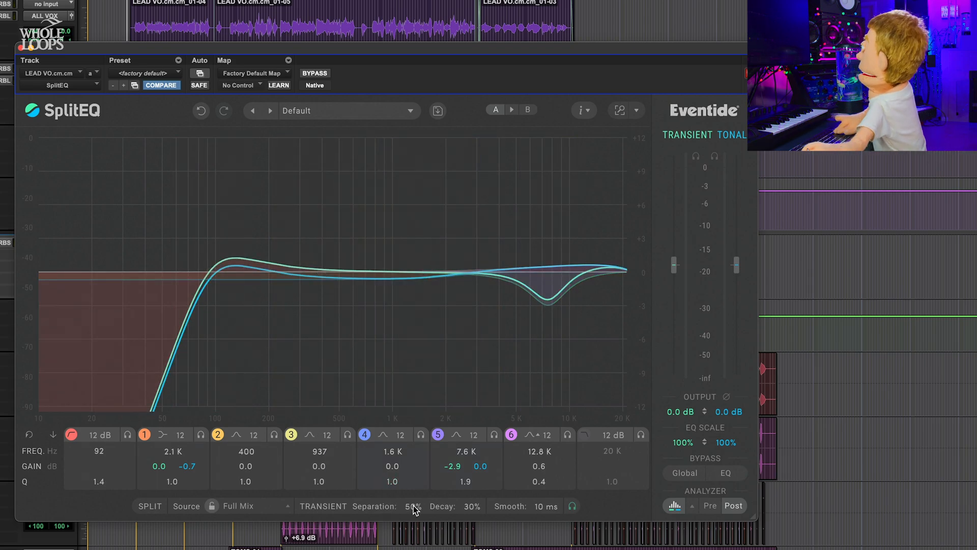
{"action": "left_click_drag", "start_coordinate": [413, 506], "coordinate": [412, 486]}
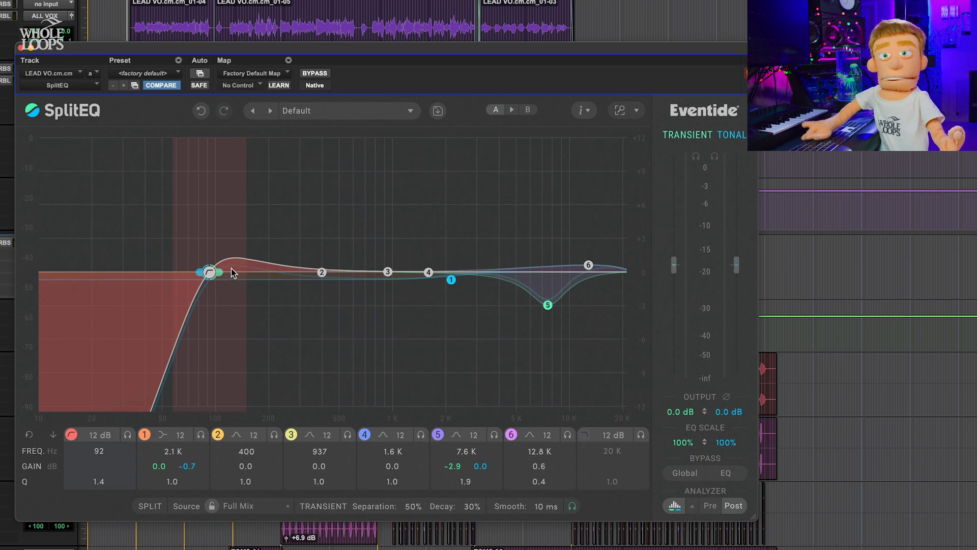
{"action": "left_click", "coordinate": [322, 272]}
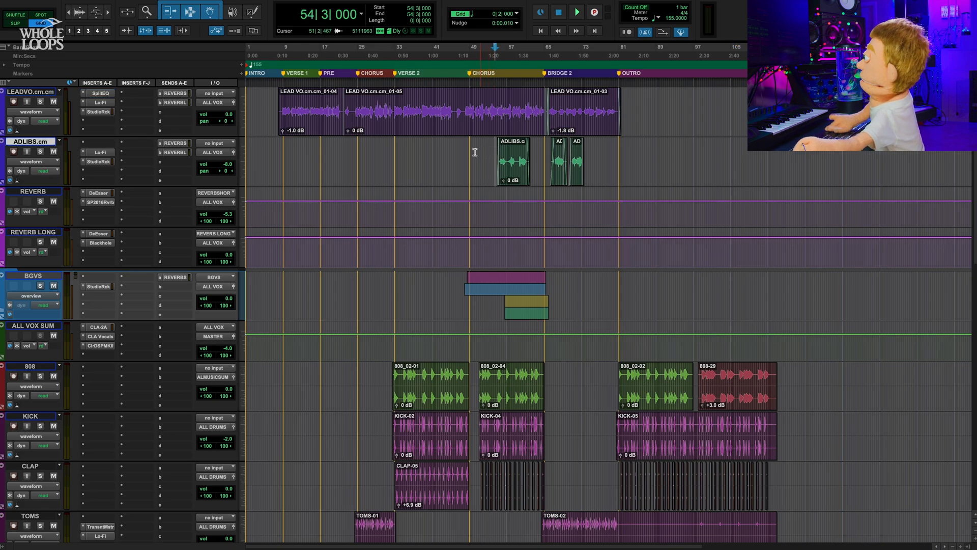
- Sweep the ad-libs high-pass from about 91 Hz up to 457 Hz, settling at 374 Hz
{"action": "left_click", "coordinate": [98, 171]}
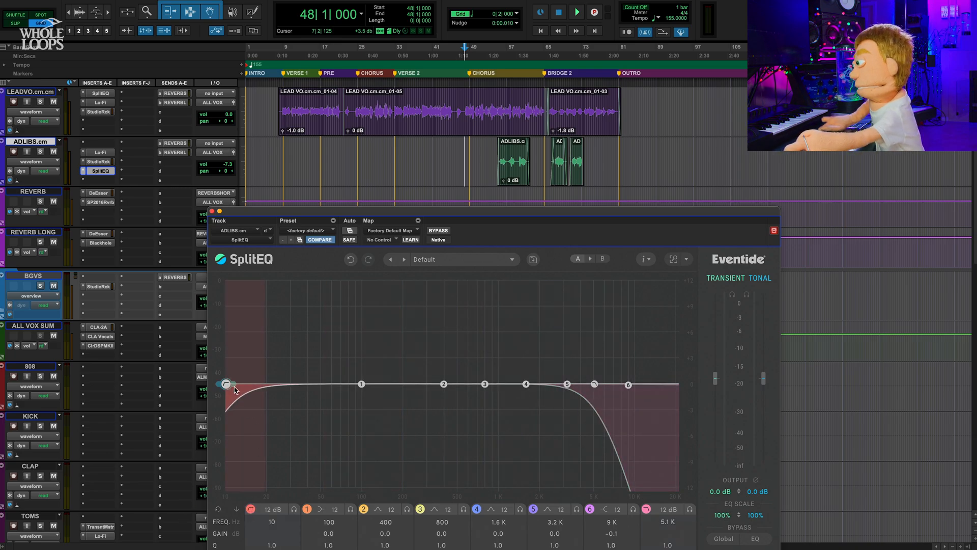
{"action": "left_click_drag", "start_coordinate": [226, 384], "coordinate": [358, 384]}
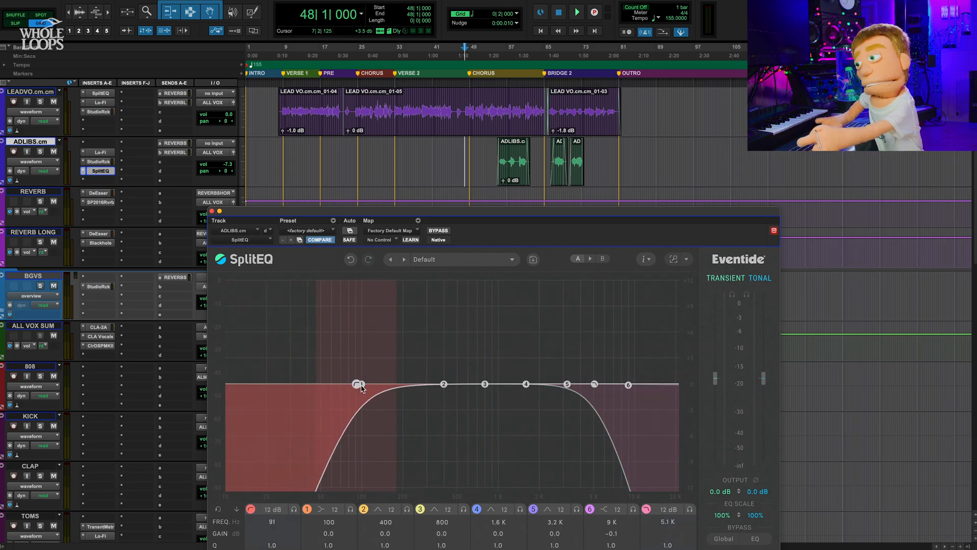
{"action": "left_click_drag", "start_coordinate": [359, 383], "coordinate": [365, 384]}
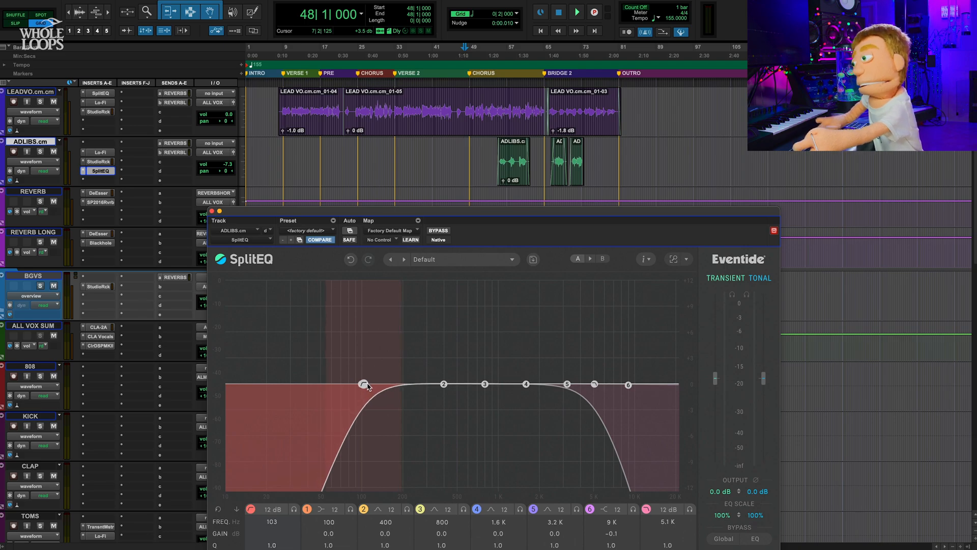
{"action": "left_click_drag", "start_coordinate": [363, 384], "coordinate": [380, 384]}
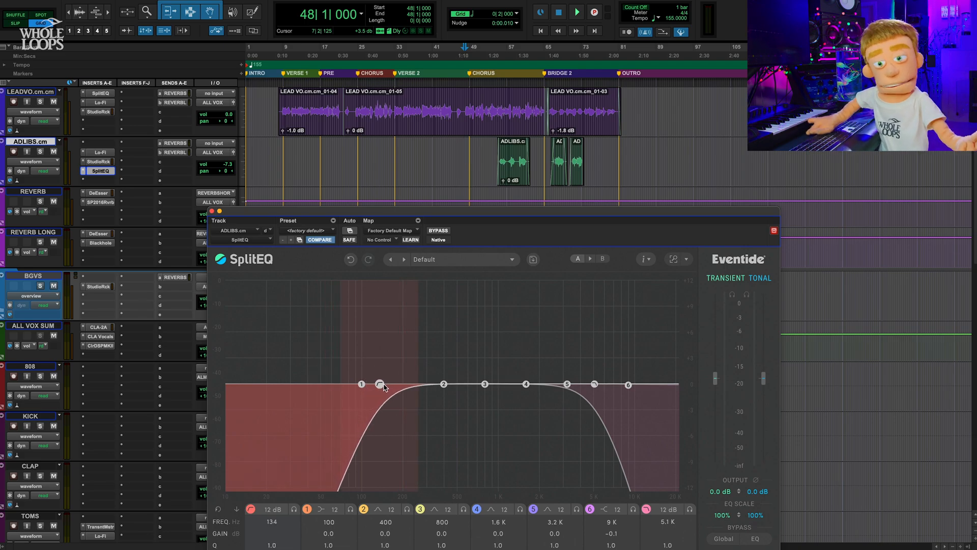
{"action": "left_click_drag", "start_coordinate": [361, 385], "coordinate": [428, 385]}
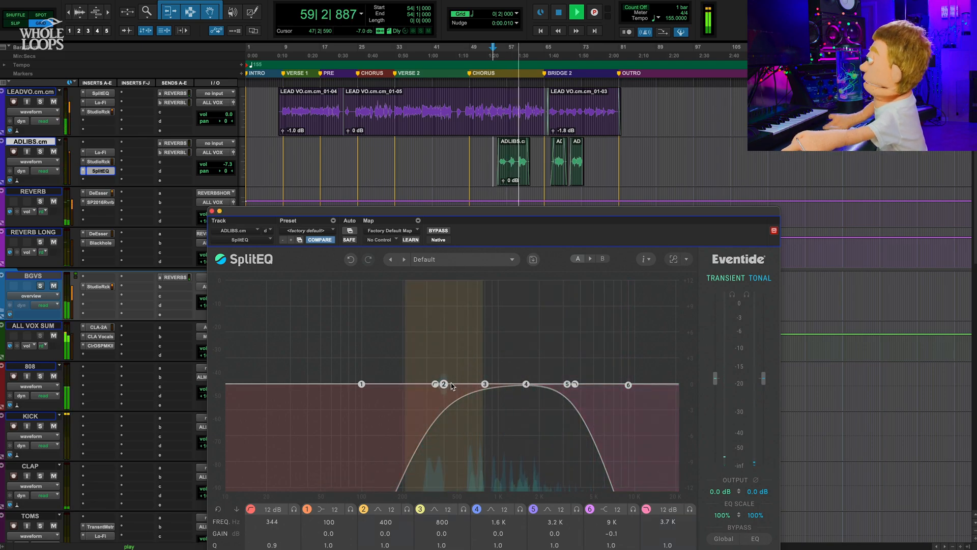
{"action": "left_click_drag", "start_coordinate": [436, 384], "coordinate": [451, 383]}
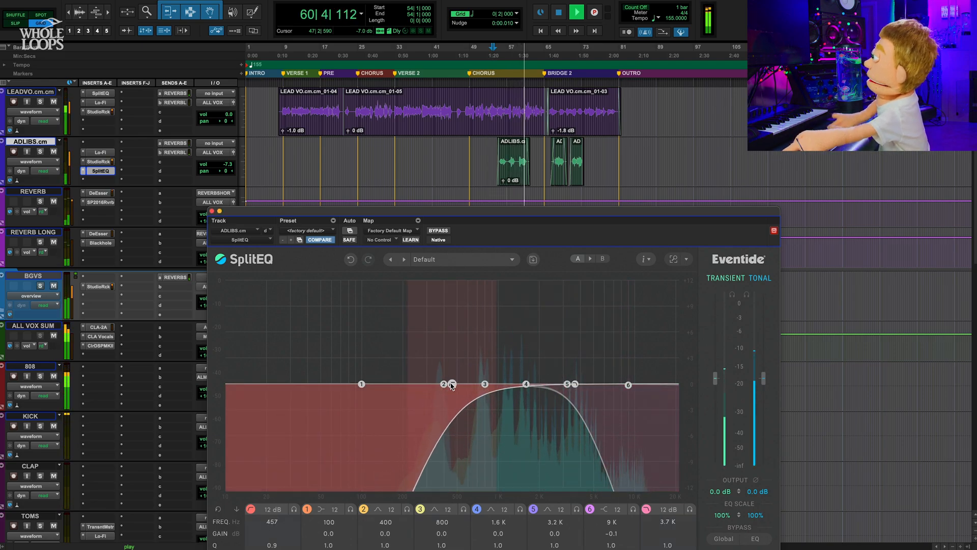
{"action": "left_click_drag", "start_coordinate": [452, 383], "coordinate": [439, 382]}
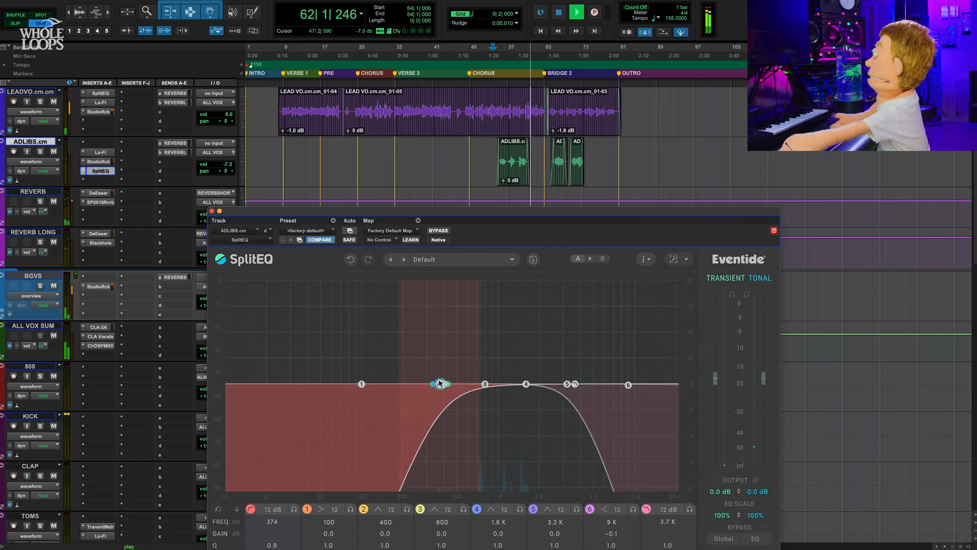
{"action": "left_click", "coordinate": [525, 384]}
{"action": "type", "text": "split"}
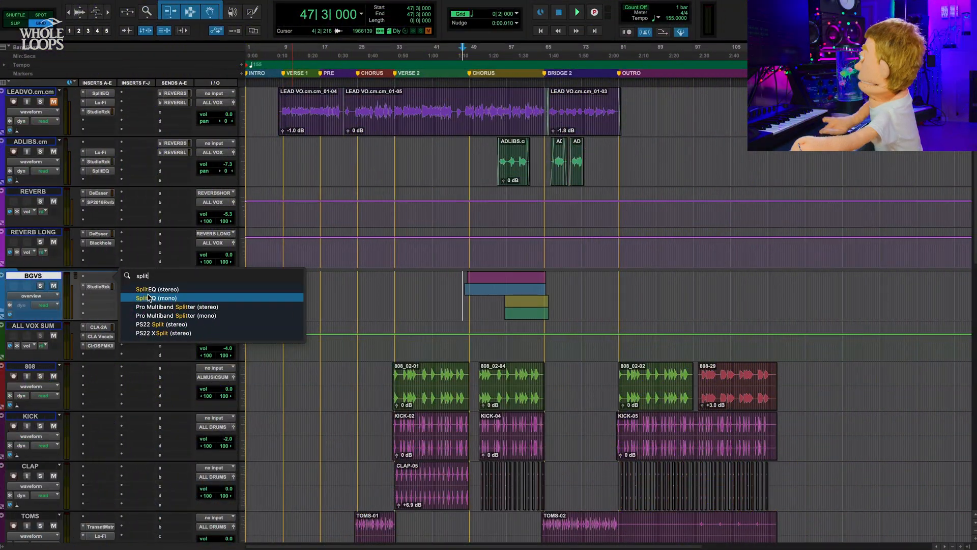
{"action": "mouse_move", "coordinate": [162, 288]}
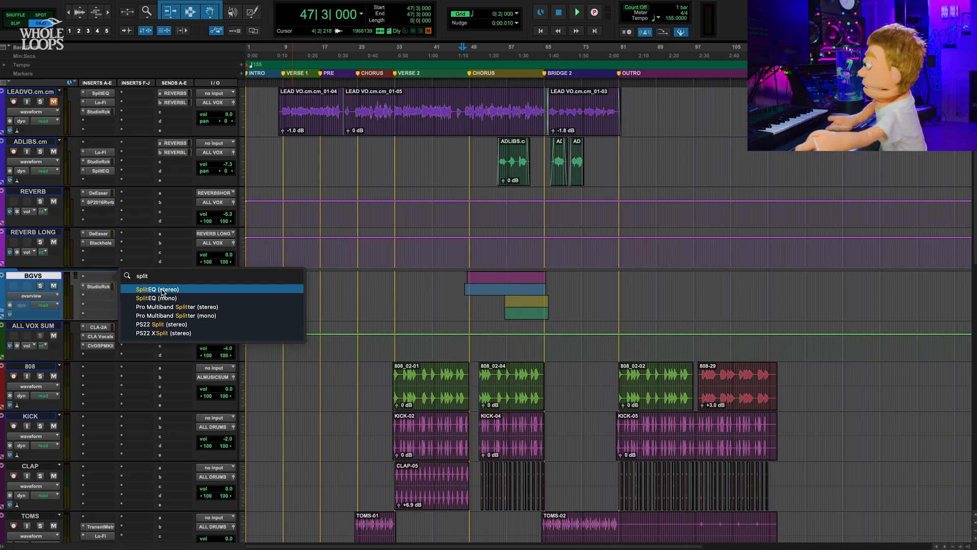
{"action": "mouse_move", "coordinate": [158, 297]}
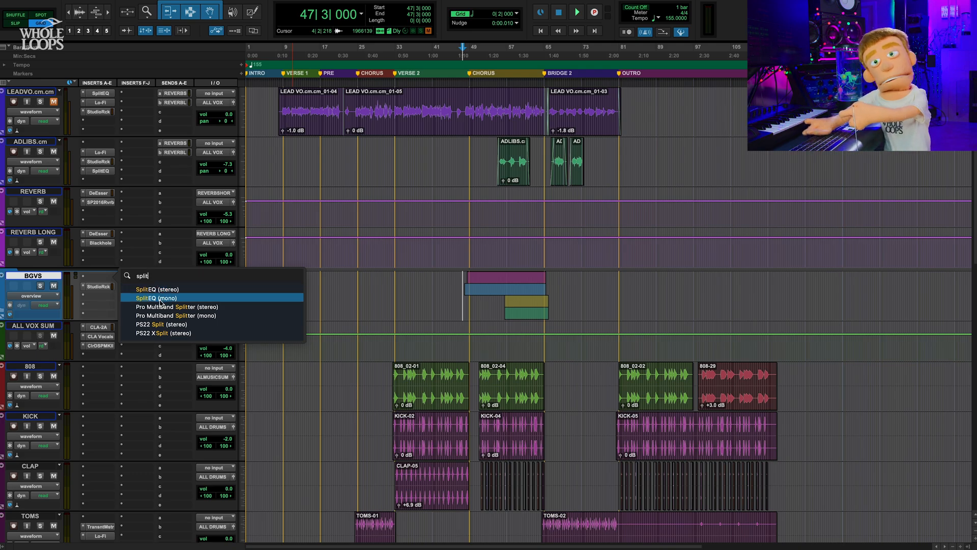
- Insert SplitEQ on BGVS, cutting the high shelf to -4.8 dB and the low shelf near 80 Hz
{"action": "left_click", "coordinate": [152, 298]}
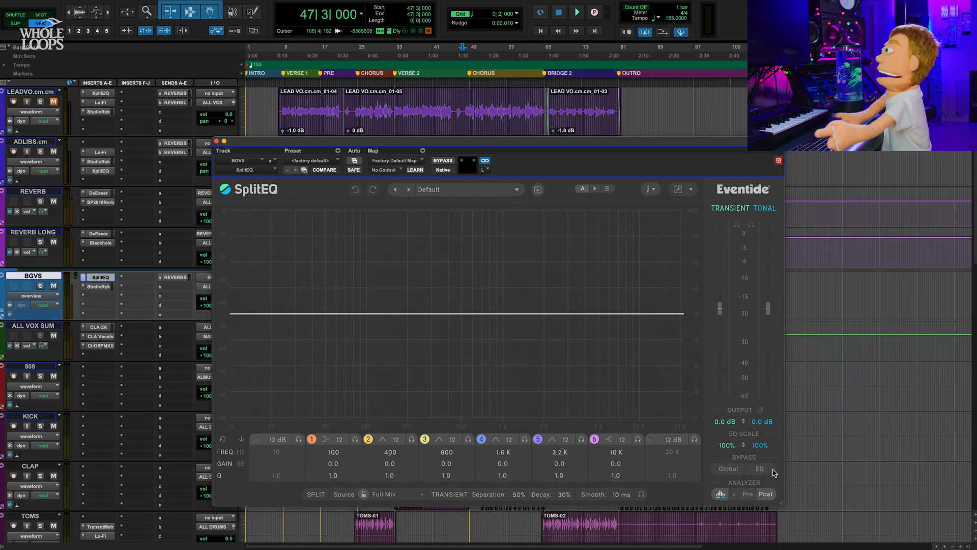
{"action": "left_click_drag", "start_coordinate": [637, 314], "coordinate": [637, 323]}
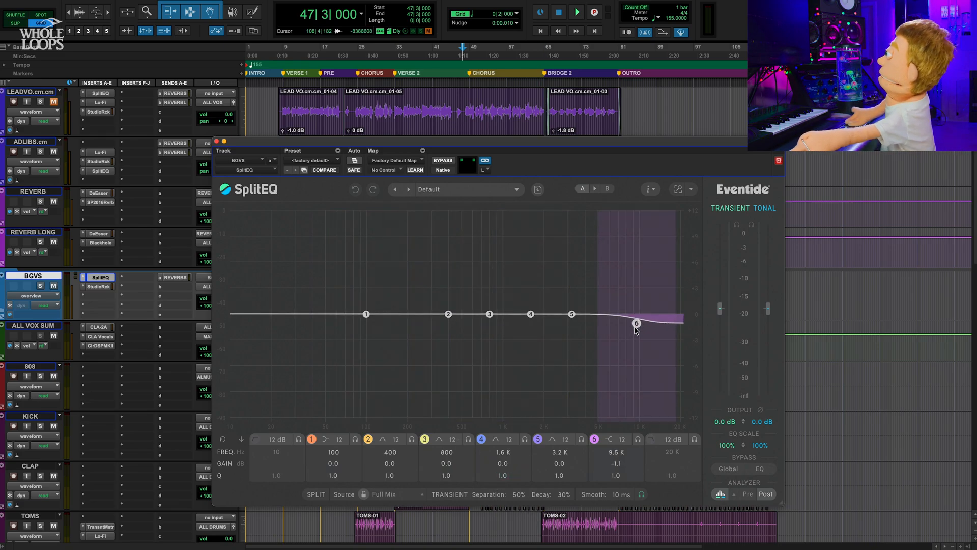
{"action": "left_click_drag", "start_coordinate": [637, 323], "coordinate": [603, 354]}
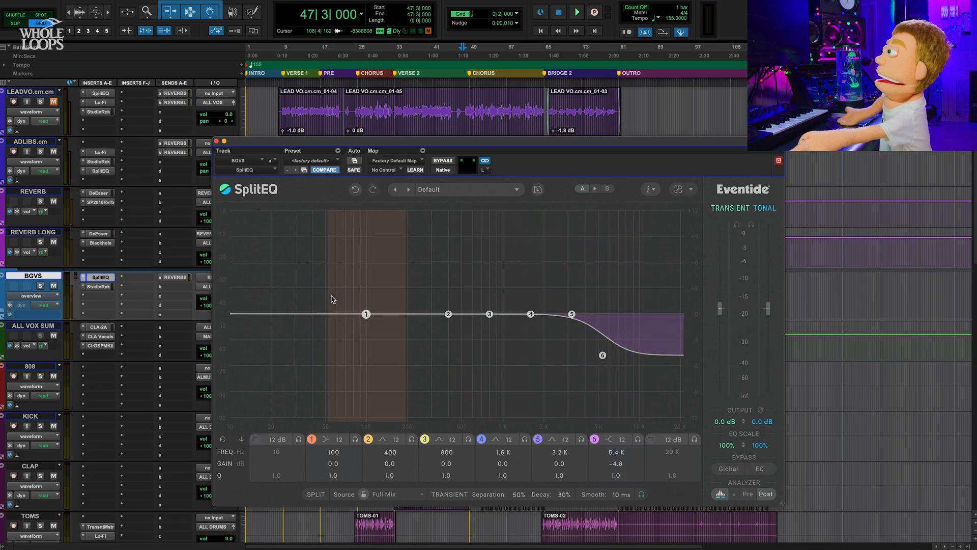
{"action": "left_click_drag", "start_coordinate": [366, 313], "coordinate": [351, 367]}
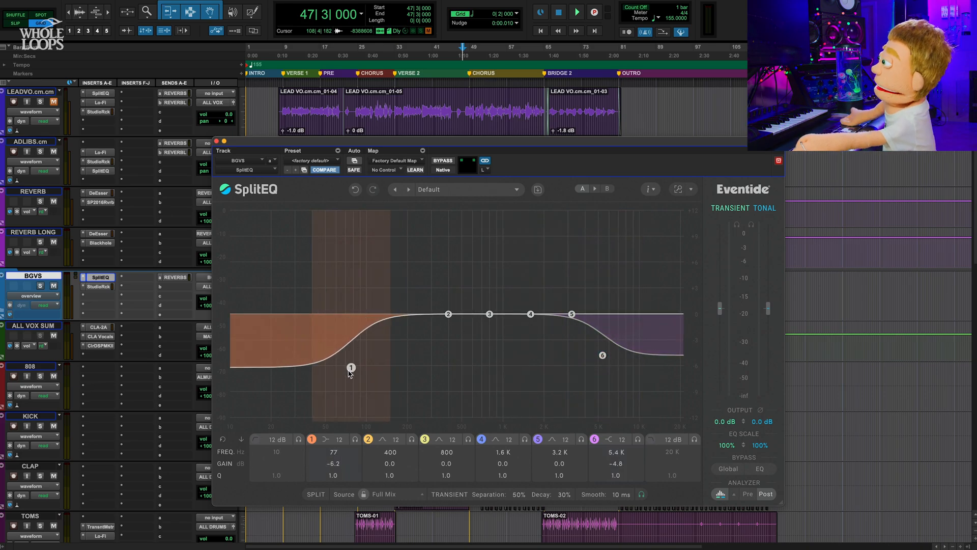
{"action": "left_click_drag", "start_coordinate": [350, 367], "coordinate": [353, 355]}
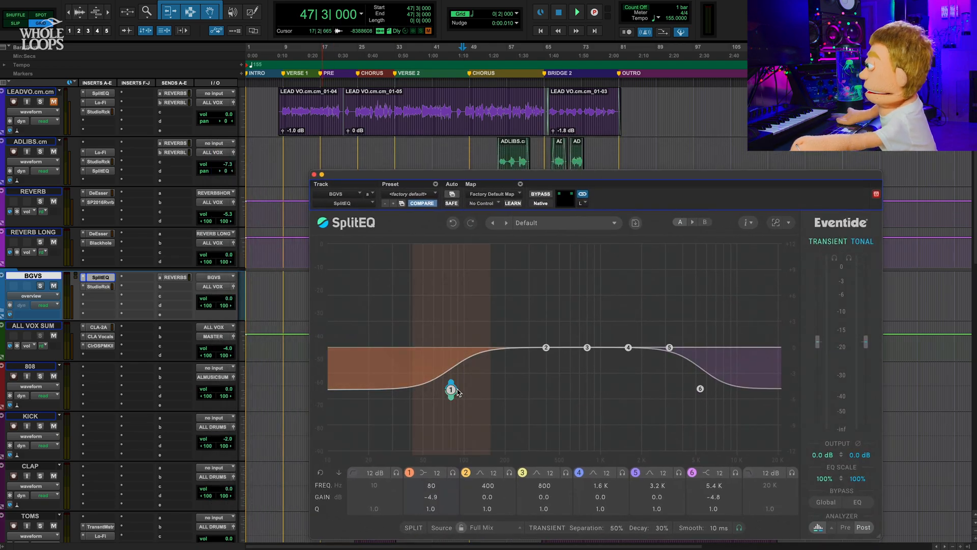
- During playback, turn the low shelf into a gentle boost and bypass to compare
{"action": "left_click", "coordinate": [576, 12]}
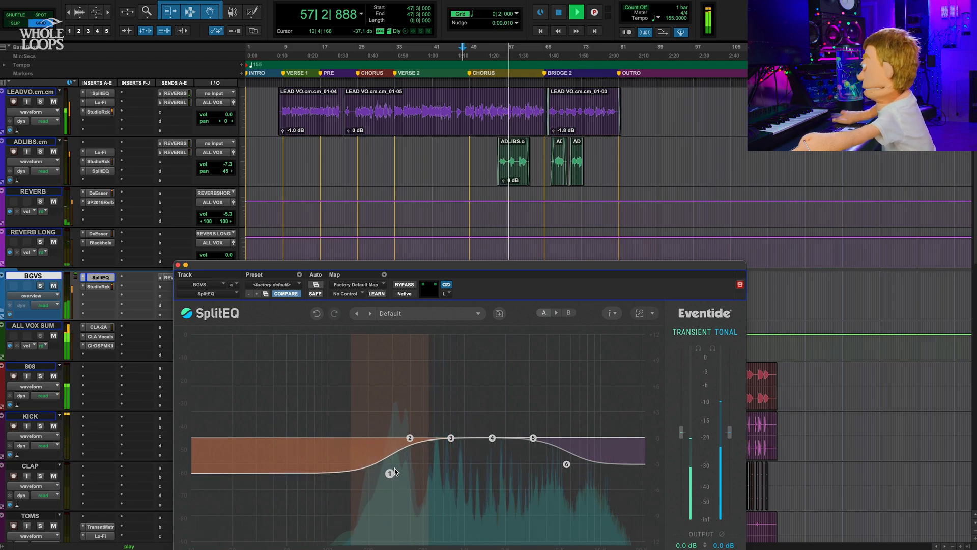
{"action": "left_click_drag", "start_coordinate": [390, 466], "coordinate": [400, 394]}
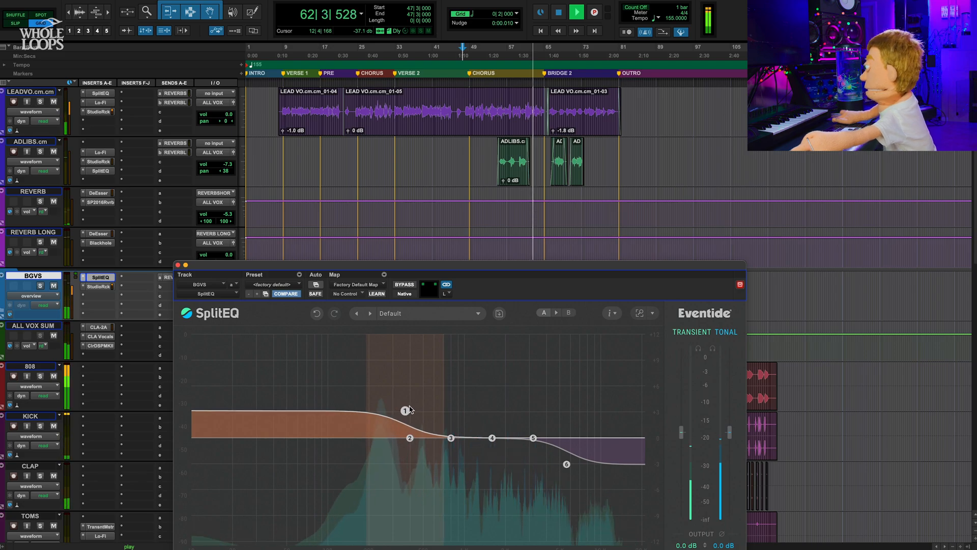
{"action": "left_click_drag", "start_coordinate": [405, 411], "coordinate": [411, 411]}
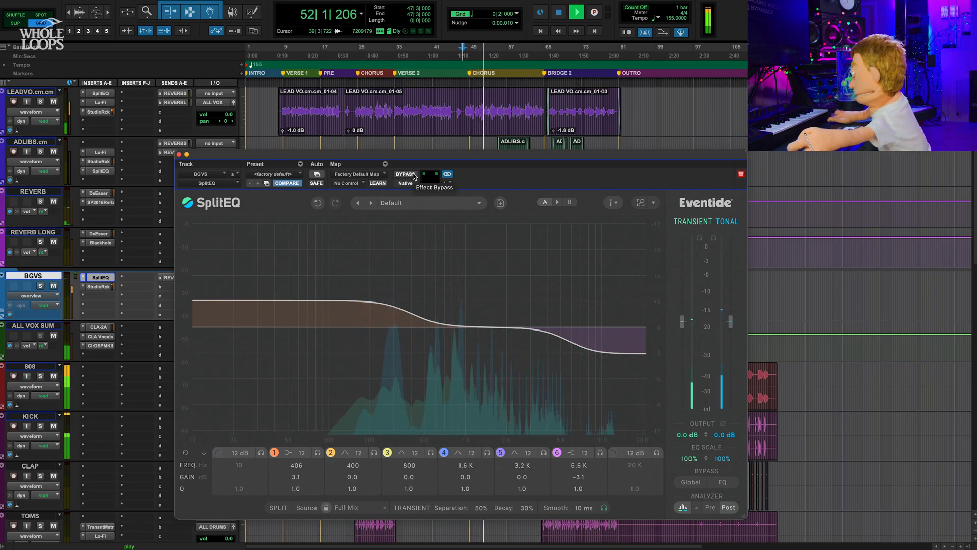
{"action": "left_click", "coordinate": [423, 174]}
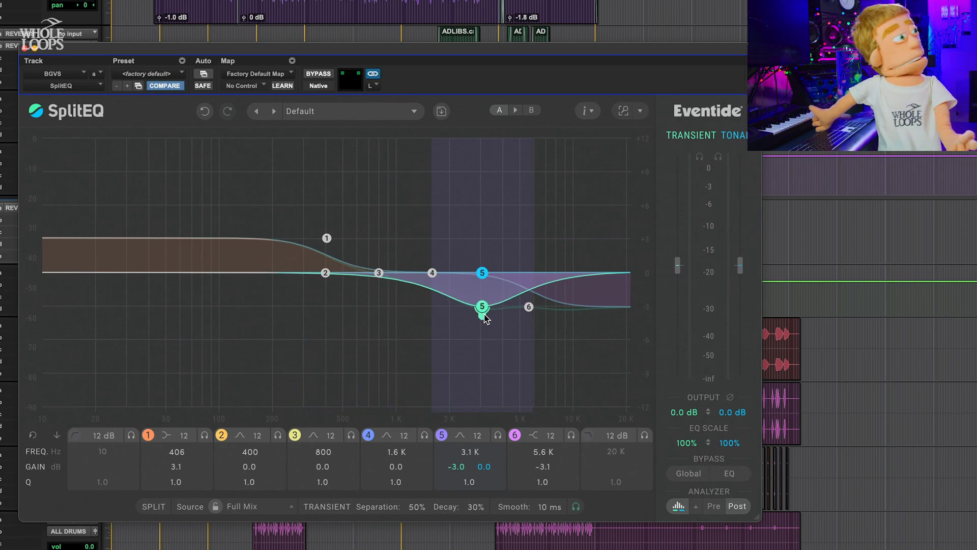
- Dip the backing vocals' band 5 near 5.3 kHz and add a 105 Hz high-pass
{"action": "left_click_drag", "start_coordinate": [483, 306], "coordinate": [528, 305]}
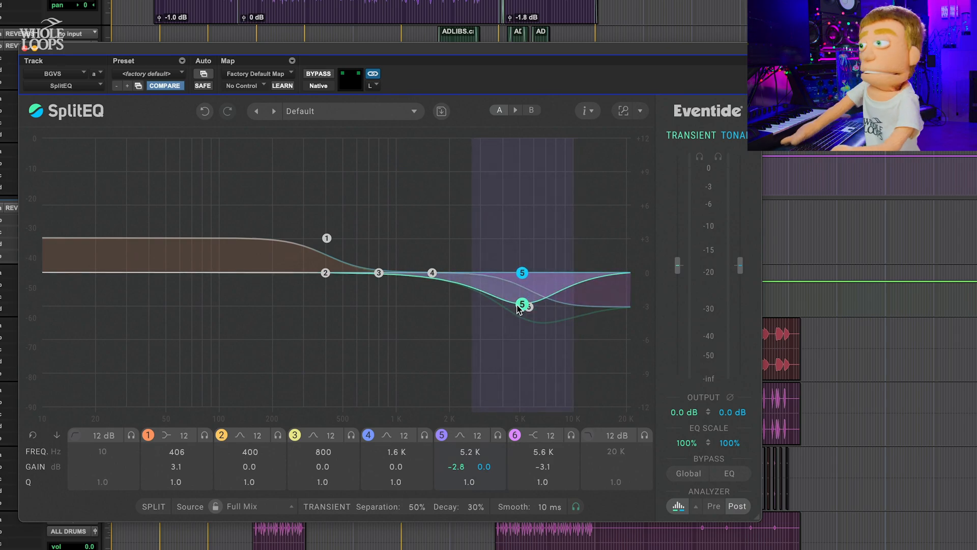
{"action": "left_click_drag", "start_coordinate": [522, 305], "coordinate": [529, 308]}
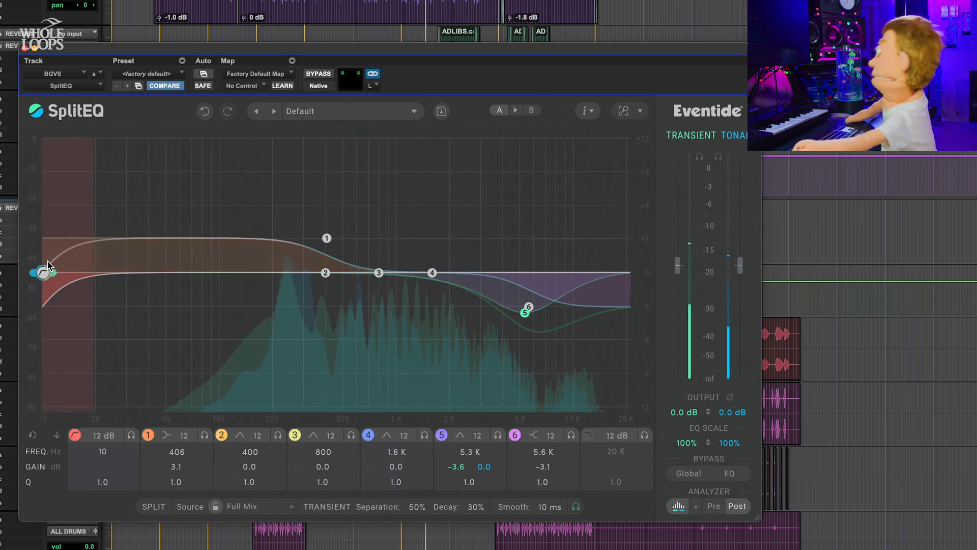
{"action": "left_click_drag", "start_coordinate": [43, 272], "coordinate": [224, 272]}
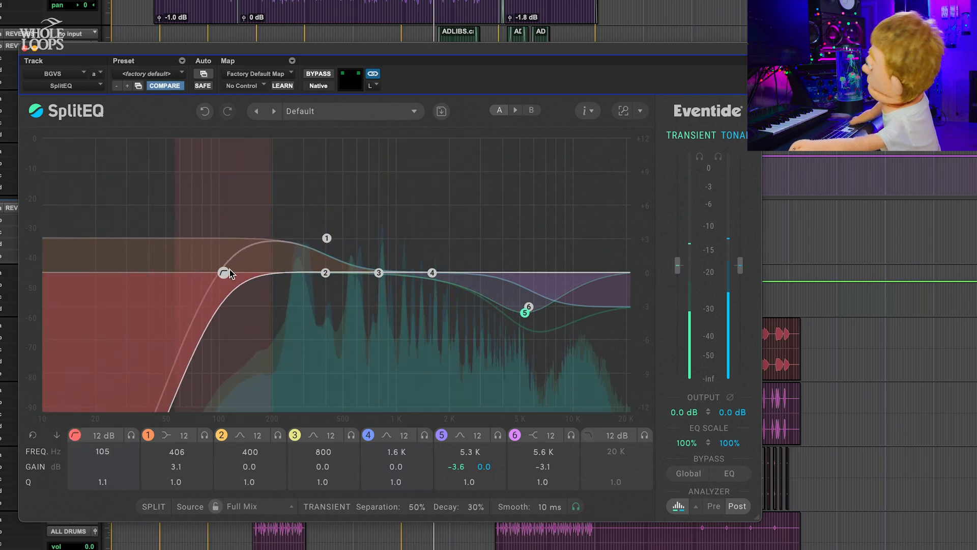
{"action": "left_click_drag", "start_coordinate": [230, 273], "coordinate": [212, 273]}
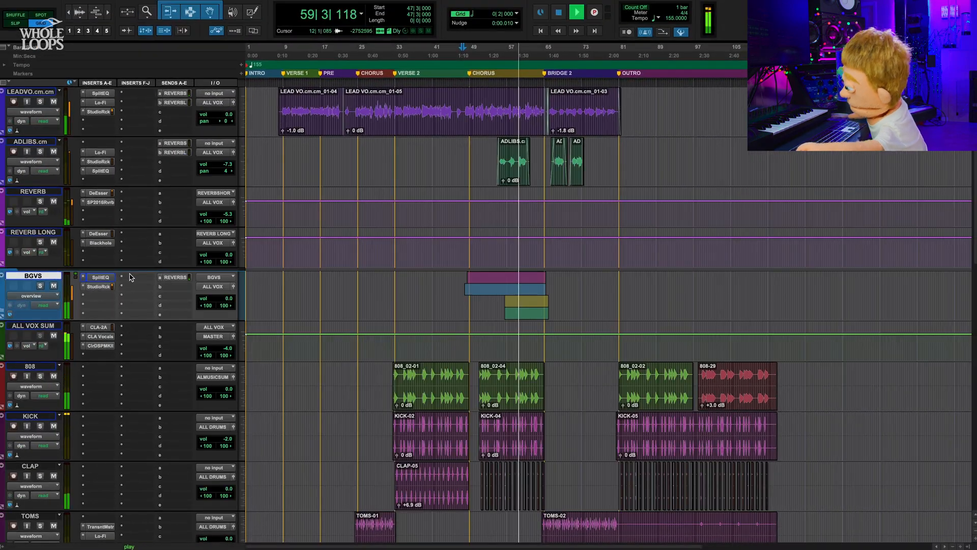
{"action": "left_click", "coordinate": [100, 277]}
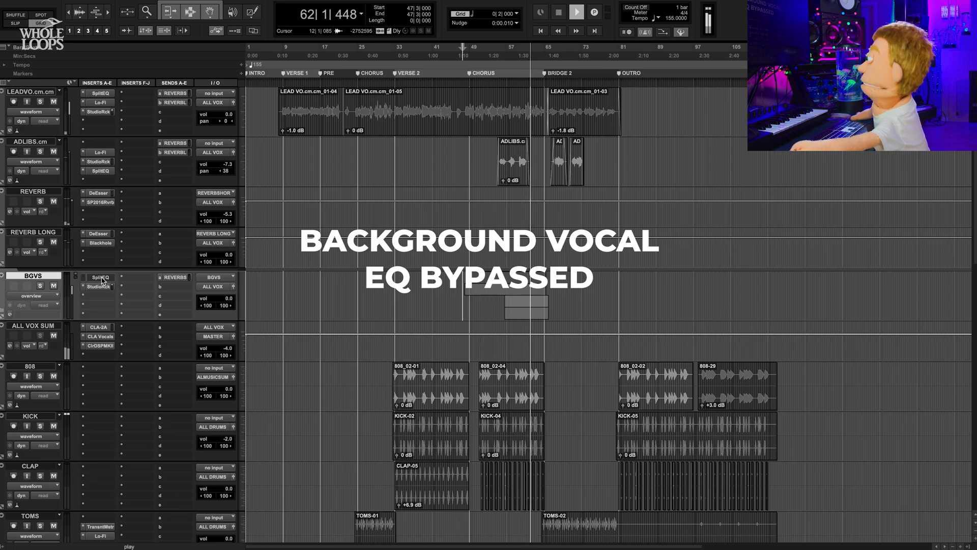
{"action": "left_click", "coordinate": [576, 11]}
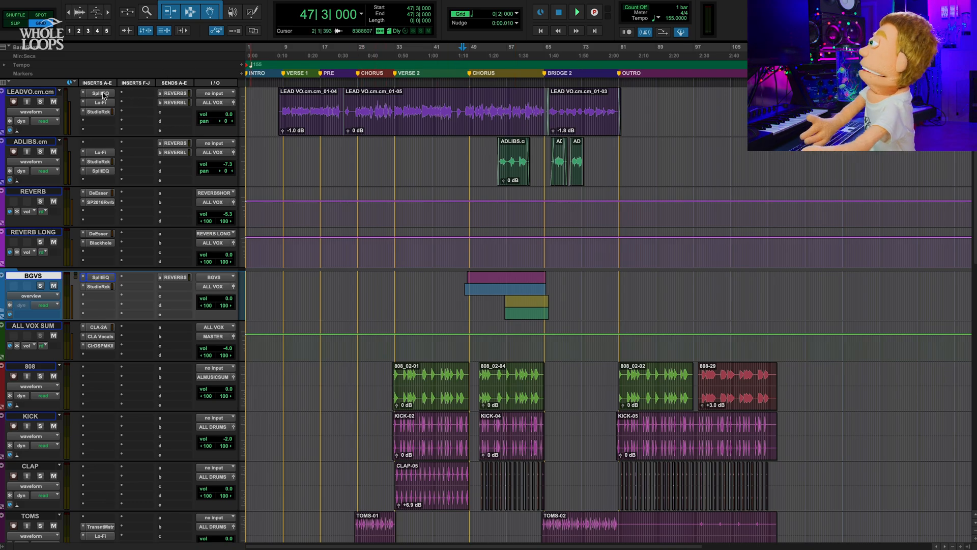
- Load a second SplitEQ on LEADVO and switch on its low-pass filter at 20 kHz
{"action": "left_click", "coordinate": [98, 92]}
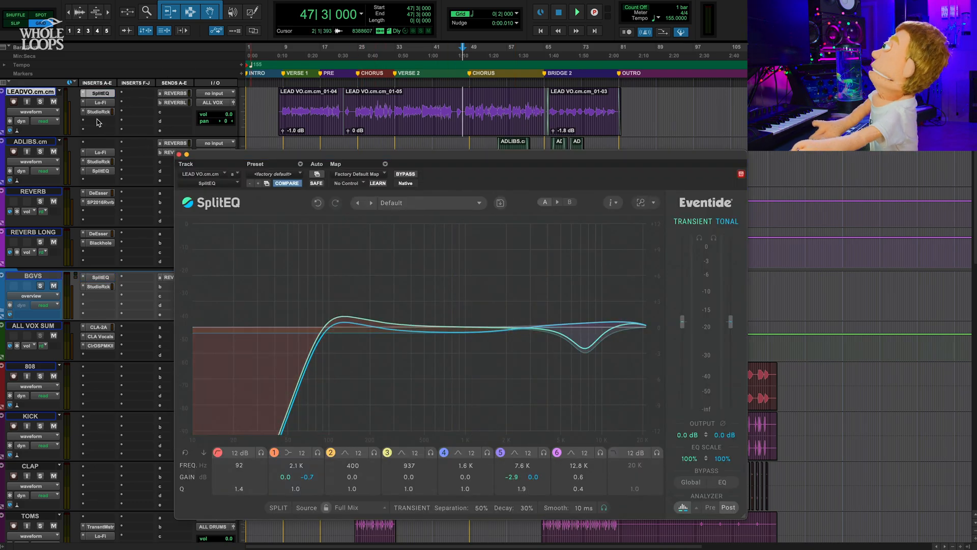
{"action": "type", "text": "split"}
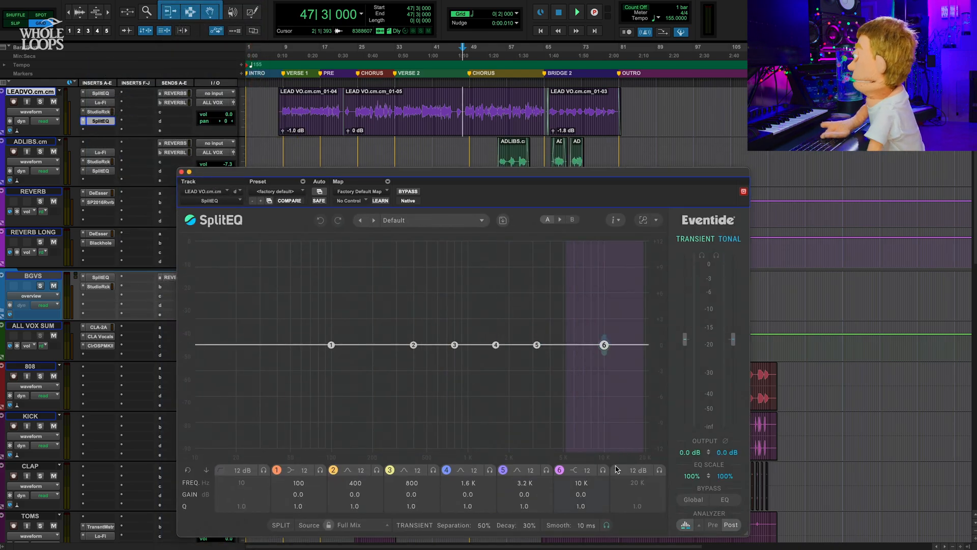
{"action": "left_click_drag", "start_coordinate": [603, 345], "coordinate": [622, 345]}
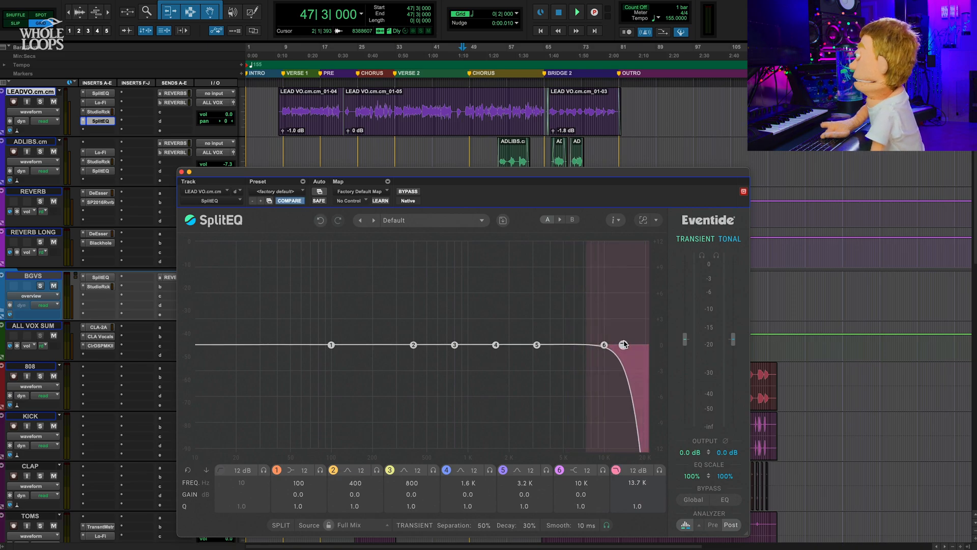
{"action": "left_click_drag", "start_coordinate": [603, 345], "coordinate": [623, 345]}
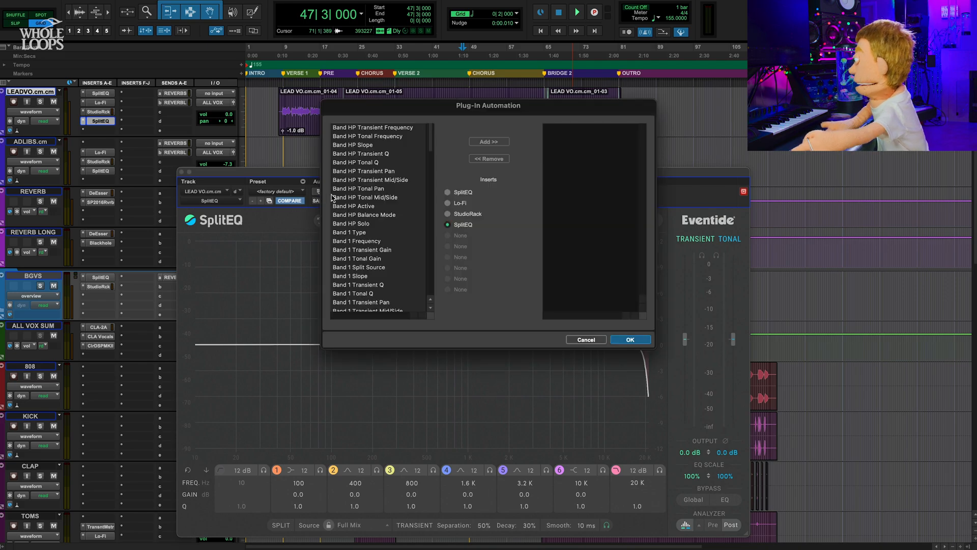
- Choose Band LP Transient Frequency as the lead vocal's automatable parameter
{"action": "left_click", "coordinate": [630, 339]}
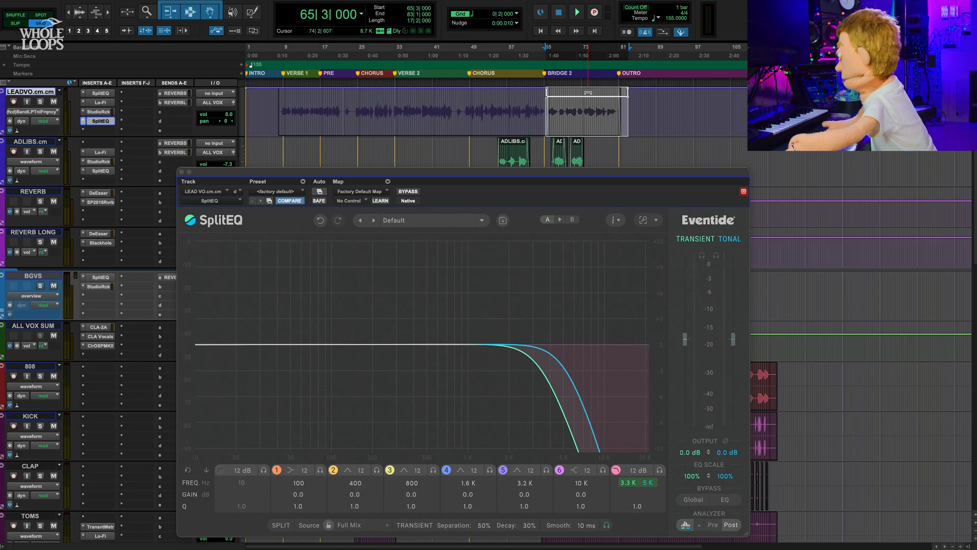
{"action": "left_click", "coordinate": [576, 11]}
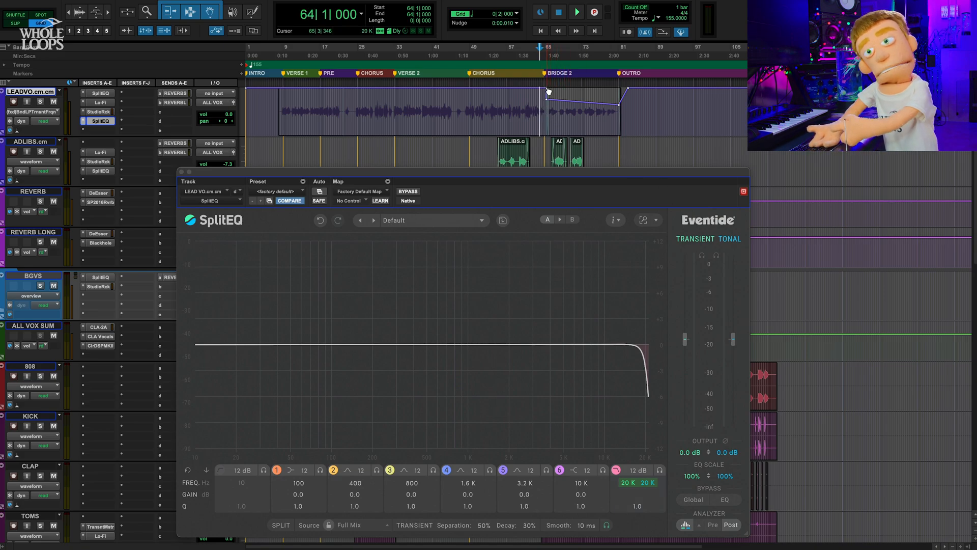
{"action": "left_click", "coordinate": [576, 11]}
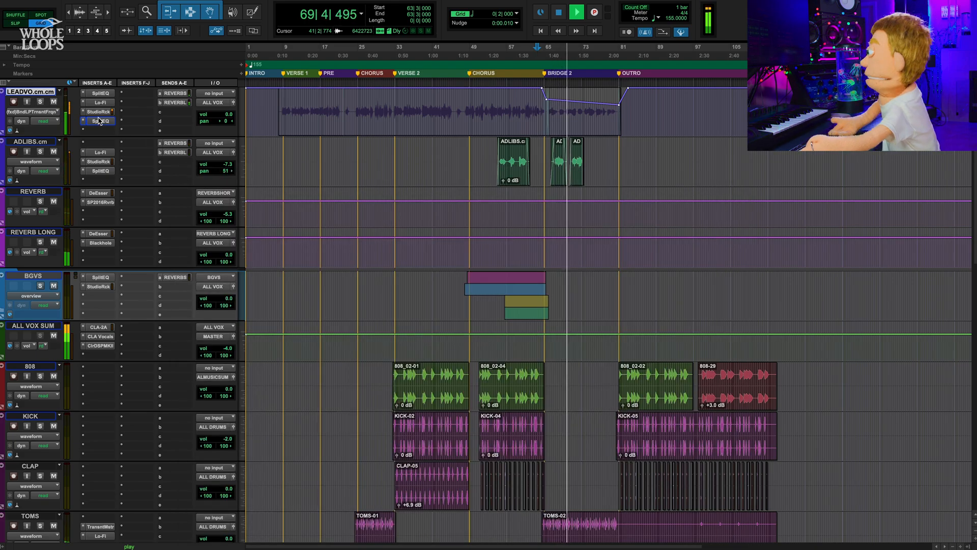
{"action": "left_click", "coordinate": [100, 121]}
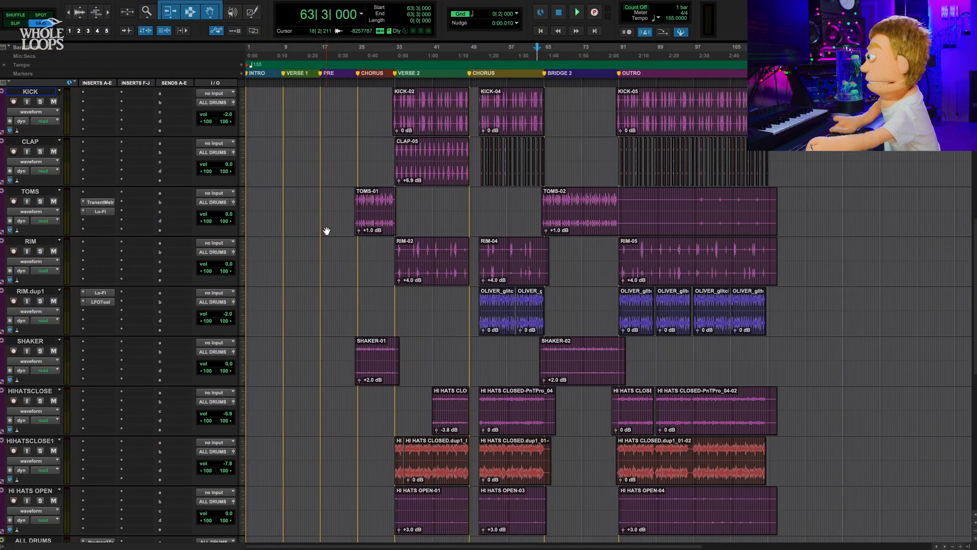
- Insert SplitEQ in slot A of ALL DRUMS, ahead of Neutron2 and StndrdCLIP
{"action": "scroll", "scroll_direction": "down", "scroll_amount": 3}
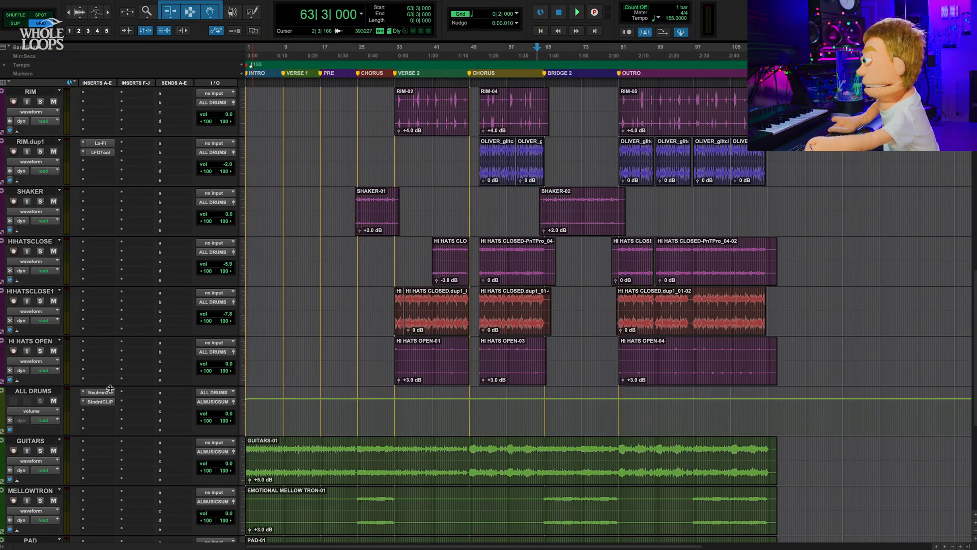
{"action": "left_click", "coordinate": [98, 392]}
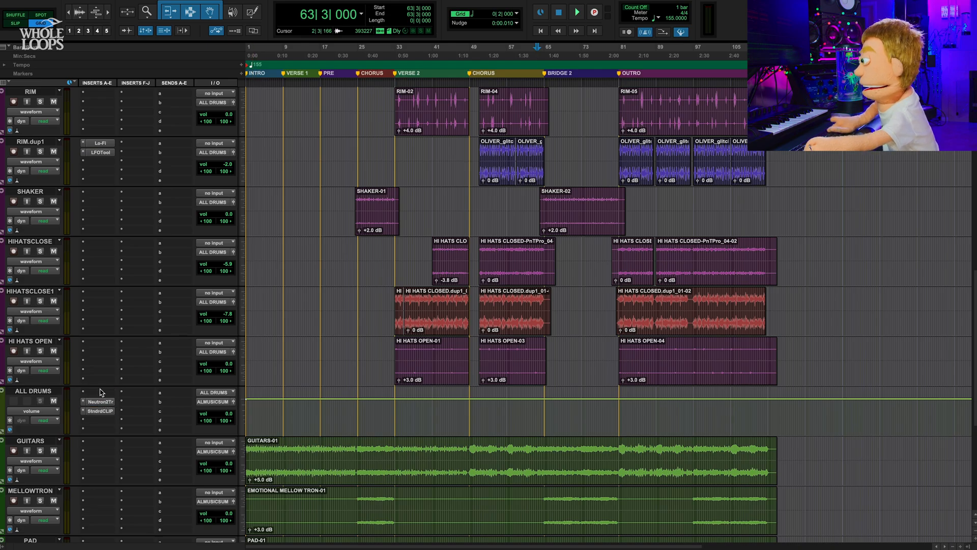
{"action": "left_click", "coordinate": [84, 392]}
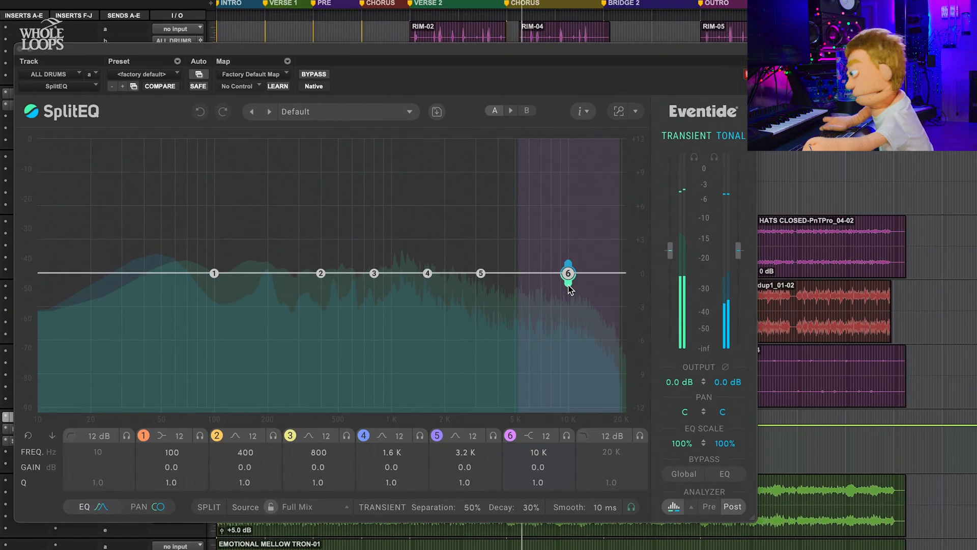
- Shape band 6's transient node into a broad Q 0.5 bell, +1.8 dB at 10.4 kHz
{"action": "left_click_drag", "start_coordinate": [568, 273], "coordinate": [558, 214]}
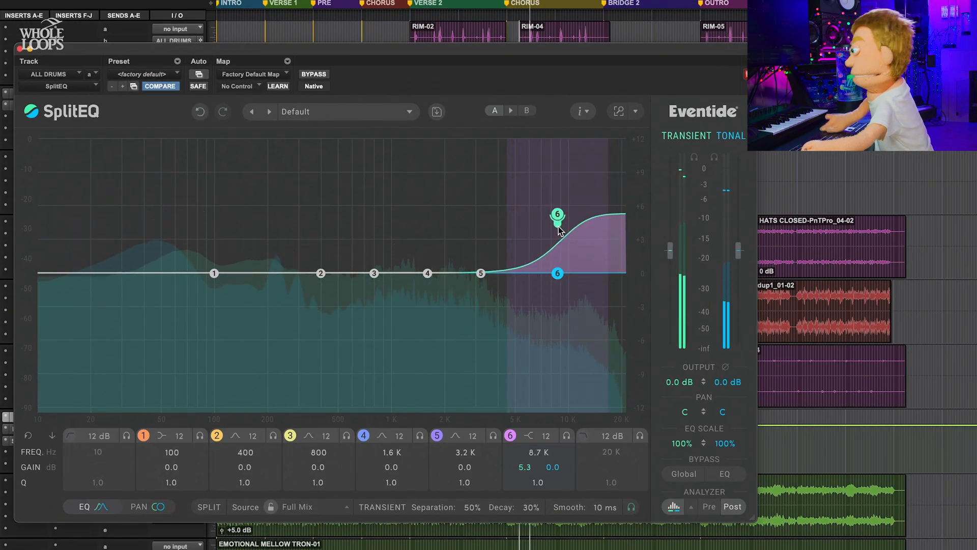
{"action": "left_click_drag", "start_coordinate": [557, 219], "coordinate": [525, 186]}
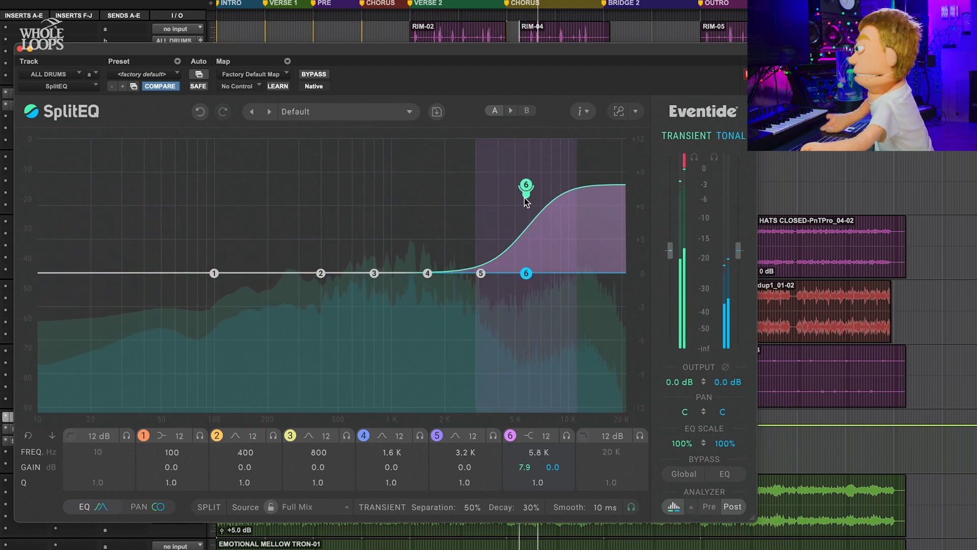
{"action": "left_click_drag", "start_coordinate": [526, 186], "coordinate": [475, 198]}
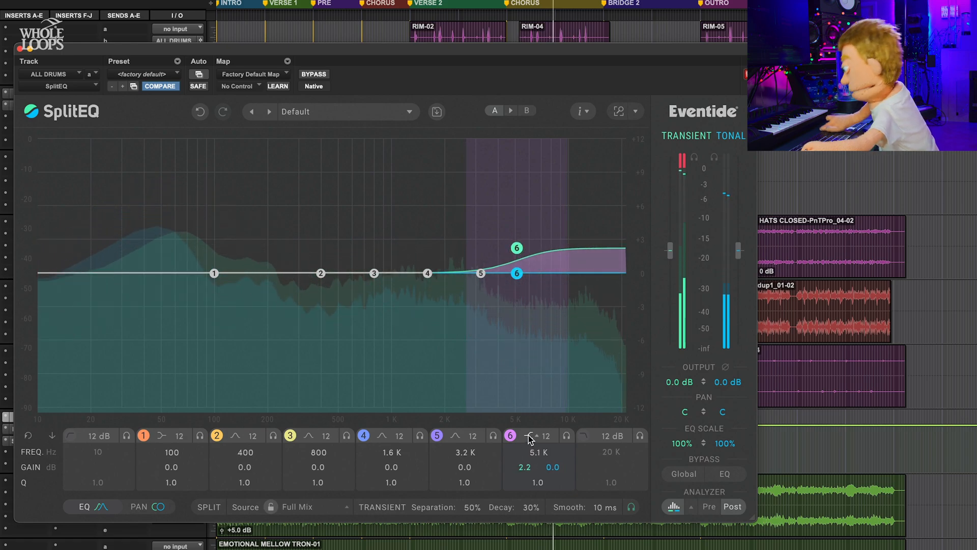
{"action": "left_click_drag", "start_coordinate": [516, 248], "coordinate": [520, 252]}
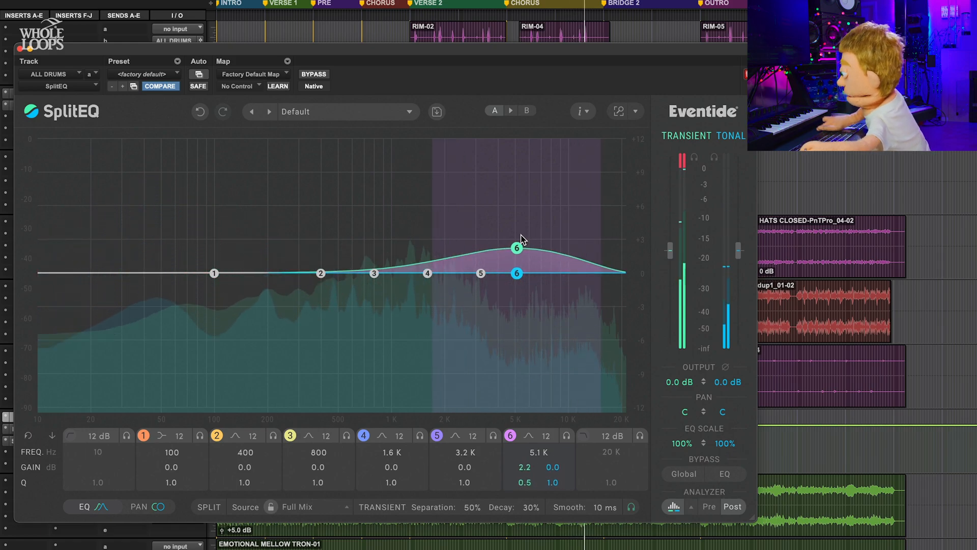
{"action": "left_click_drag", "start_coordinate": [516, 248], "coordinate": [562, 257]}
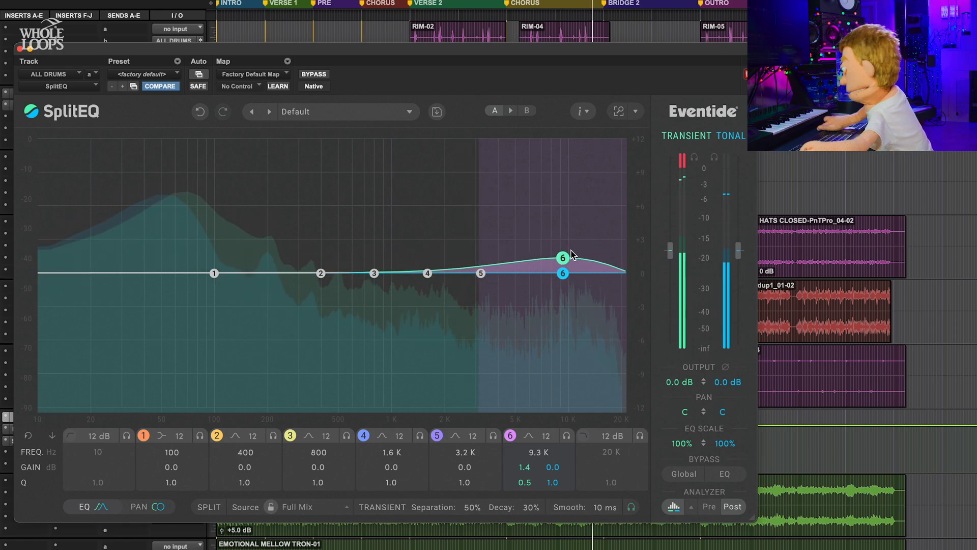
{"action": "left_click_drag", "start_coordinate": [562, 257], "coordinate": [569, 257]}
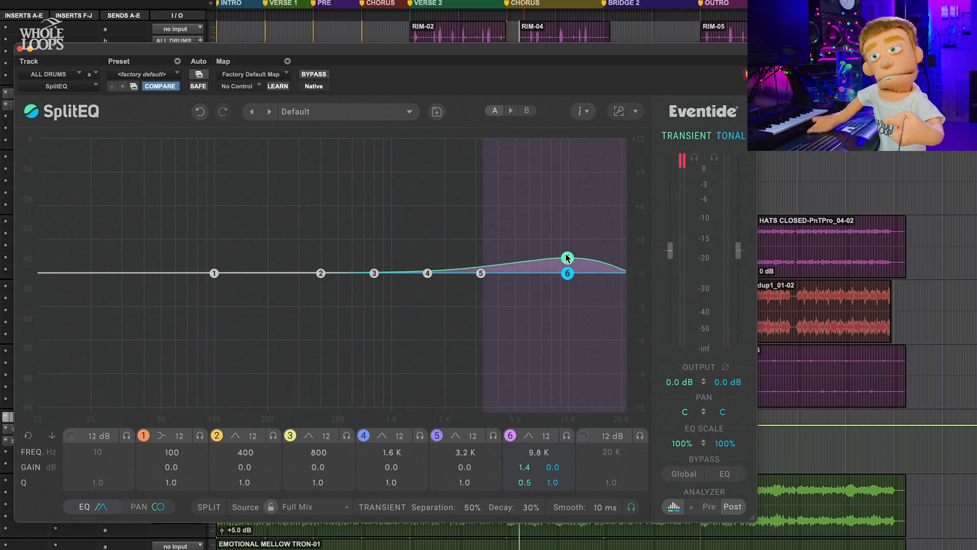
{"action": "left_click_drag", "start_coordinate": [566, 256], "coordinate": [571, 252]}
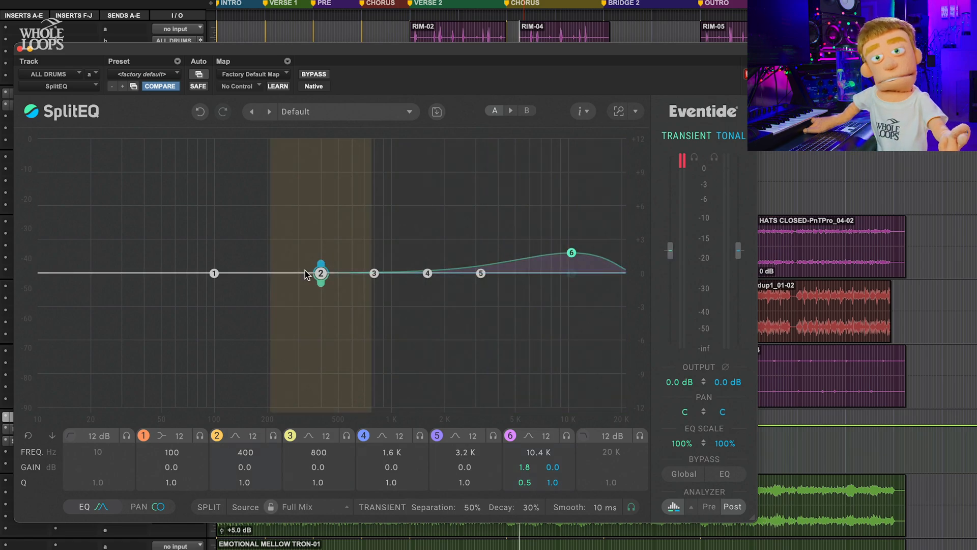
- Boost drum transients 2.2 dB near 317 Hz and reduce the transient EQ Scale to about half
{"action": "left_click_drag", "start_coordinate": [320, 273], "coordinate": [310, 265]}
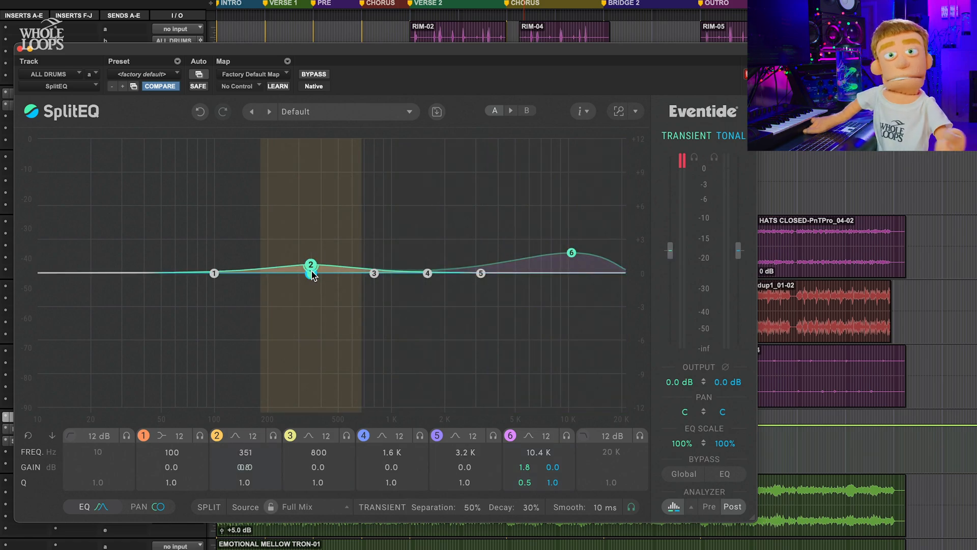
{"action": "left_click_drag", "start_coordinate": [311, 265], "coordinate": [251, 224]}
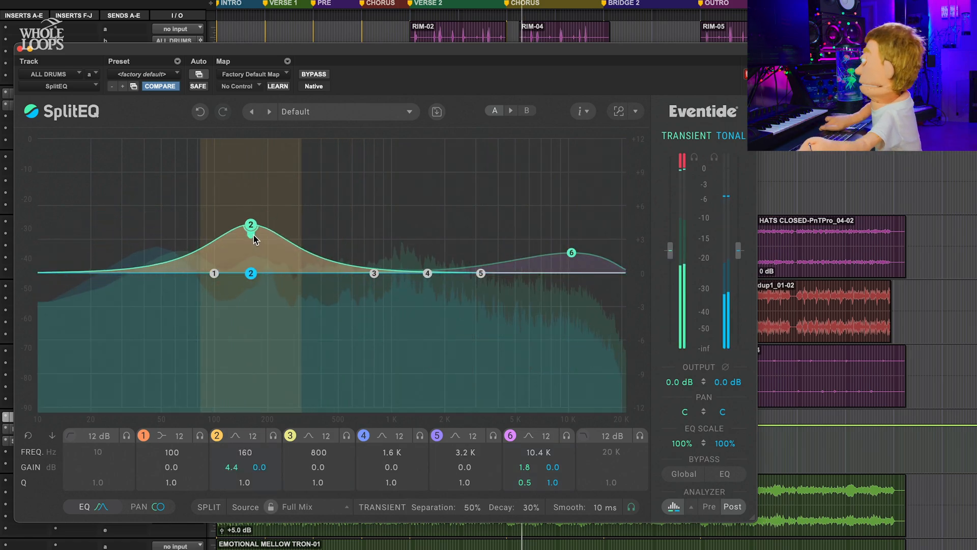
{"action": "left_click_drag", "start_coordinate": [250, 224], "coordinate": [258, 171]}
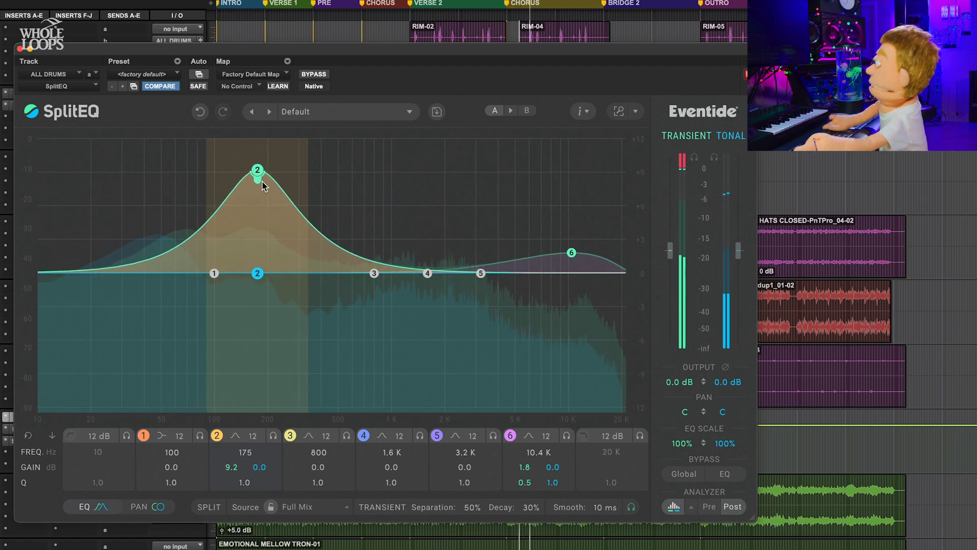
{"action": "left_click_drag", "start_coordinate": [258, 170], "coordinate": [210, 137]}
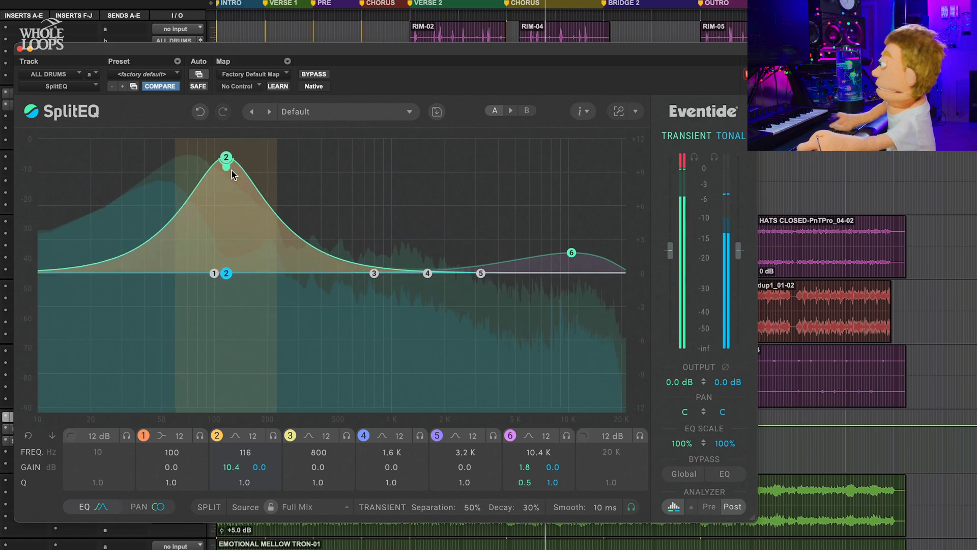
{"action": "left_click_drag", "start_coordinate": [226, 157], "coordinate": [292, 216]}
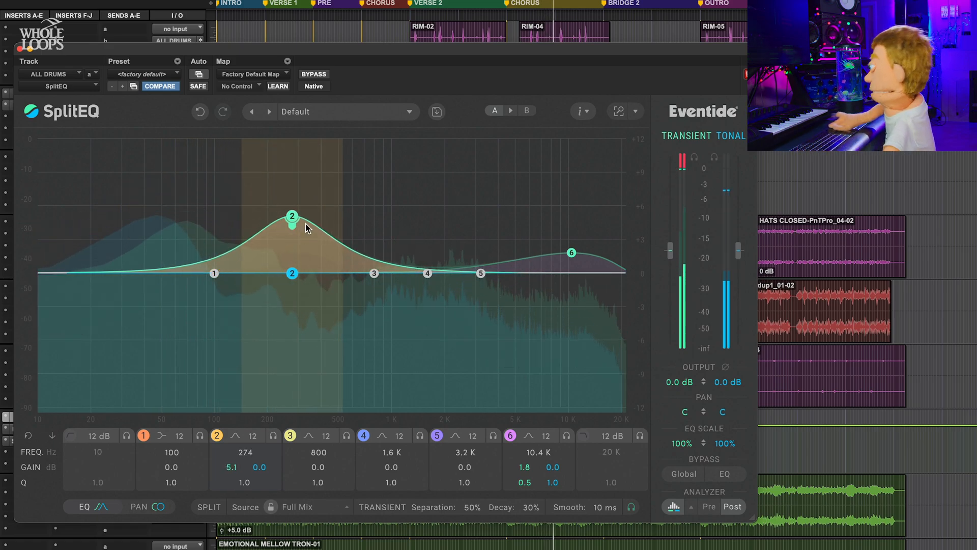
{"action": "left_click_drag", "start_coordinate": [292, 216], "coordinate": [343, 152]}
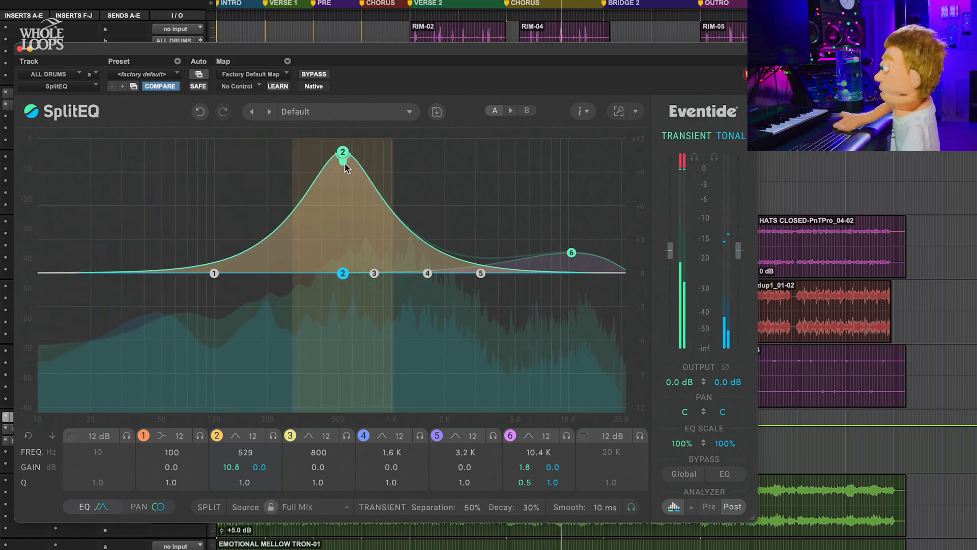
{"action": "left_click_drag", "start_coordinate": [342, 153], "coordinate": [306, 225]}
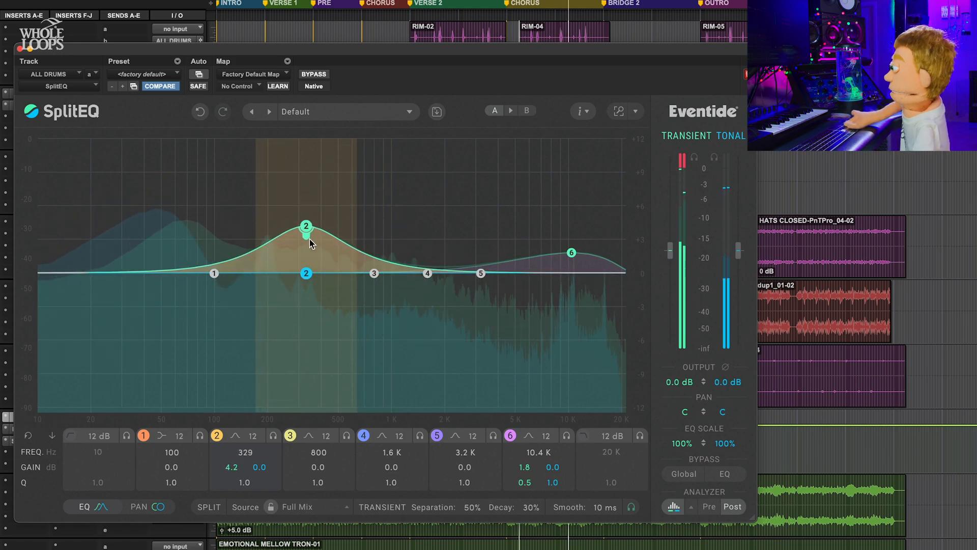
{"action": "left_click_drag", "start_coordinate": [306, 225], "coordinate": [305, 242]}
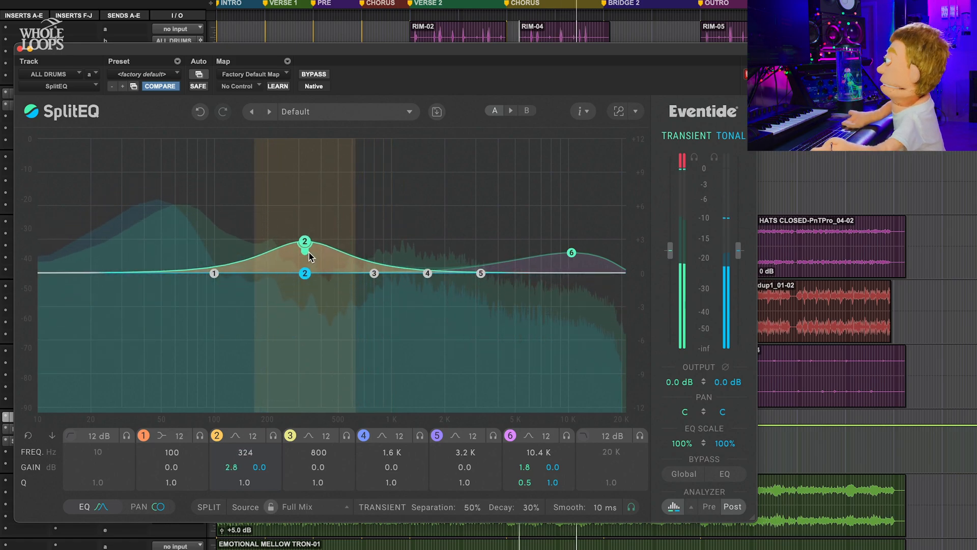
{"action": "left_click_drag", "start_coordinate": [305, 242], "coordinate": [303, 249]}
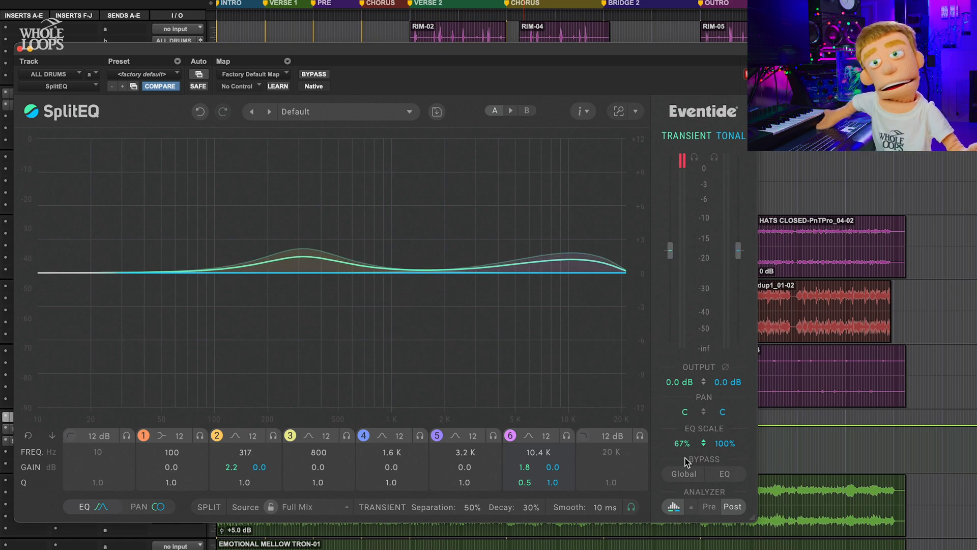
{"action": "left_click_drag", "start_coordinate": [680, 442], "coordinate": [680, 455]}
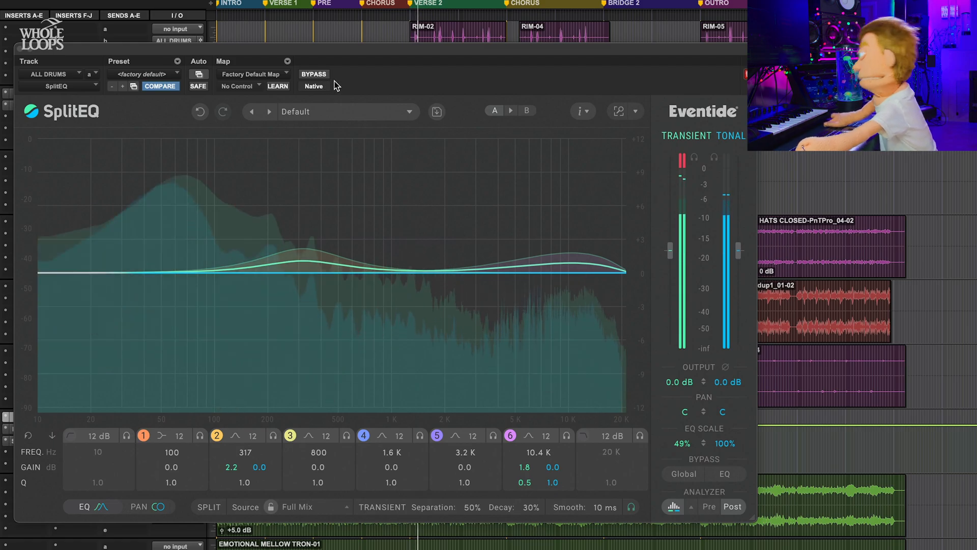
{"action": "mouse_move", "coordinate": [314, 75]}
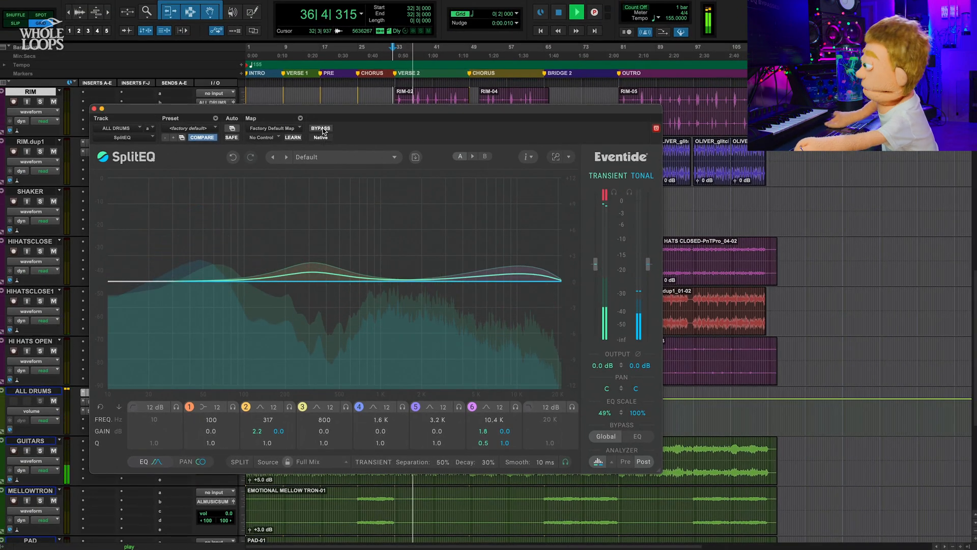
- Bypass the drum bus SplitEQ to A/B, re-enable it, and close the editor
{"action": "left_click", "coordinate": [320, 128]}
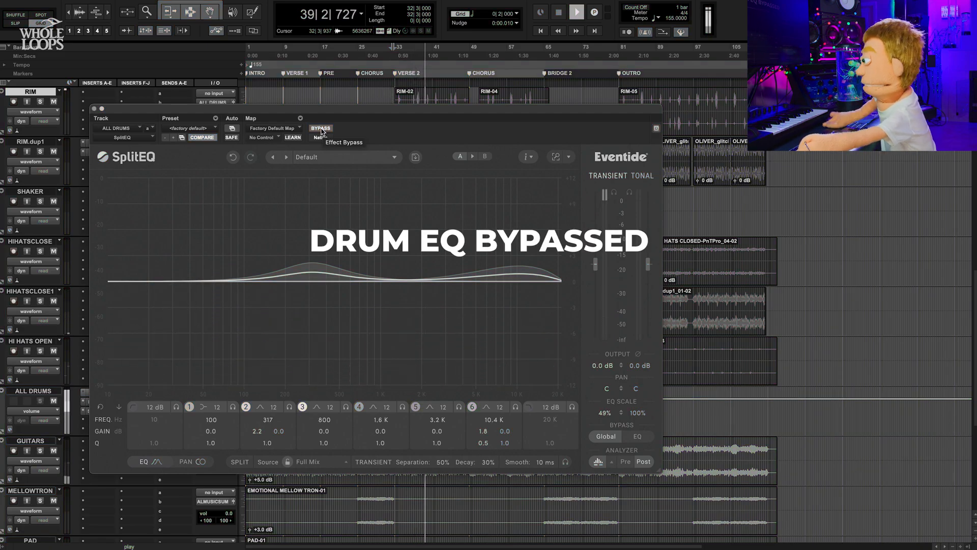
{"action": "left_click", "coordinate": [575, 12]}
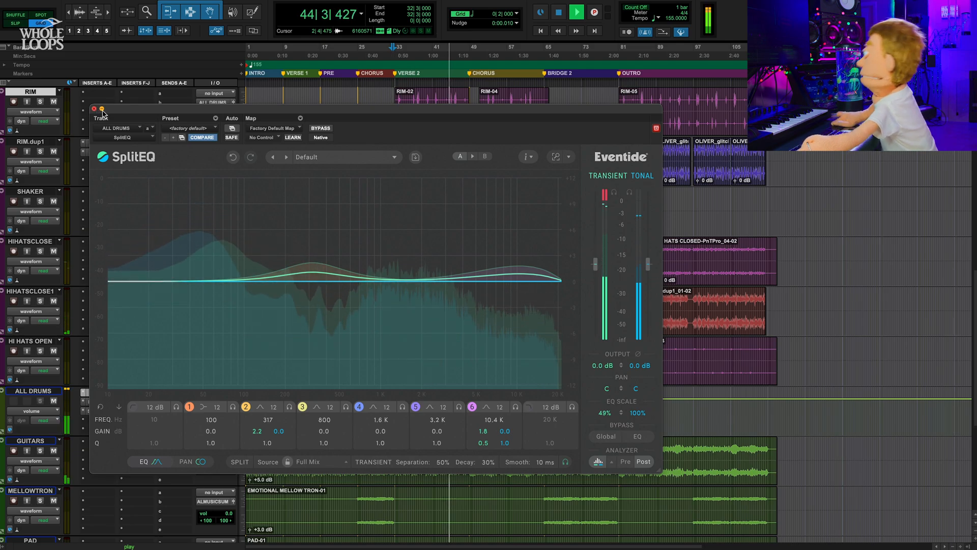
{"action": "left_click", "coordinate": [320, 128]}
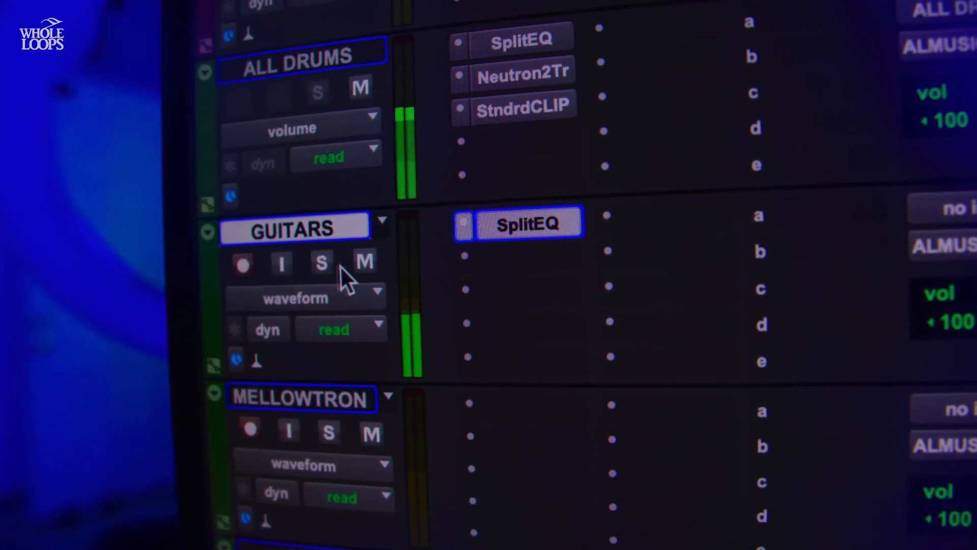
- Solo the GUITARS track so its SplitEQ can be heard alone
{"action": "double_click", "coordinate": [527, 222]}
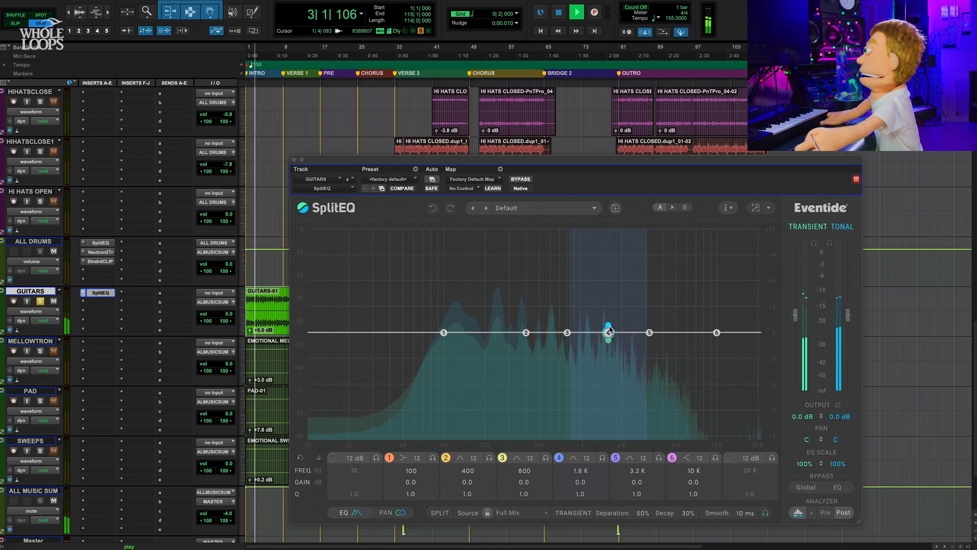
- Boost the guitars' tonal mids near 800 Hz and cut transient mids about 5.4 dB near 790 Hz
{"action": "left_click_drag", "start_coordinate": [608, 333], "coordinate": [611, 322]}
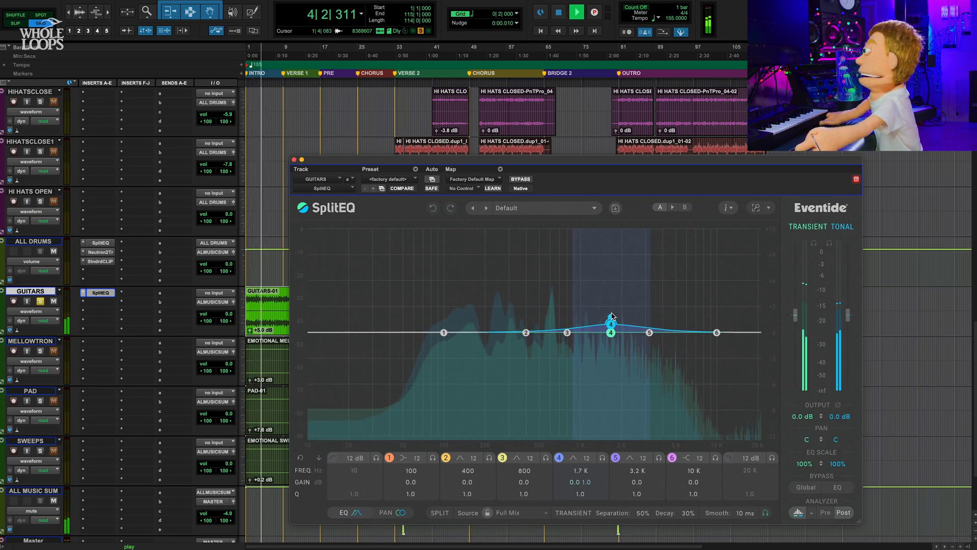
{"action": "left_click_drag", "start_coordinate": [611, 320], "coordinate": [567, 282]}
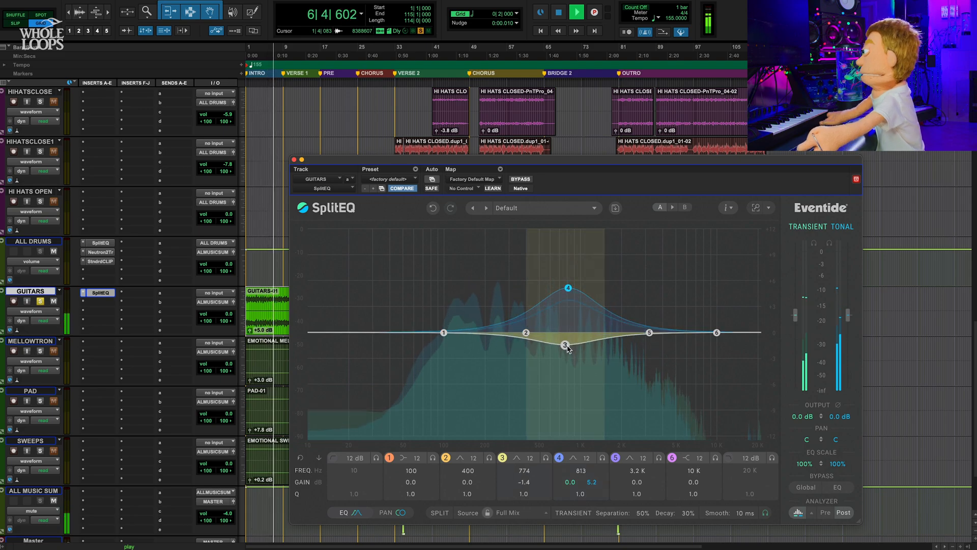
{"action": "left_click_drag", "start_coordinate": [565, 345], "coordinate": [567, 380]}
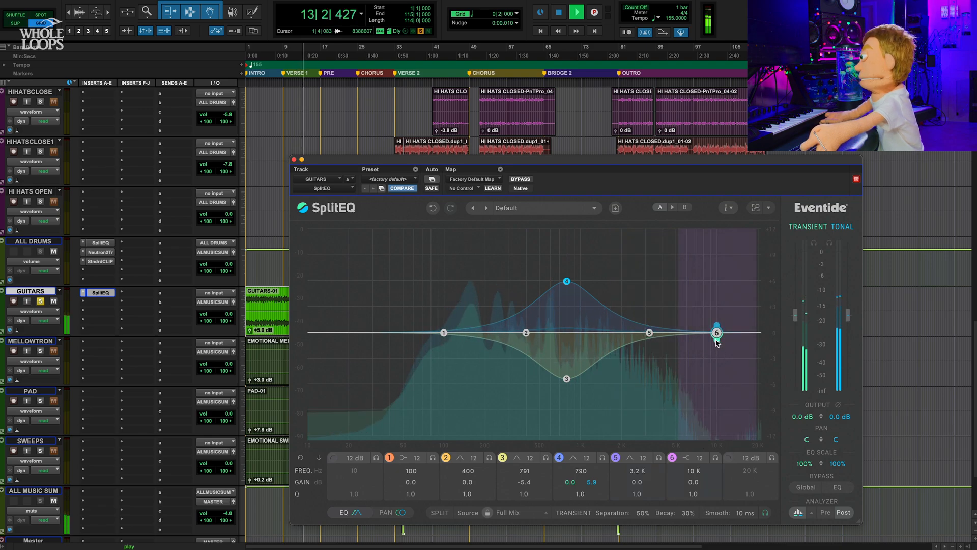
- Form opposing high shelves near 8.8 kHz, transient boosted and tonal cut
{"action": "left_click_drag", "start_coordinate": [717, 333], "coordinate": [720, 326]}
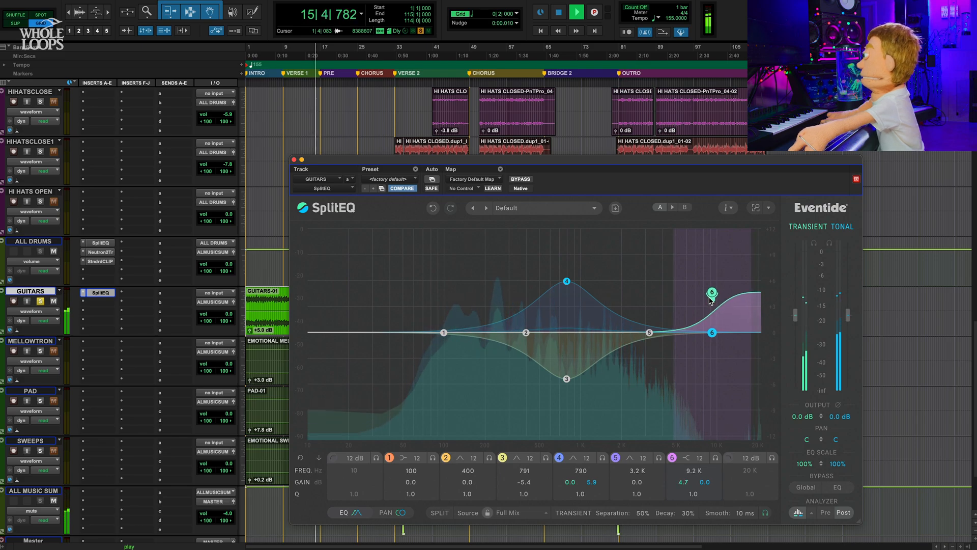
{"action": "left_click_drag", "start_coordinate": [713, 293], "coordinate": [712, 345]}
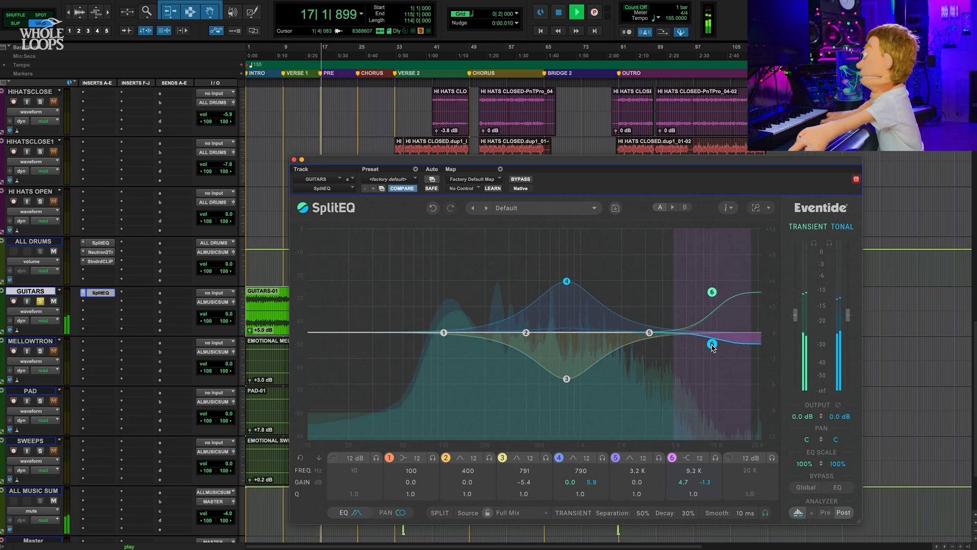
{"action": "left_click_drag", "start_coordinate": [712, 342], "coordinate": [708, 371]}
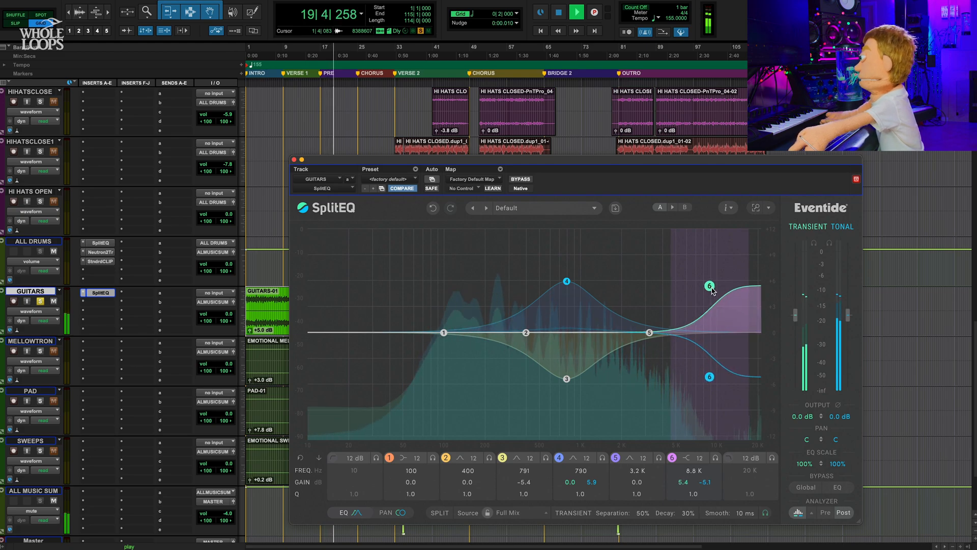
{"action": "left_click", "coordinate": [520, 179]}
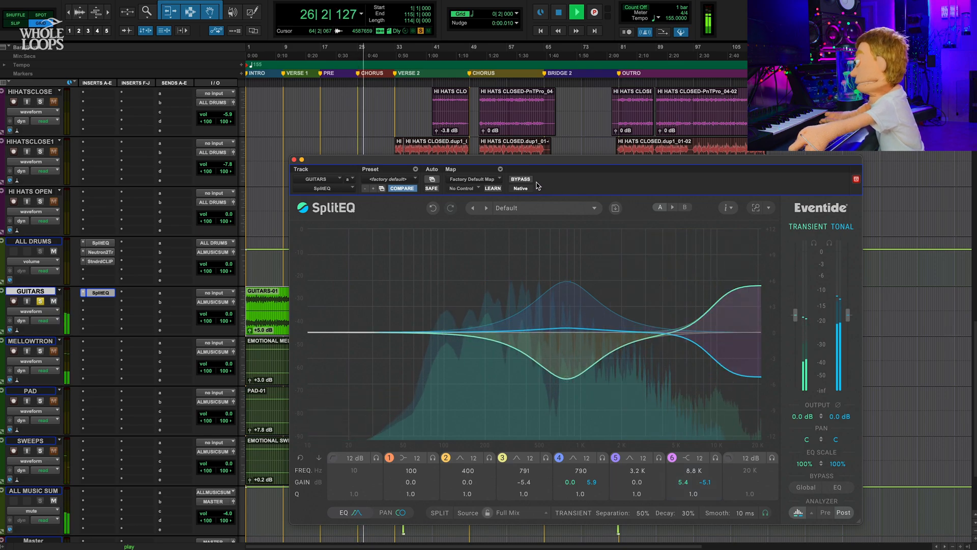
- Toggle the guitars' SplitEQ bypass to A/B the EQ, then re-engage it
{"action": "left_click", "coordinate": [520, 180]}
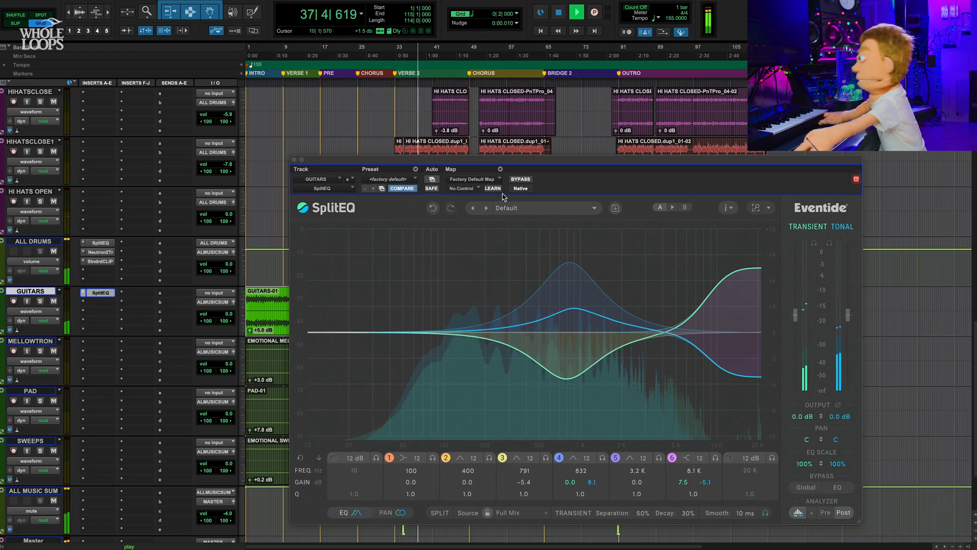
{"action": "left_click", "coordinate": [520, 180]}
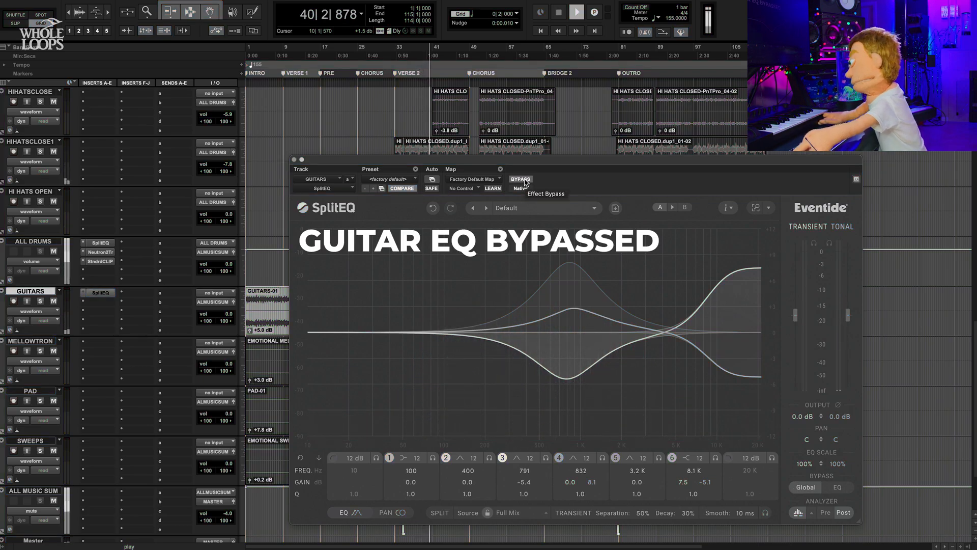
{"action": "left_click", "coordinate": [575, 11]}
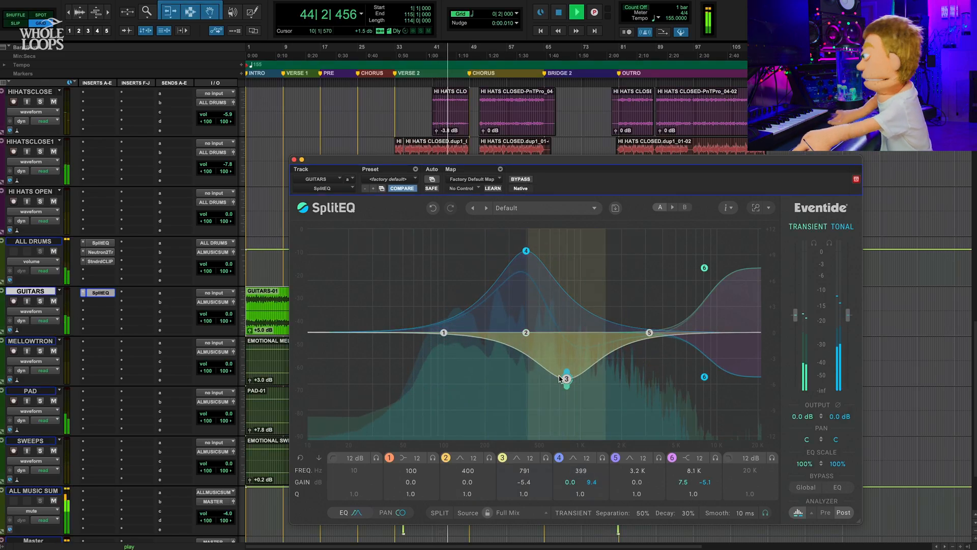
- Make the transient mid cut shallower near 790 Hz and move the tonal mid boost to about 280 Hz
{"action": "left_click_drag", "start_coordinate": [566, 378], "coordinate": [505, 367]}
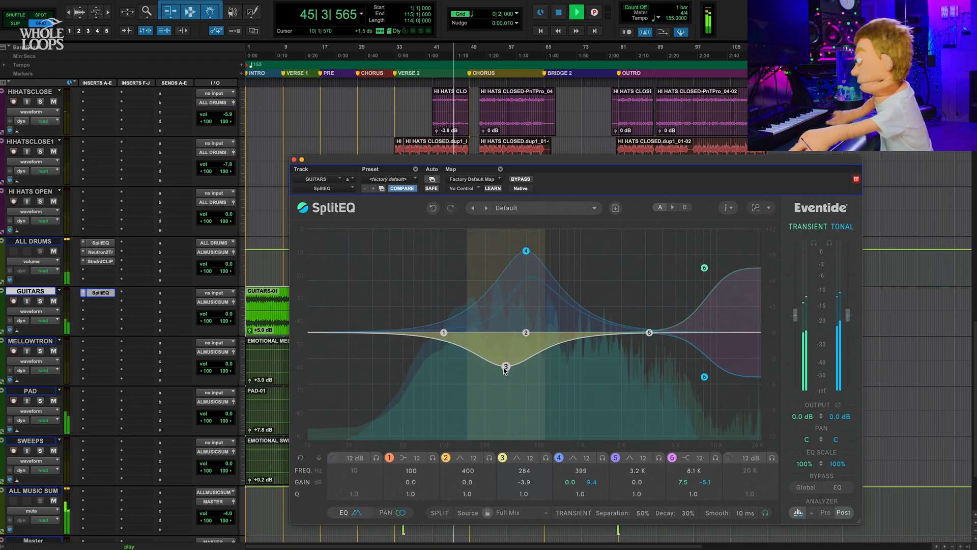
{"action": "left_click_drag", "start_coordinate": [505, 367], "coordinate": [549, 378]}
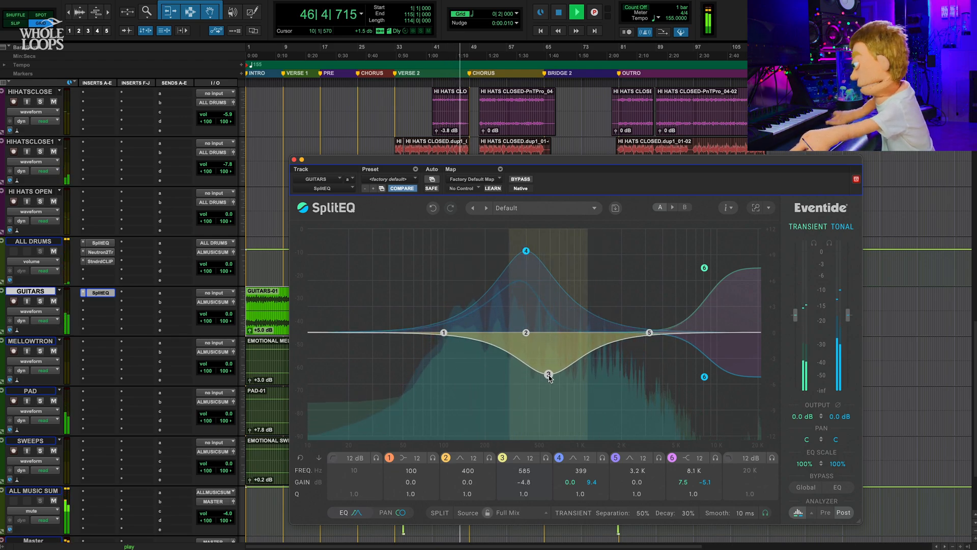
{"action": "left_click_drag", "start_coordinate": [549, 375], "coordinate": [588, 361]}
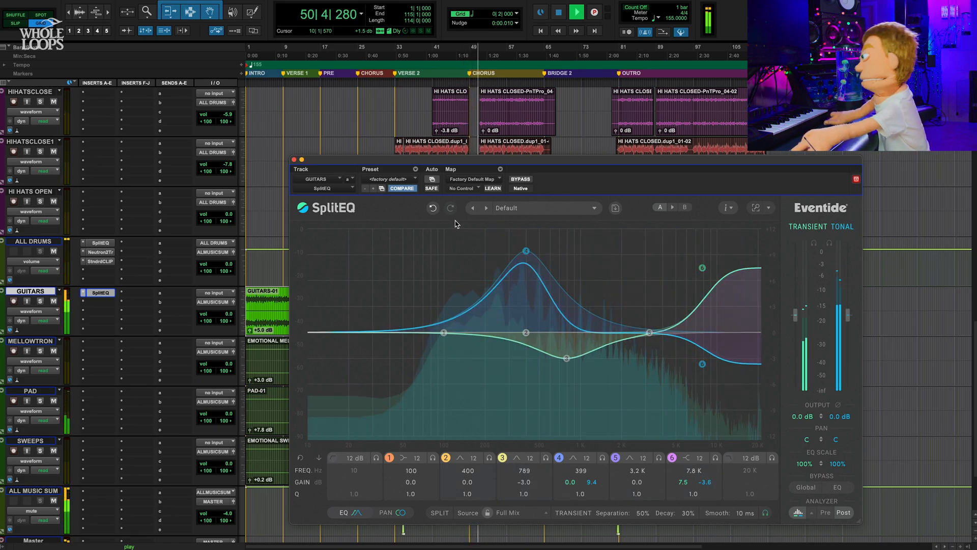
{"action": "left_click_drag", "start_coordinate": [526, 251], "coordinate": [506, 273]}
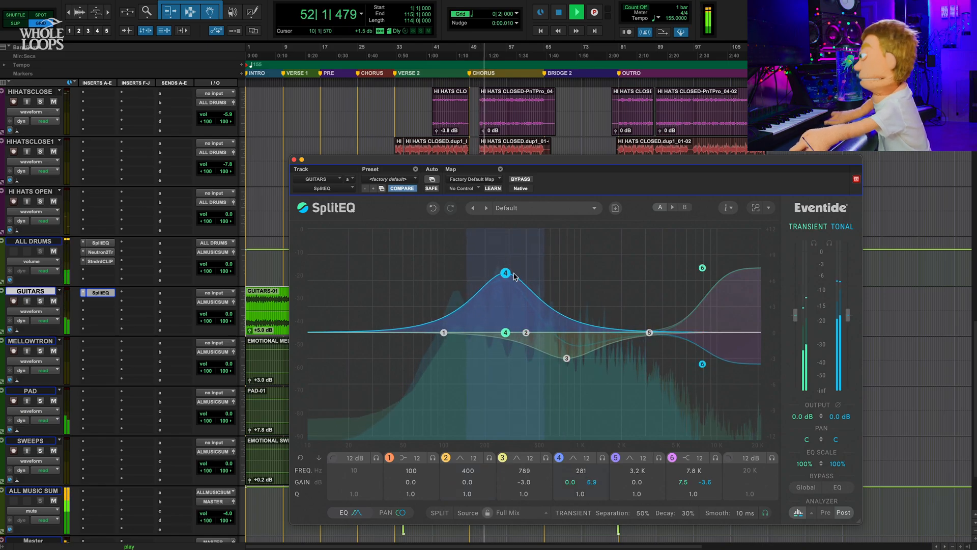
{"action": "left_click", "coordinate": [519, 178]}
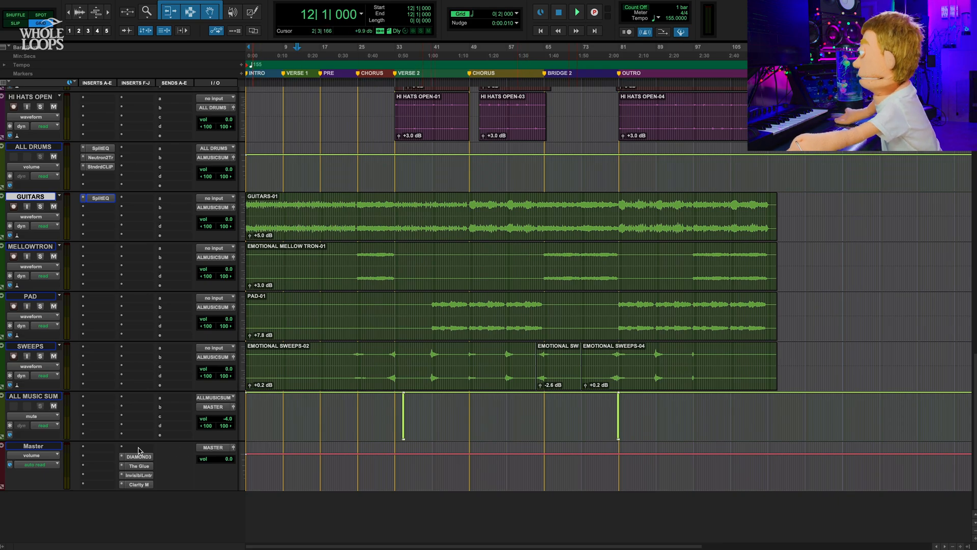
- Insert SplitEQ on the Master track and set a gentle tonal dip near 2.2 kHz
{"action": "left_click", "coordinate": [122, 447]}
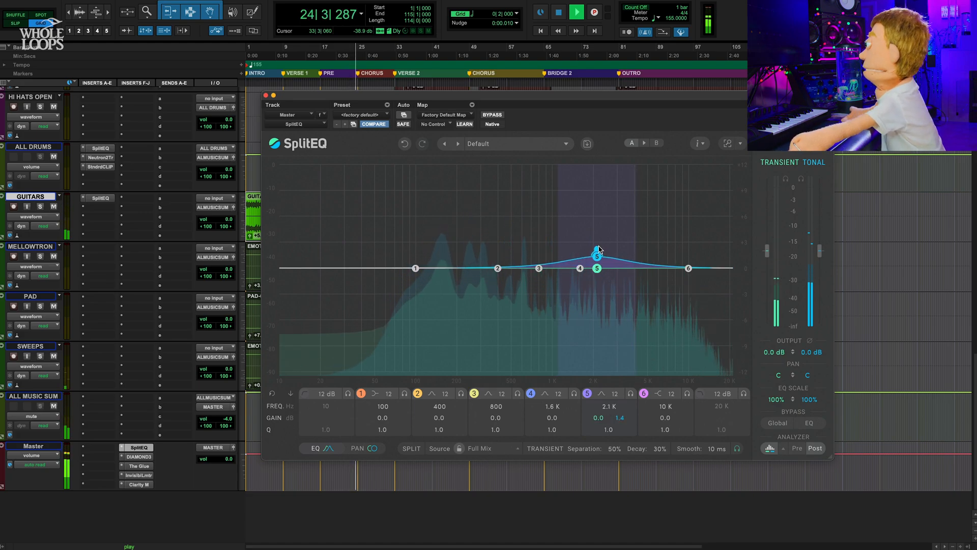
{"action": "left_click_drag", "start_coordinate": [596, 250], "coordinate": [597, 278]}
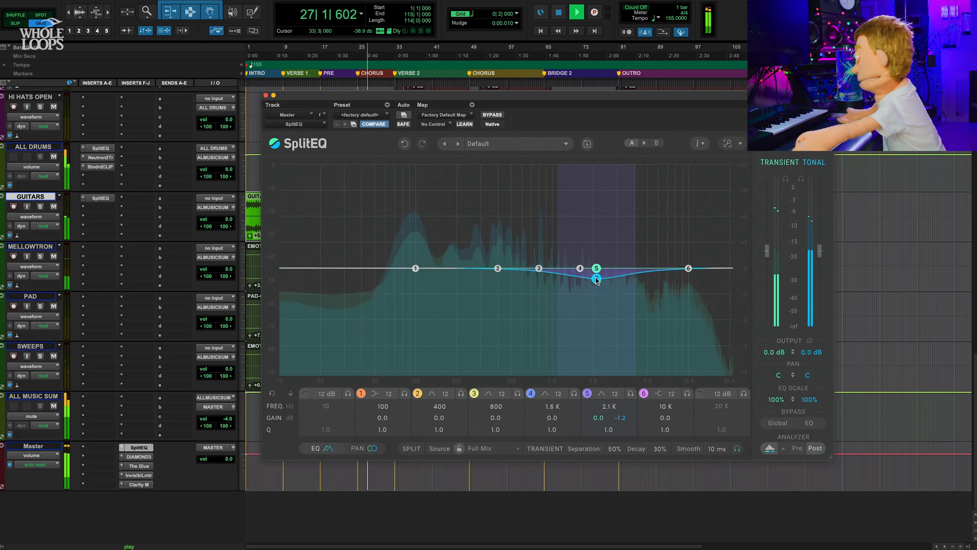
{"action": "left_click_drag", "start_coordinate": [597, 279], "coordinate": [597, 273]}
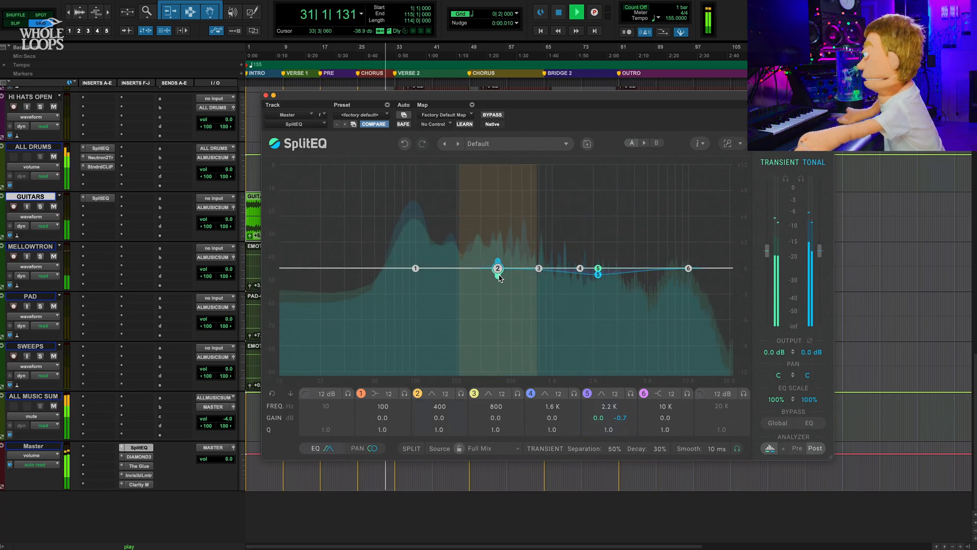
- Lift the transient band 0.6 dB near 322 Hz and dip the low band 0.4 dB near 96 Hz
{"action": "left_click_drag", "start_coordinate": [498, 268], "coordinate": [497, 253]}
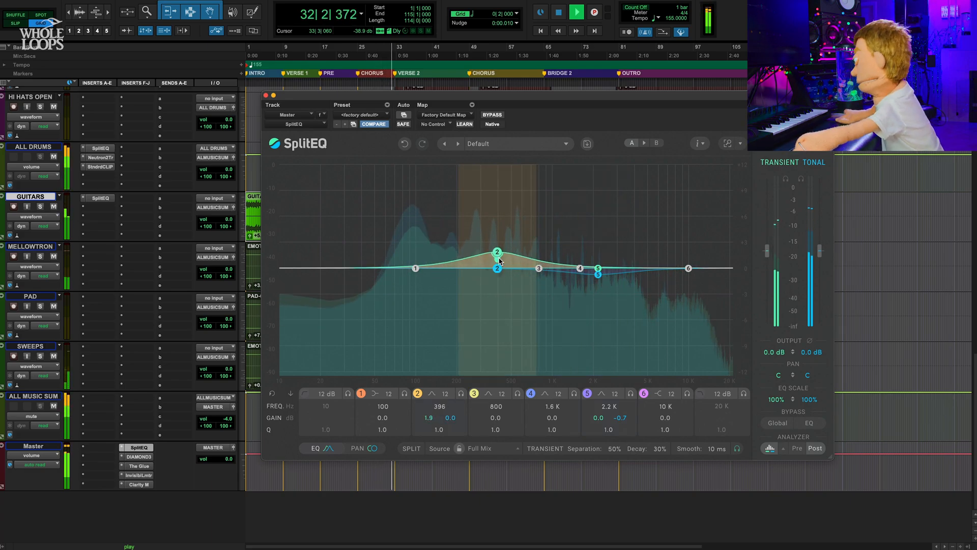
{"action": "left_click_drag", "start_coordinate": [497, 253], "coordinate": [497, 266]}
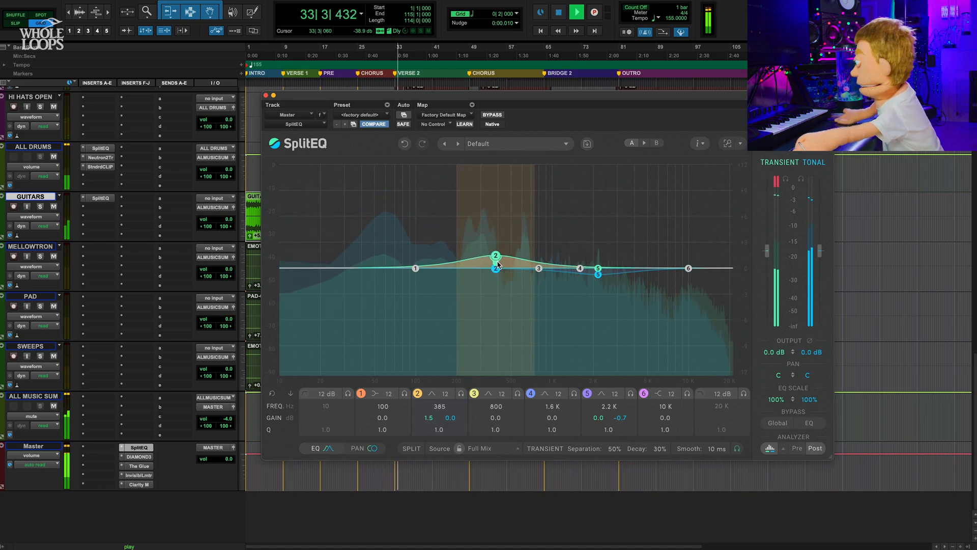
{"action": "left_click_drag", "start_coordinate": [495, 255], "coordinate": [486, 211]}
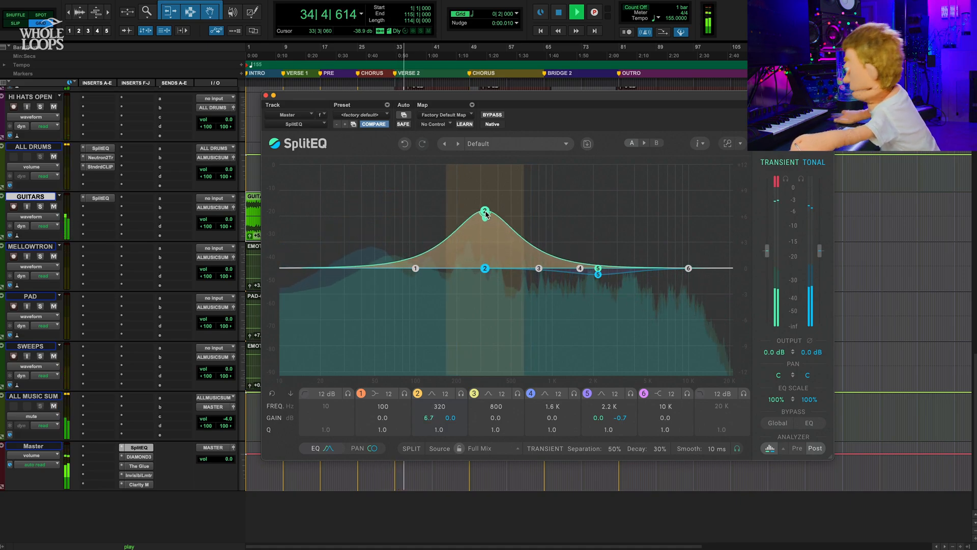
{"action": "left_click_drag", "start_coordinate": [486, 212], "coordinate": [483, 254]}
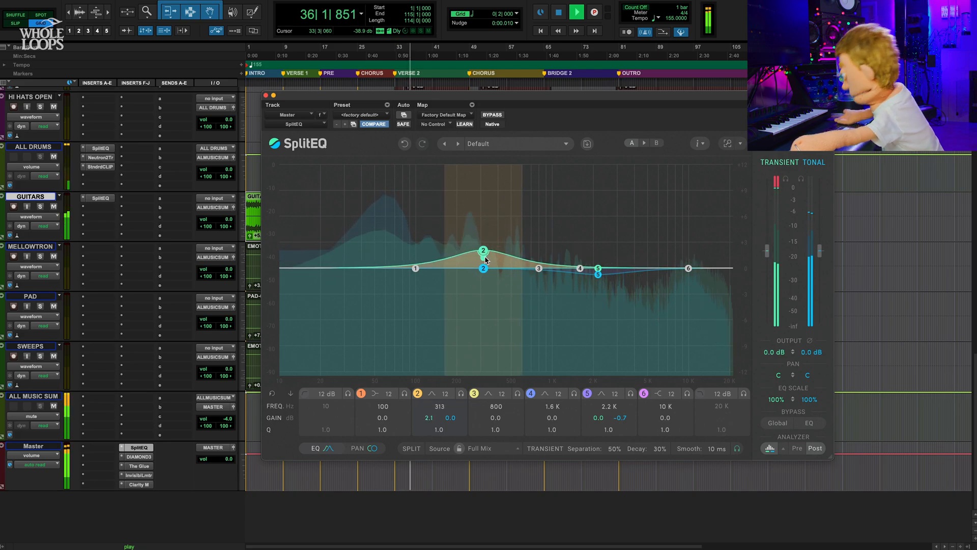
{"action": "left_click_drag", "start_coordinate": [484, 250], "coordinate": [485, 261]}
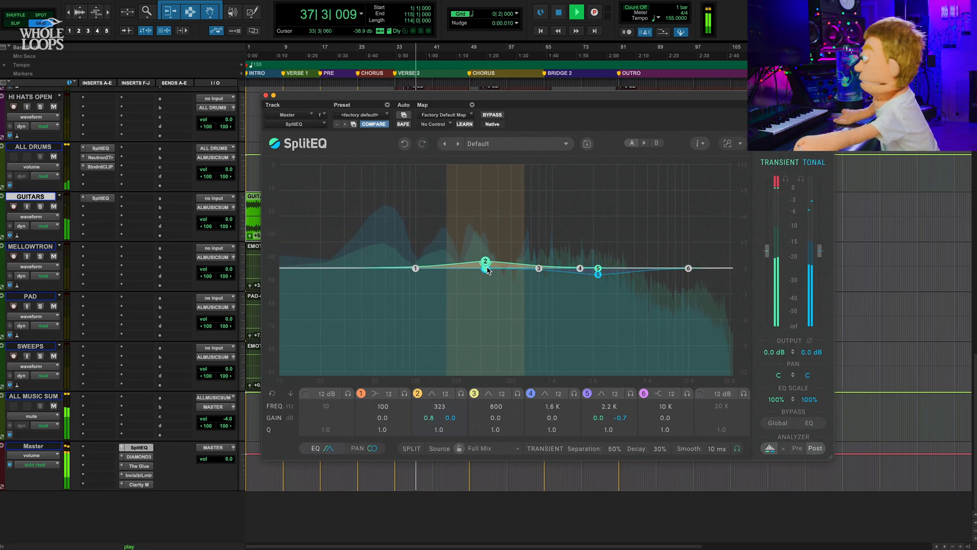
{"action": "left_click_drag", "start_coordinate": [486, 260], "coordinate": [487, 267]}
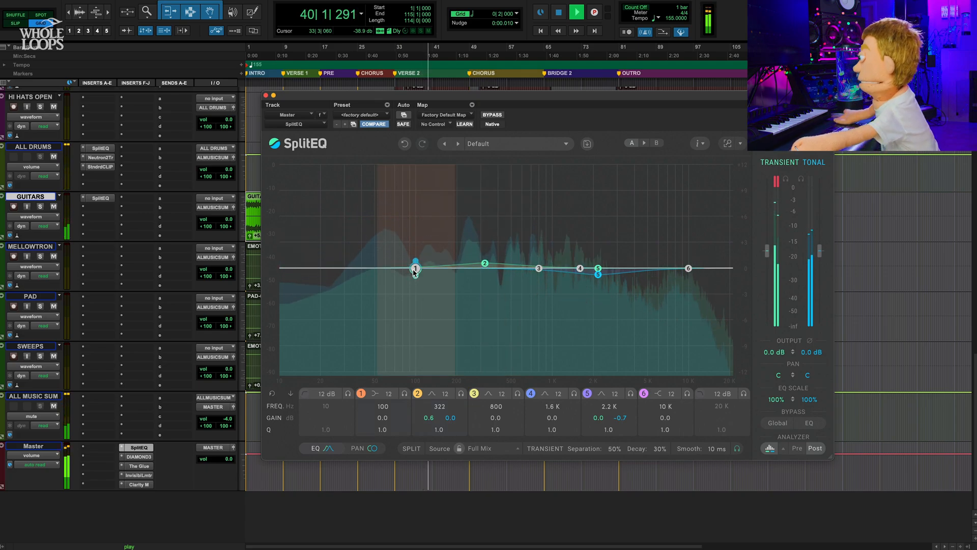
{"action": "left_click_drag", "start_coordinate": [416, 262], "coordinate": [414, 271]}
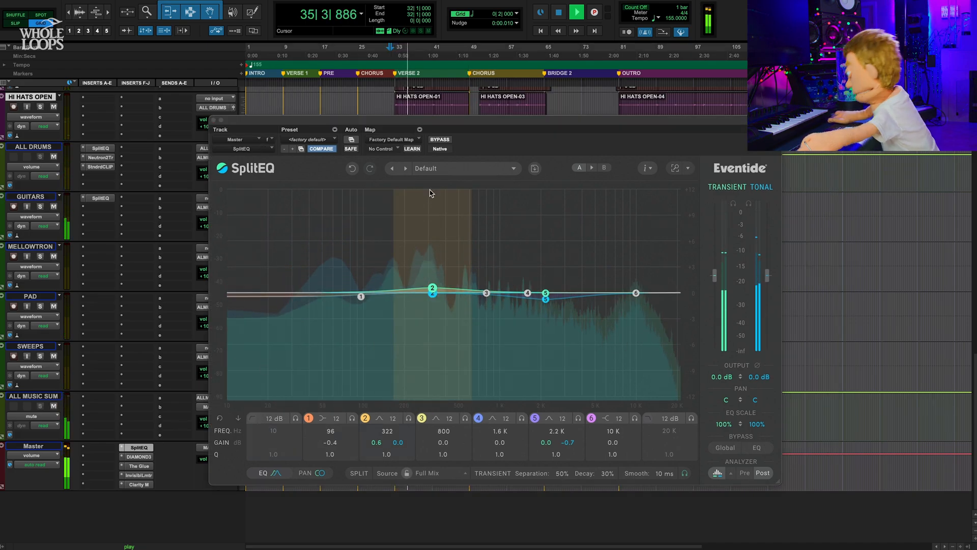
- Boost both master curves about 1.5 dB near 303 Hz, toggling bypass to A/B compare
{"action": "left_click", "coordinate": [440, 139]}
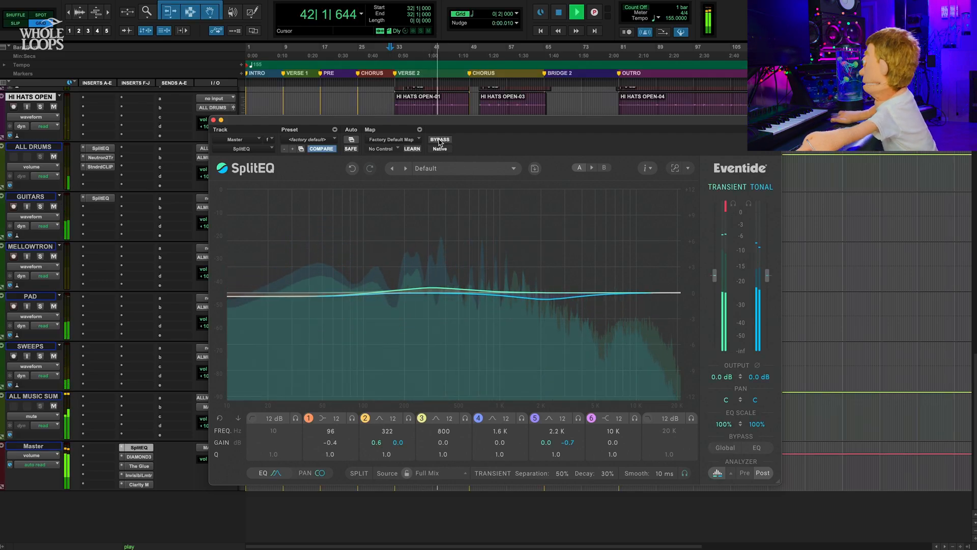
{"action": "left_click", "coordinate": [439, 139]}
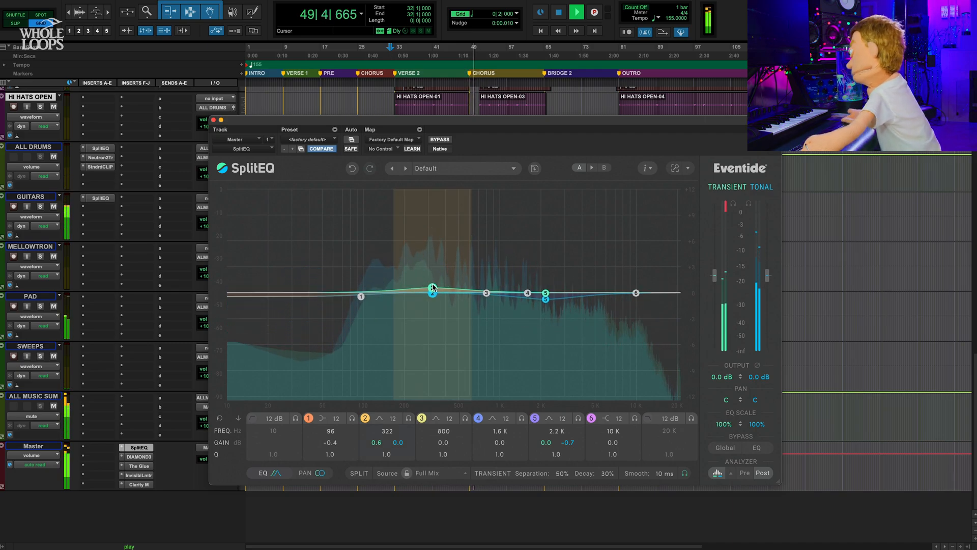
{"action": "left_click_drag", "start_coordinate": [433, 288], "coordinate": [429, 281]}
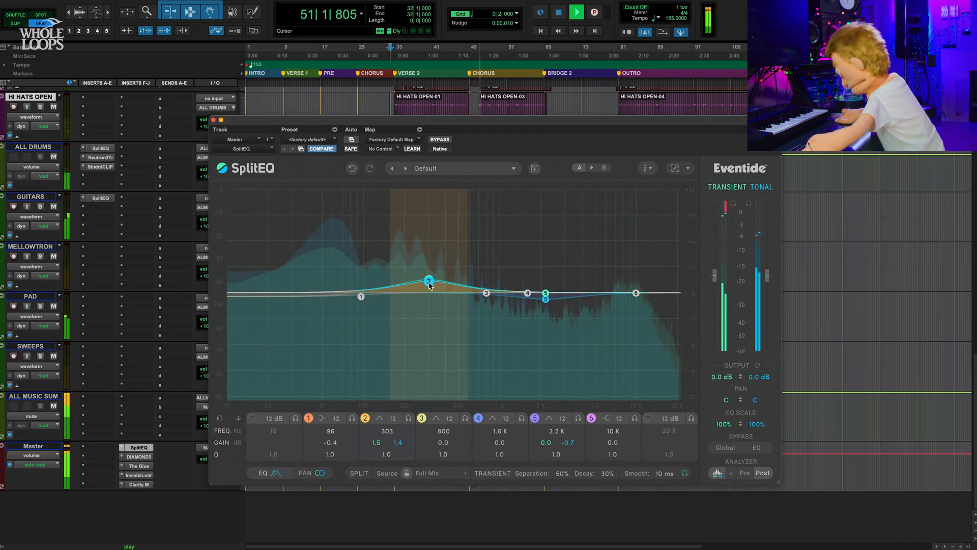
{"action": "left_click_drag", "start_coordinate": [545, 299], "coordinate": [542, 297]}
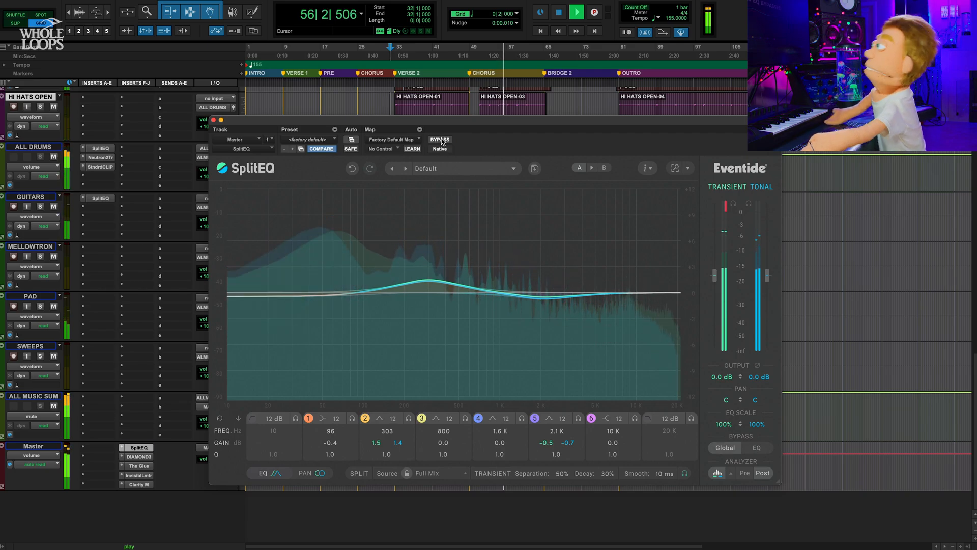
{"action": "left_click", "coordinate": [440, 140]}
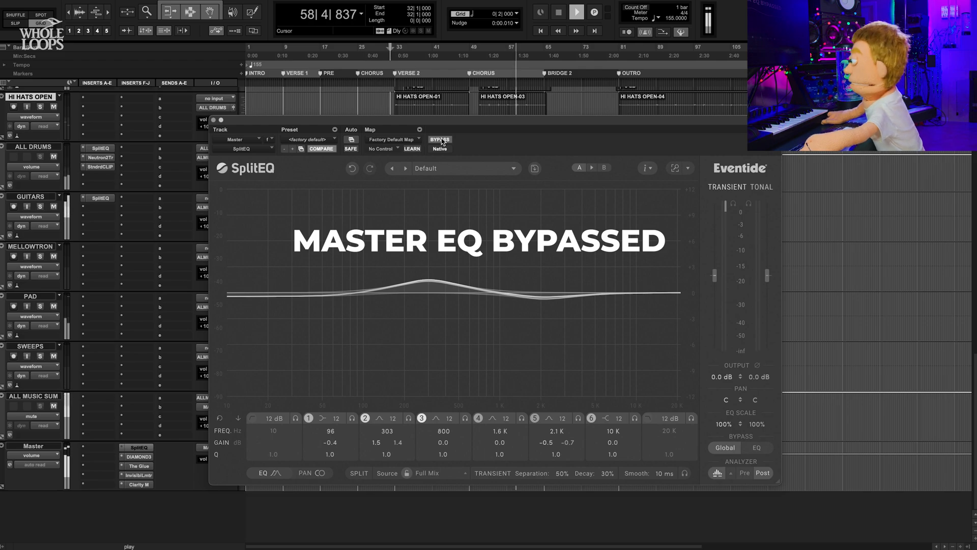
{"action": "left_click", "coordinate": [575, 12]}
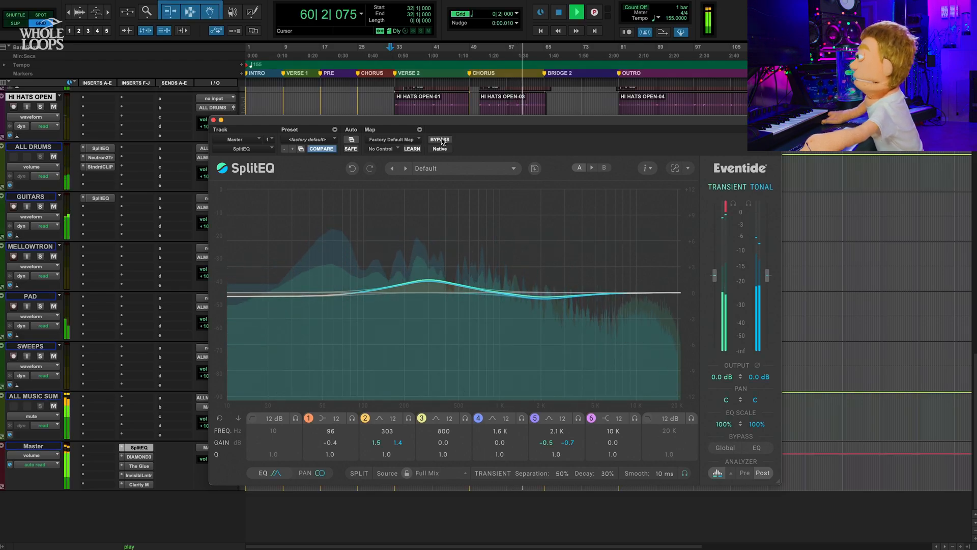